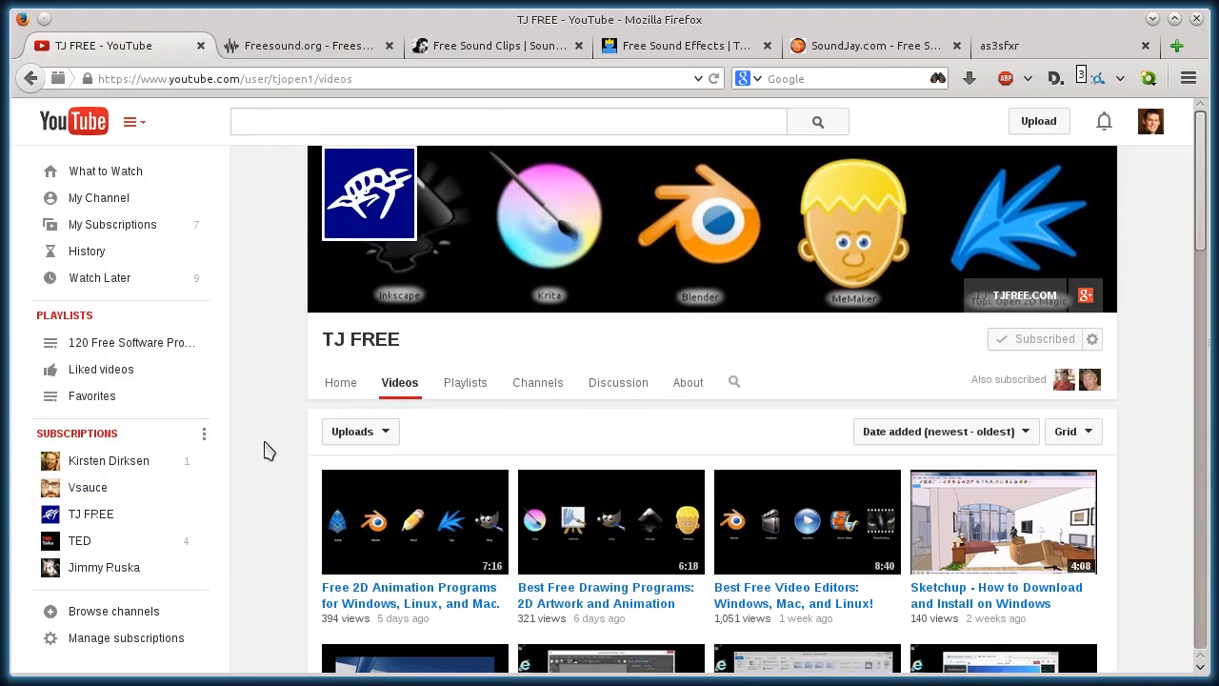
mouse_move(308, 373)
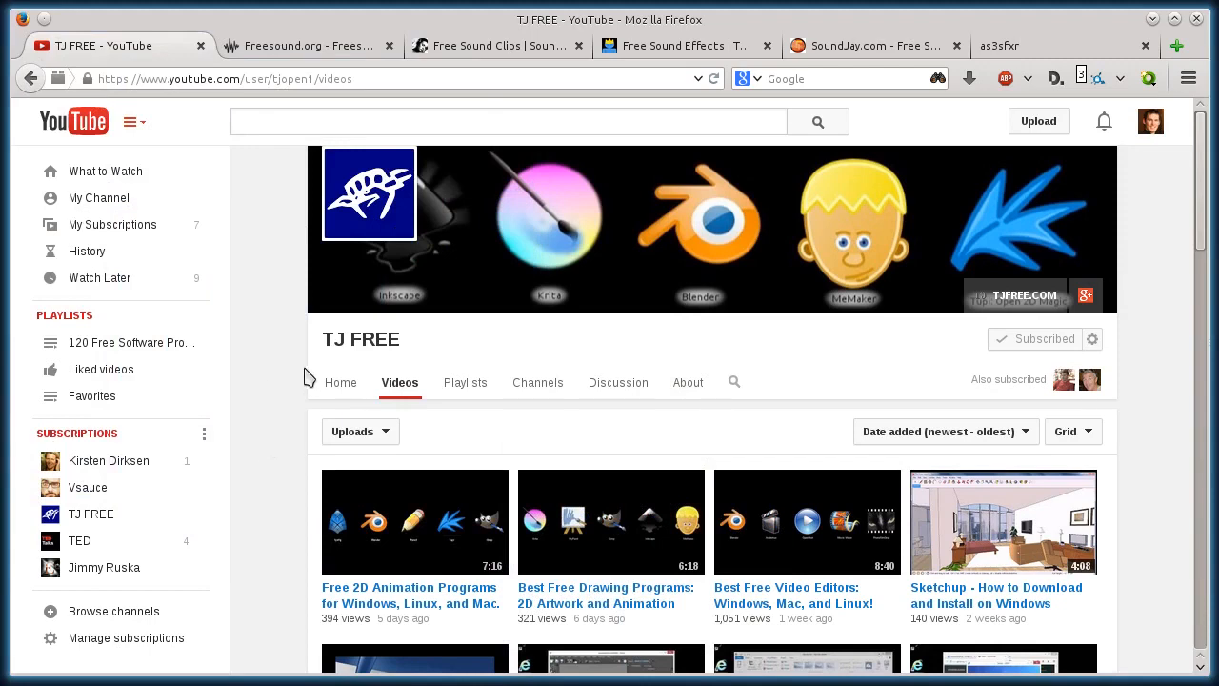
mouse_move(259, 289)
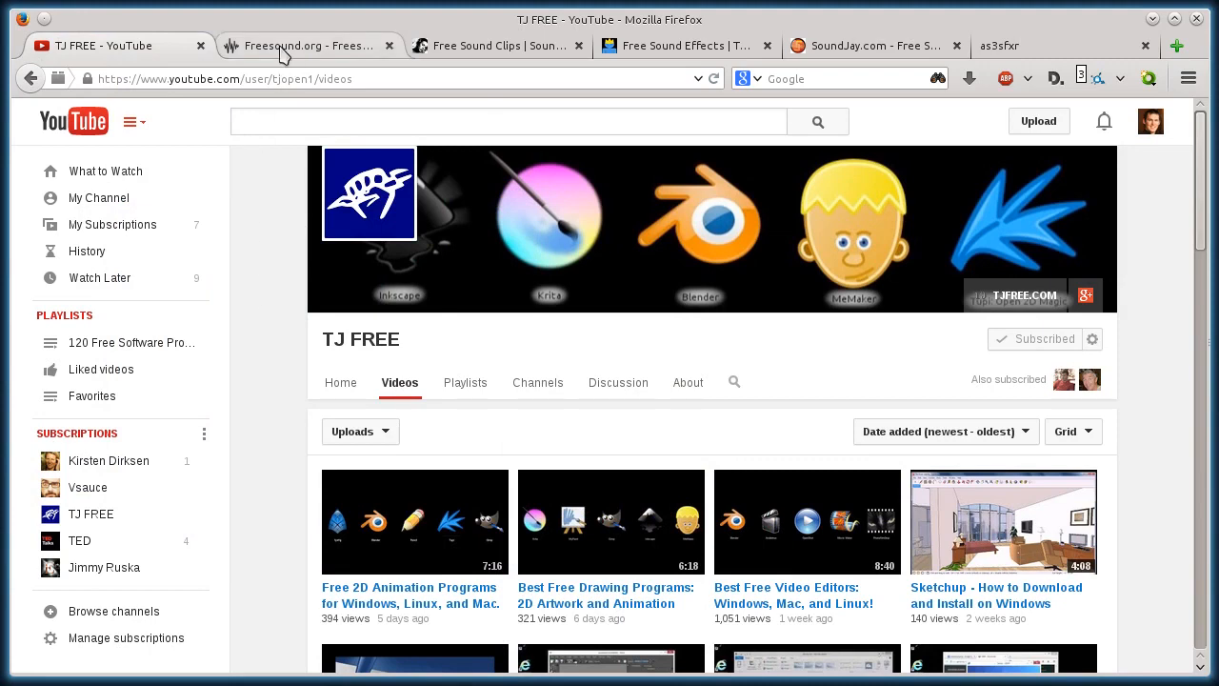
Flip through the SoundBible, as3sfxr and SweetSoundEffects tabs, returning to Freesound between each
left_click(495, 46)
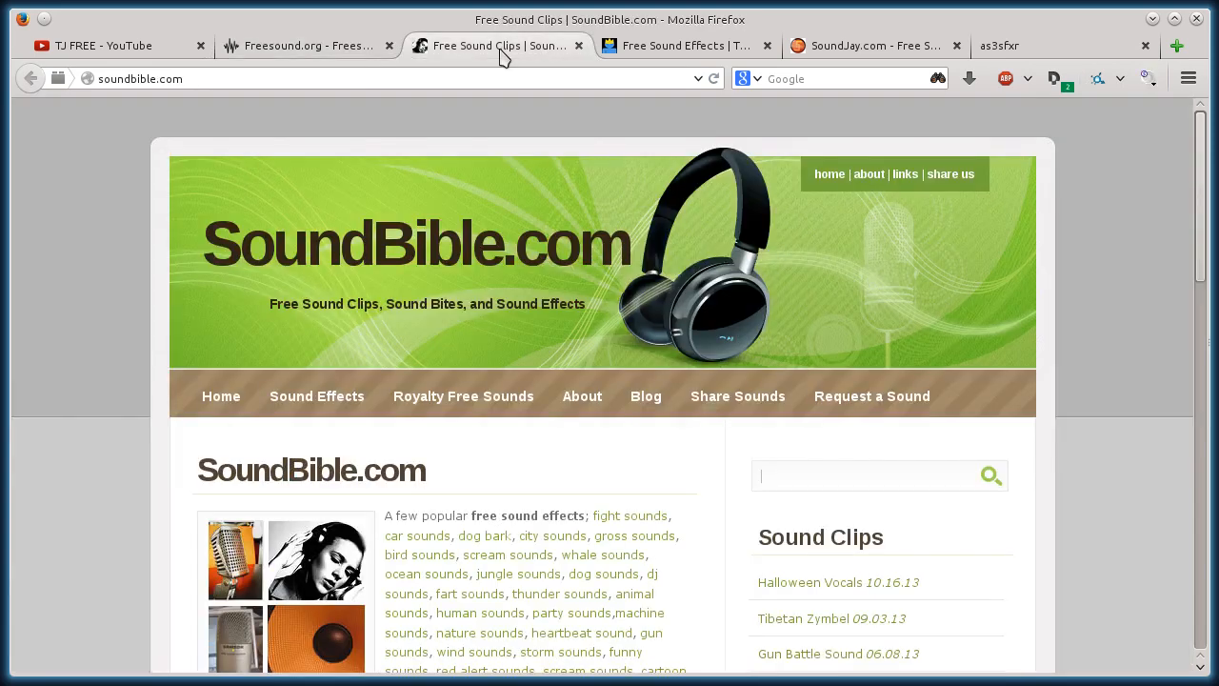
left_click(684, 46)
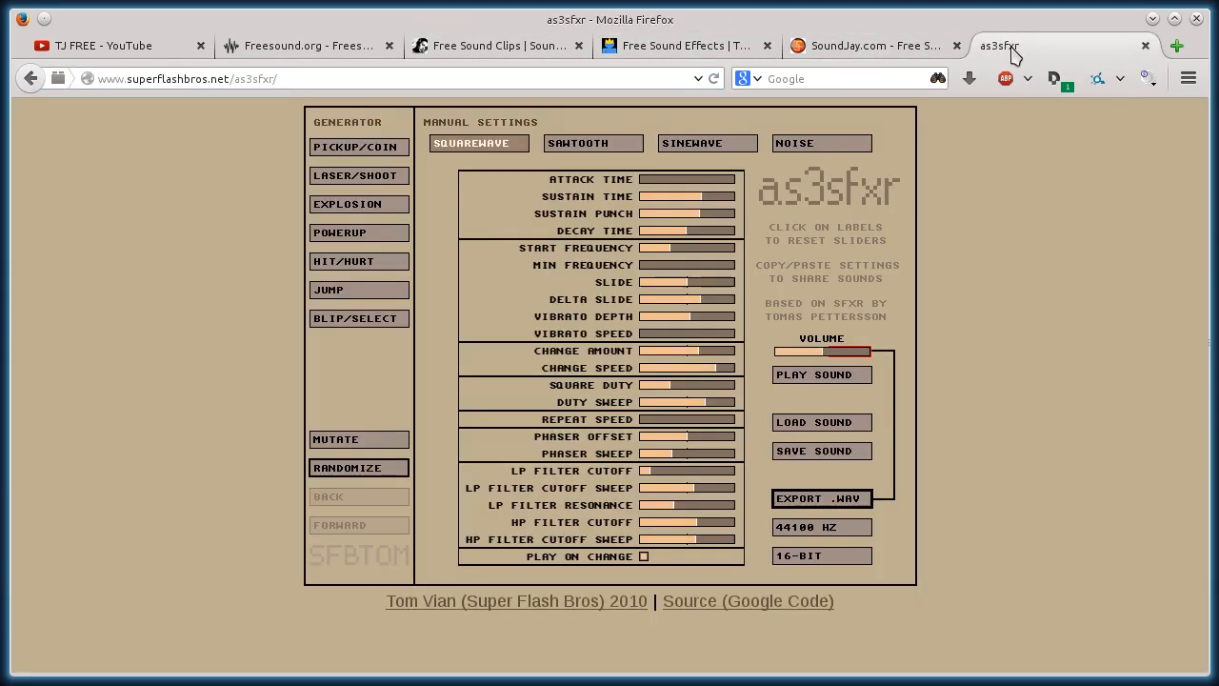
mouse_move(975, 261)
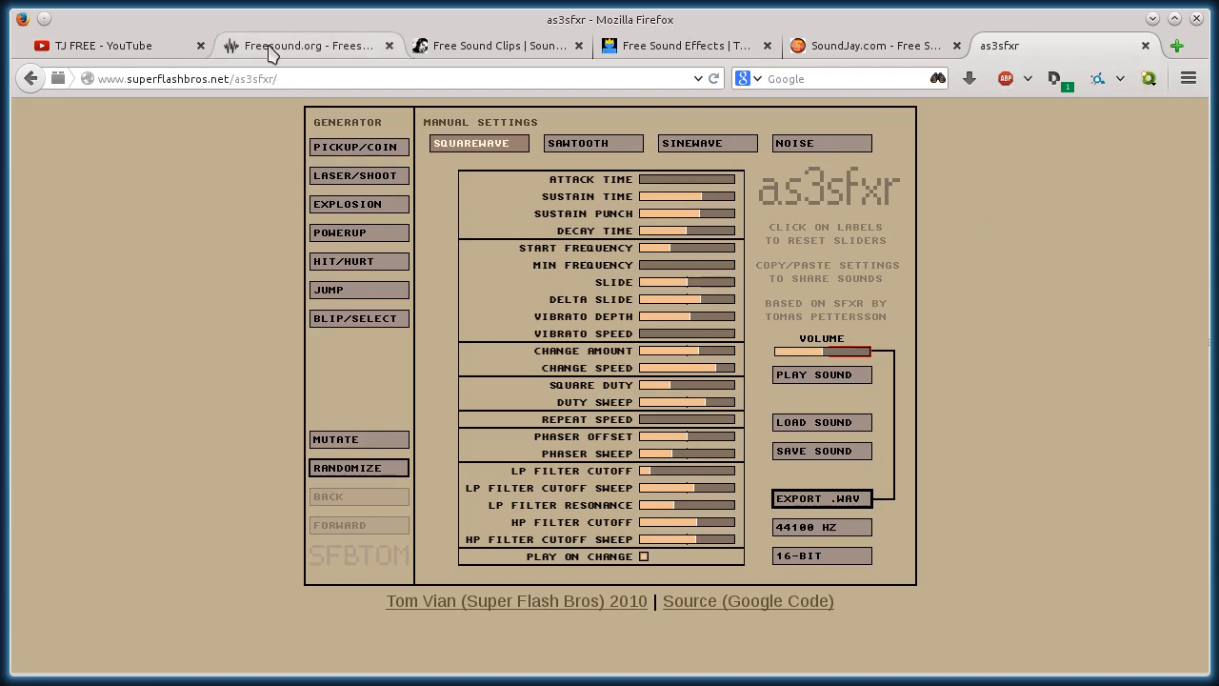
left_click(305, 46)
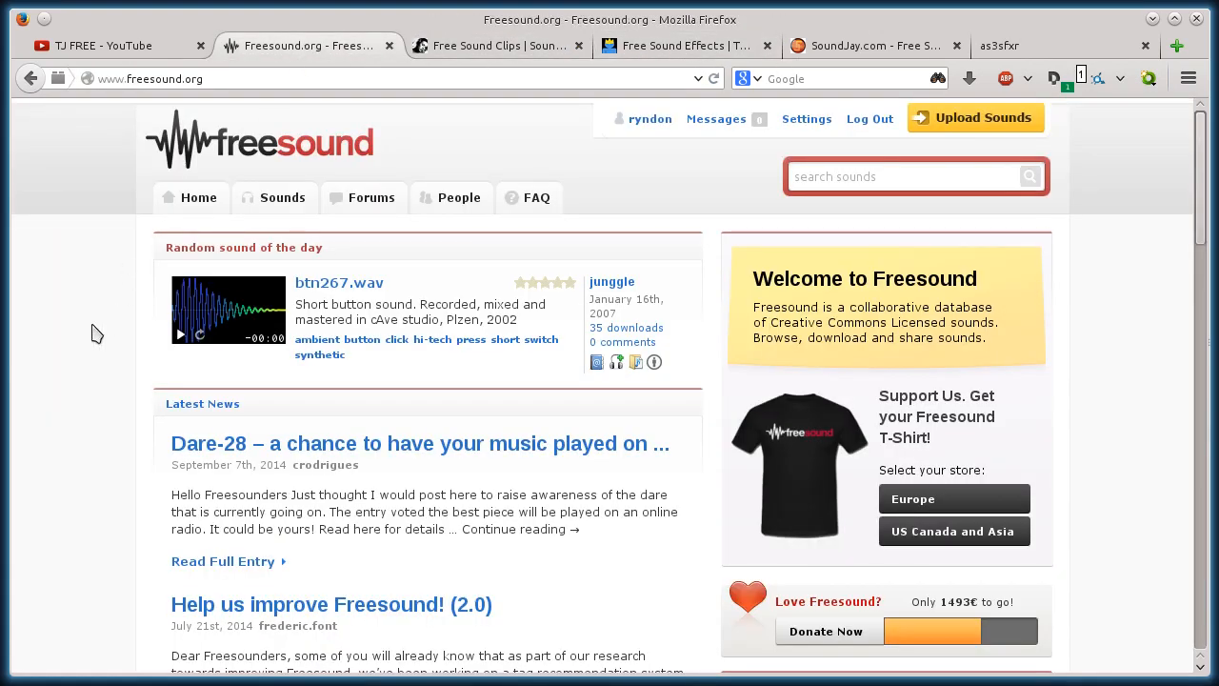
mouse_move(92, 346)
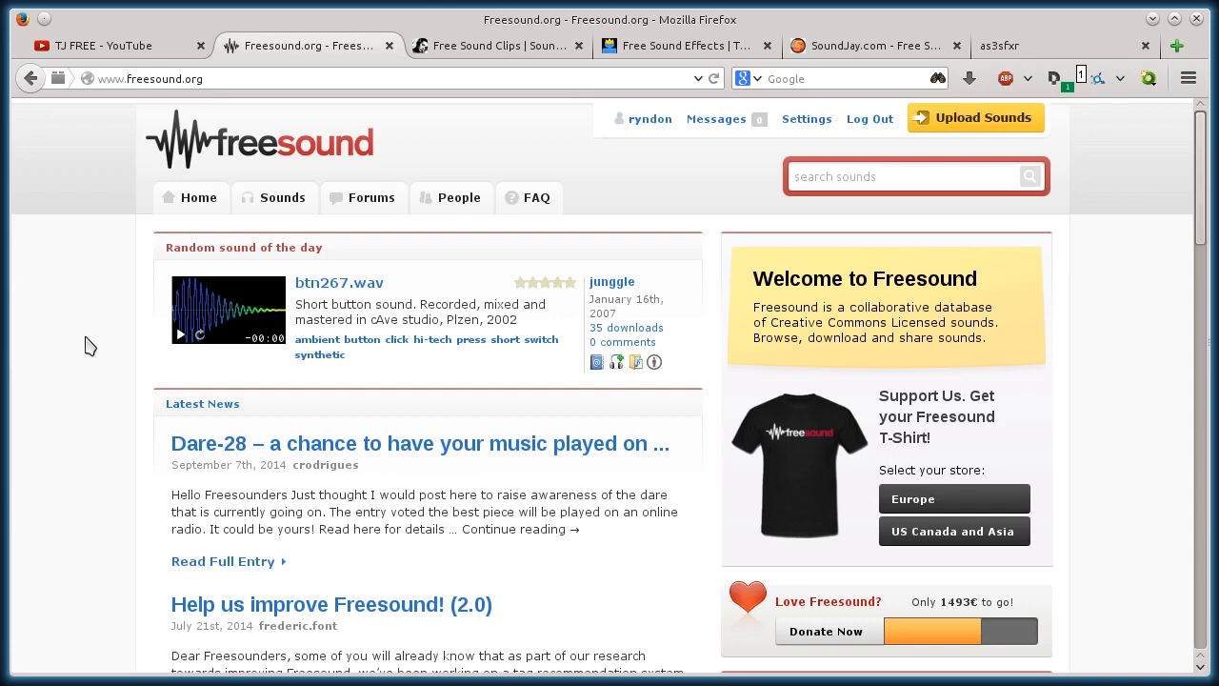
mouse_move(556, 232)
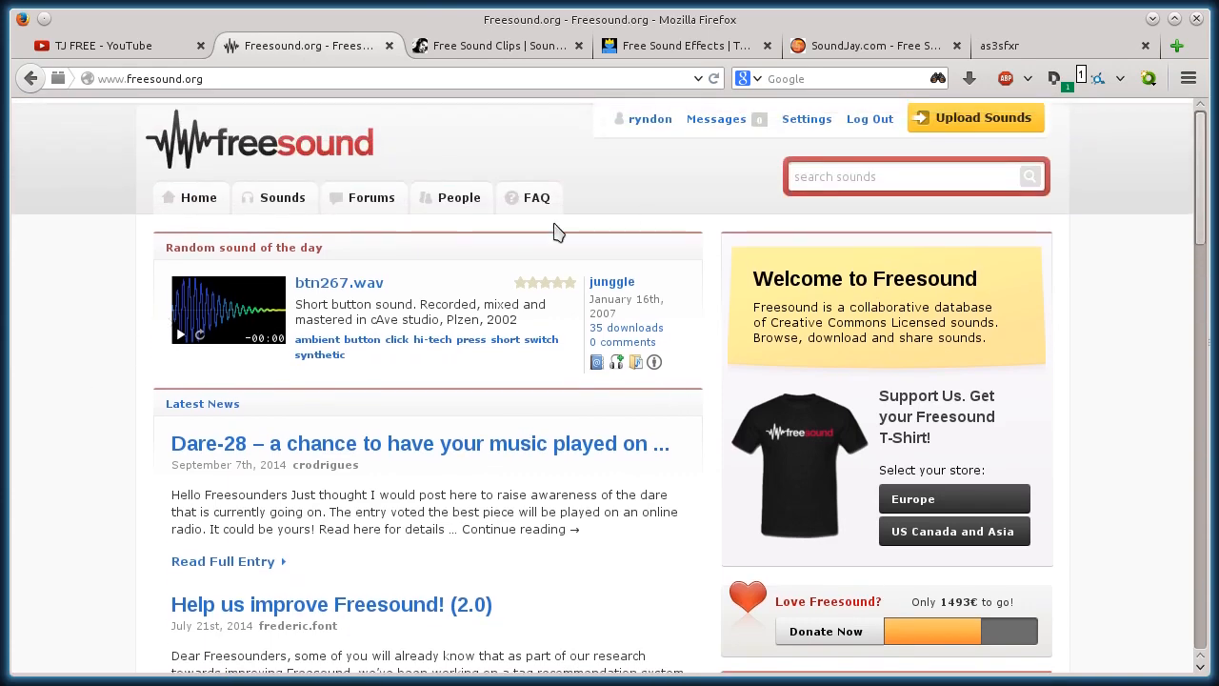
left_click(682, 46)
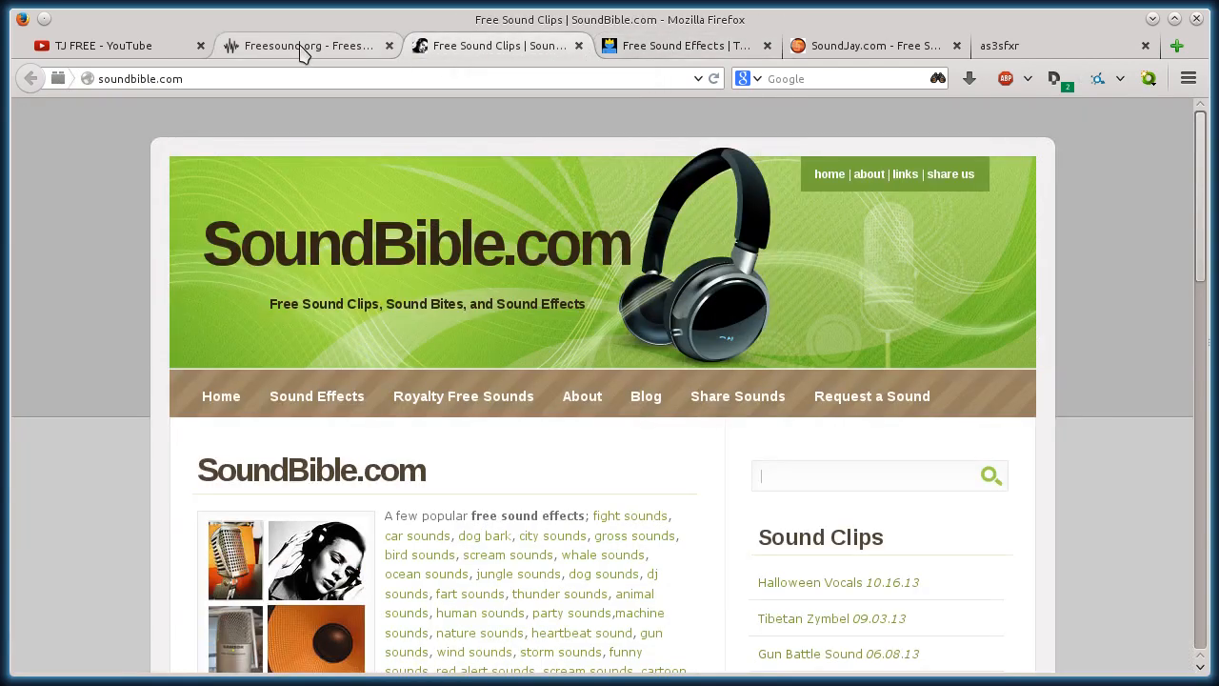
left_click(307, 45)
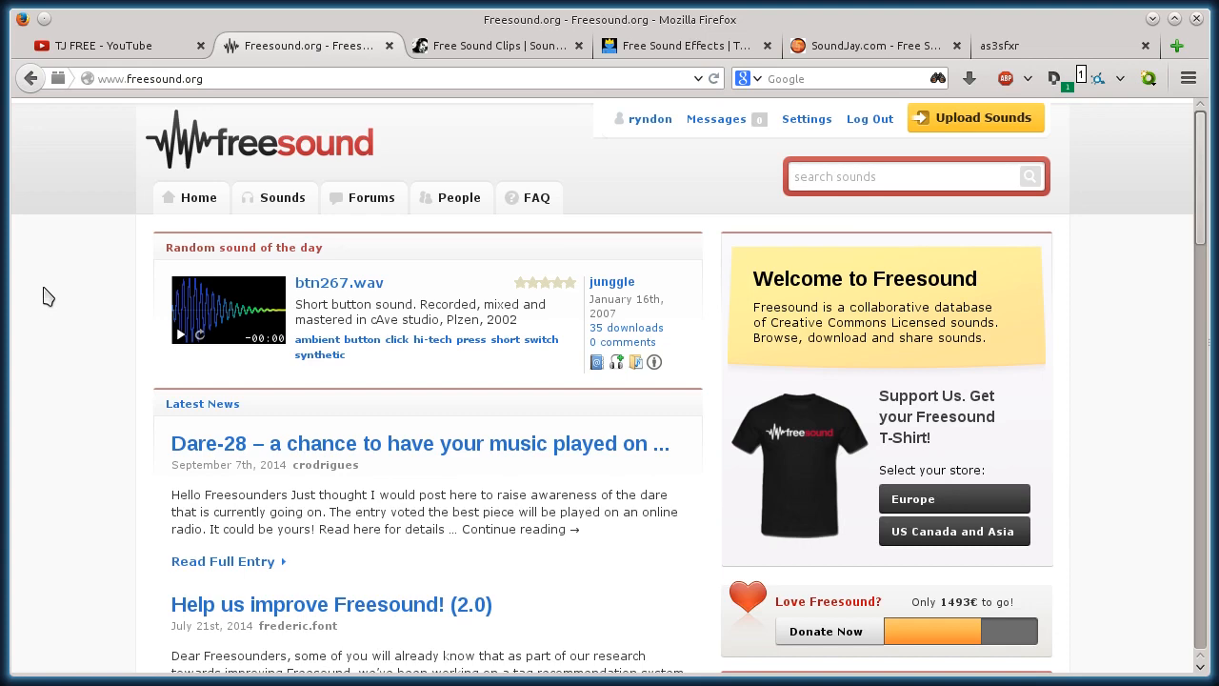
mouse_move(461, 45)
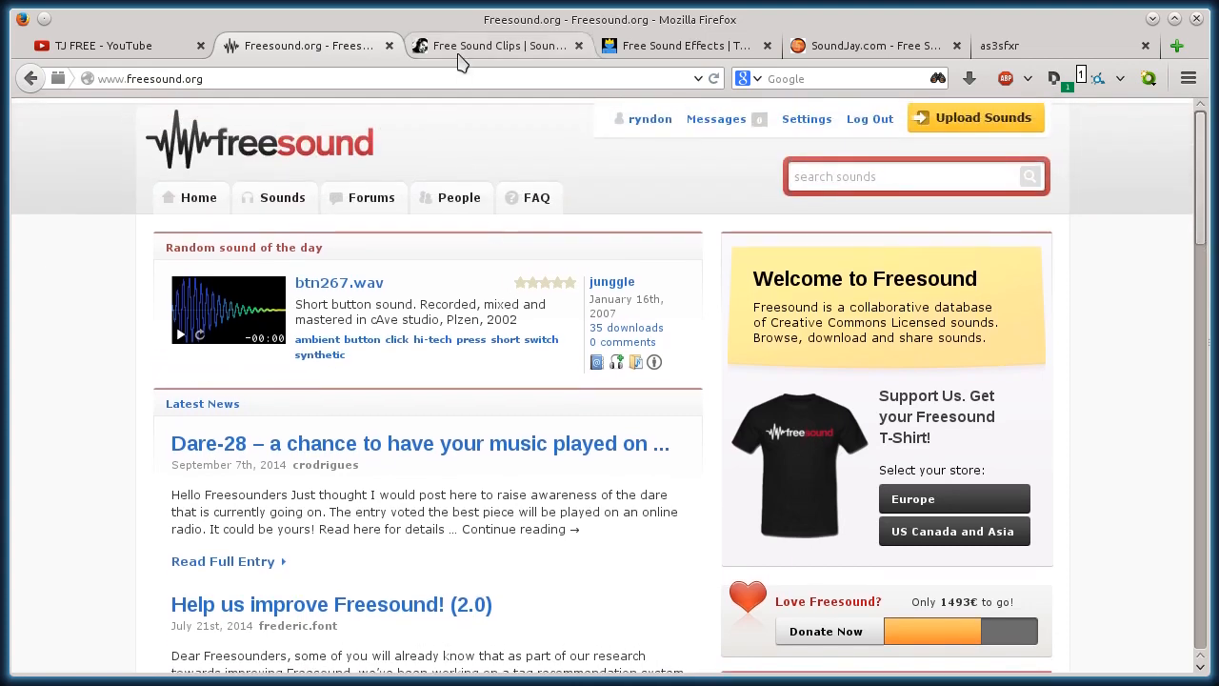
left_click(682, 46)
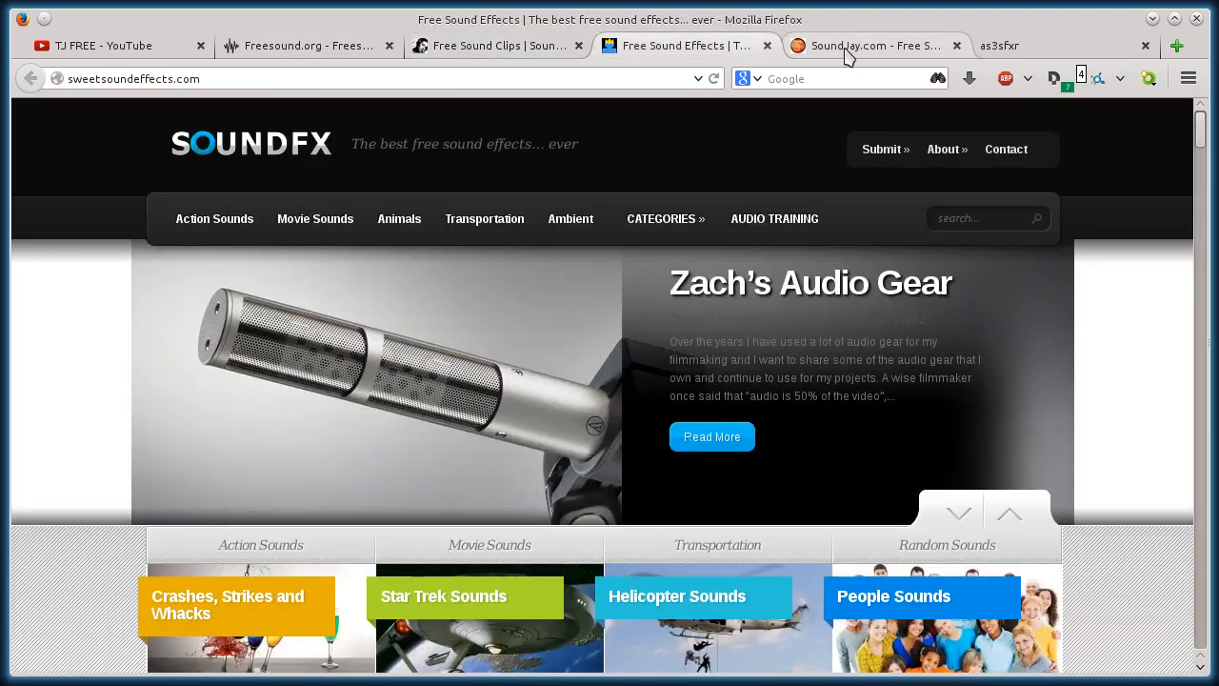
left_click(304, 45)
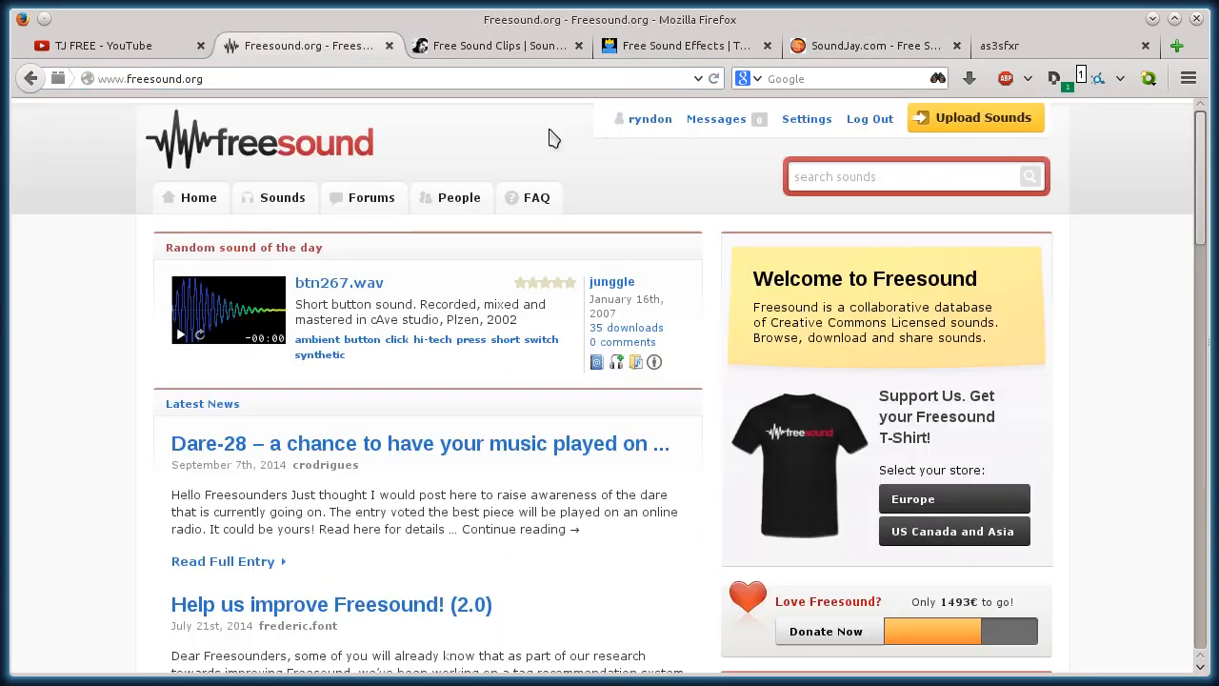
Search Freesound for 'flush' and skim the 412 results
left_click(914, 175)
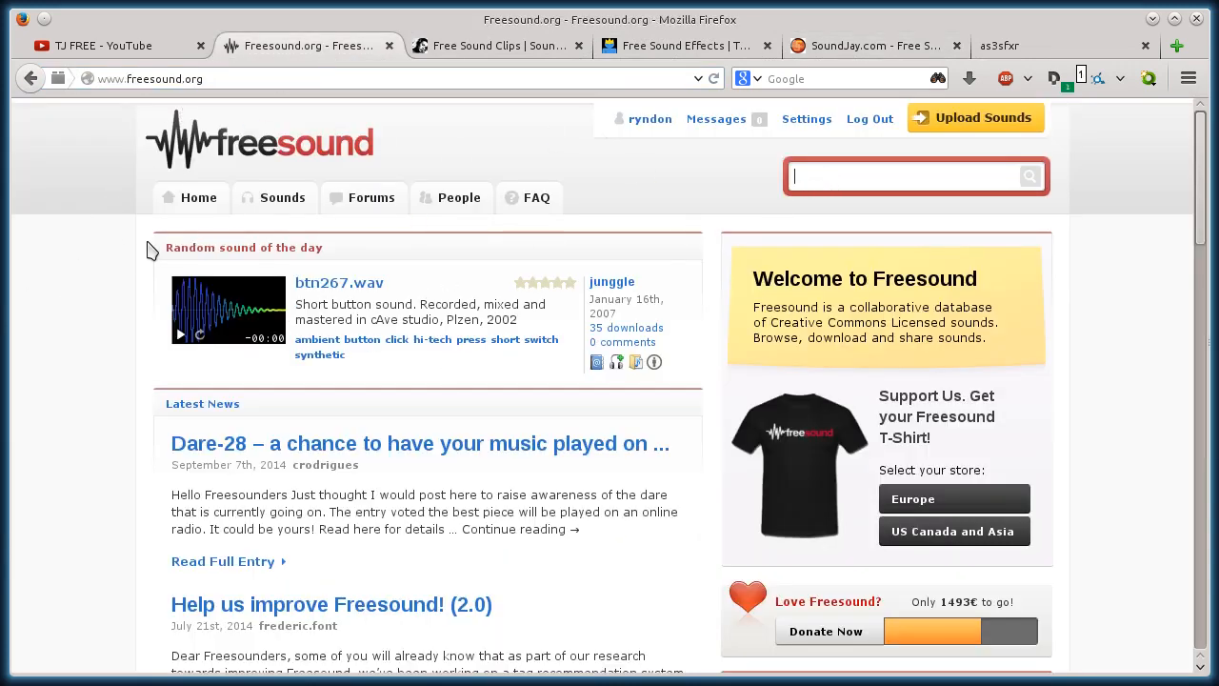
type("flush")
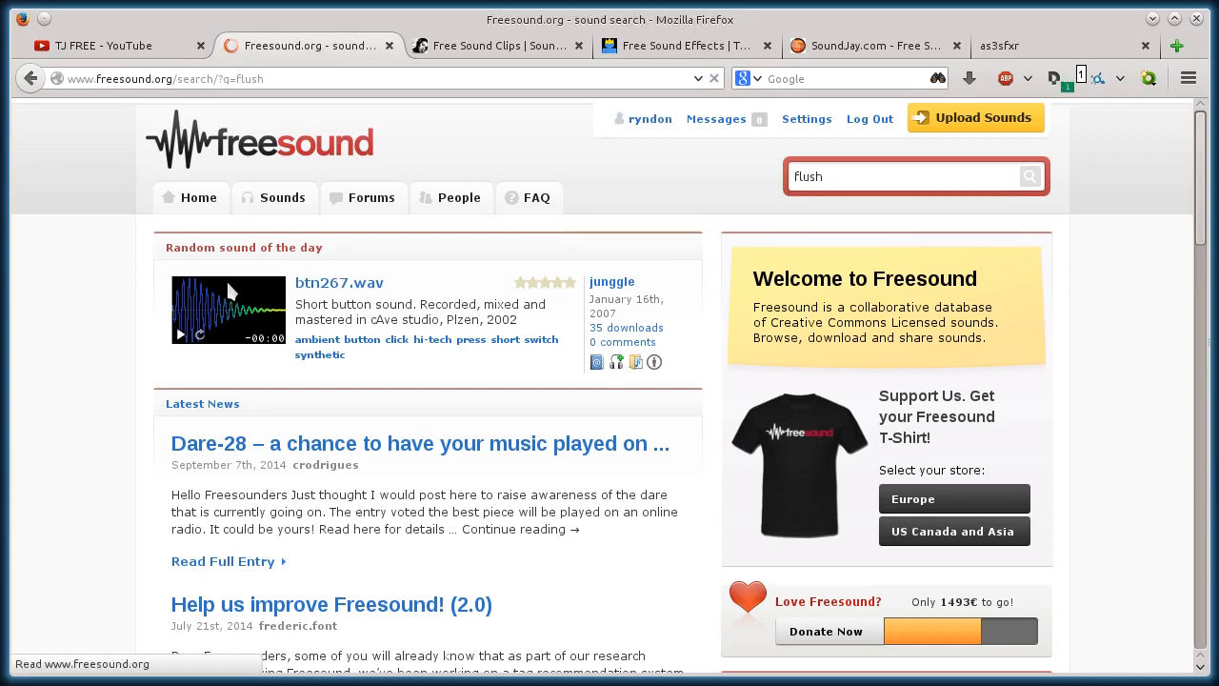
left_click(1029, 175)
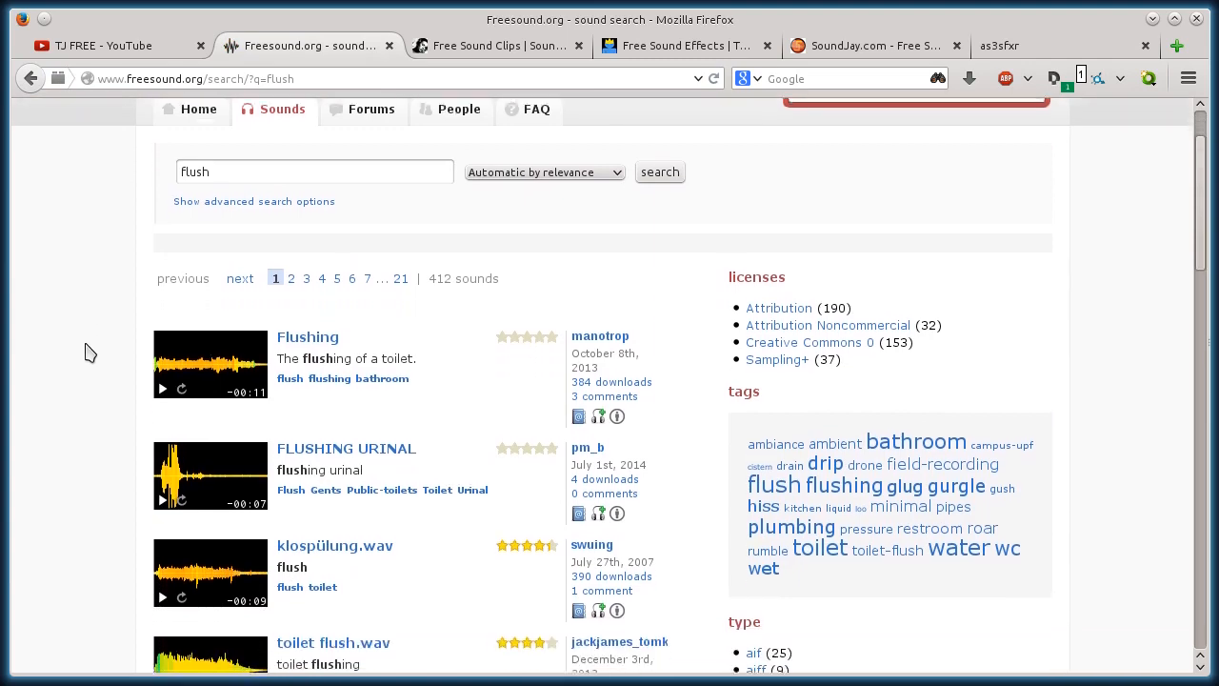
scroll("down", 3)
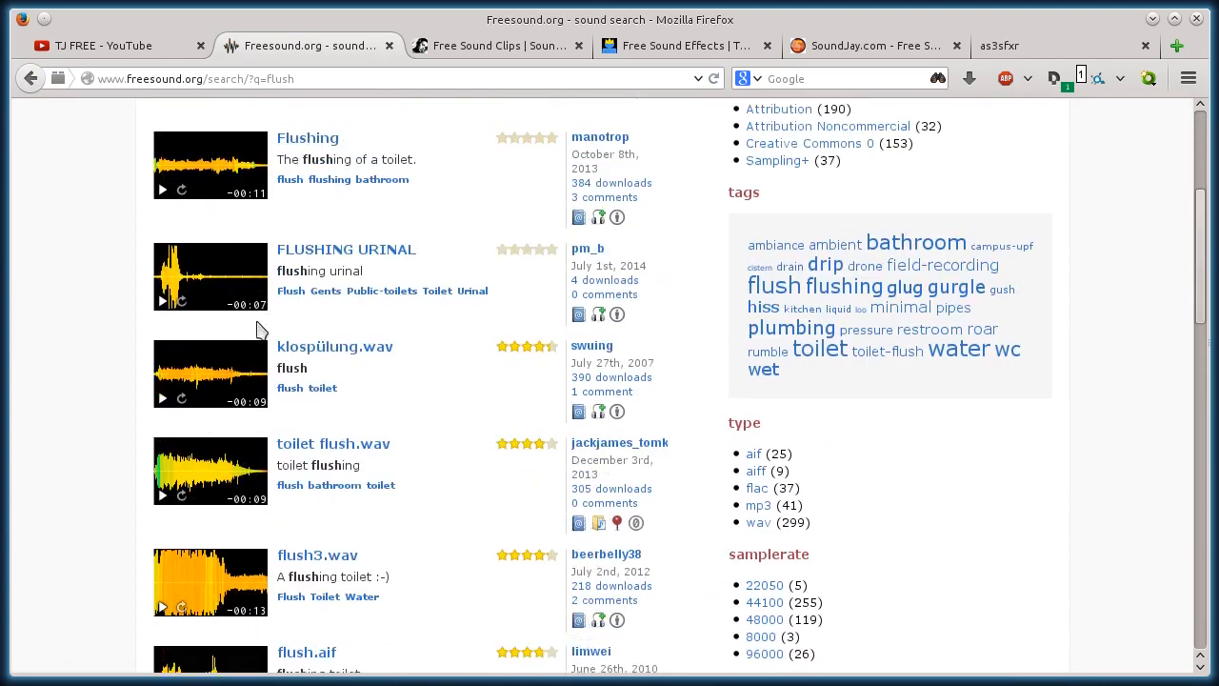
scroll("up", 3)
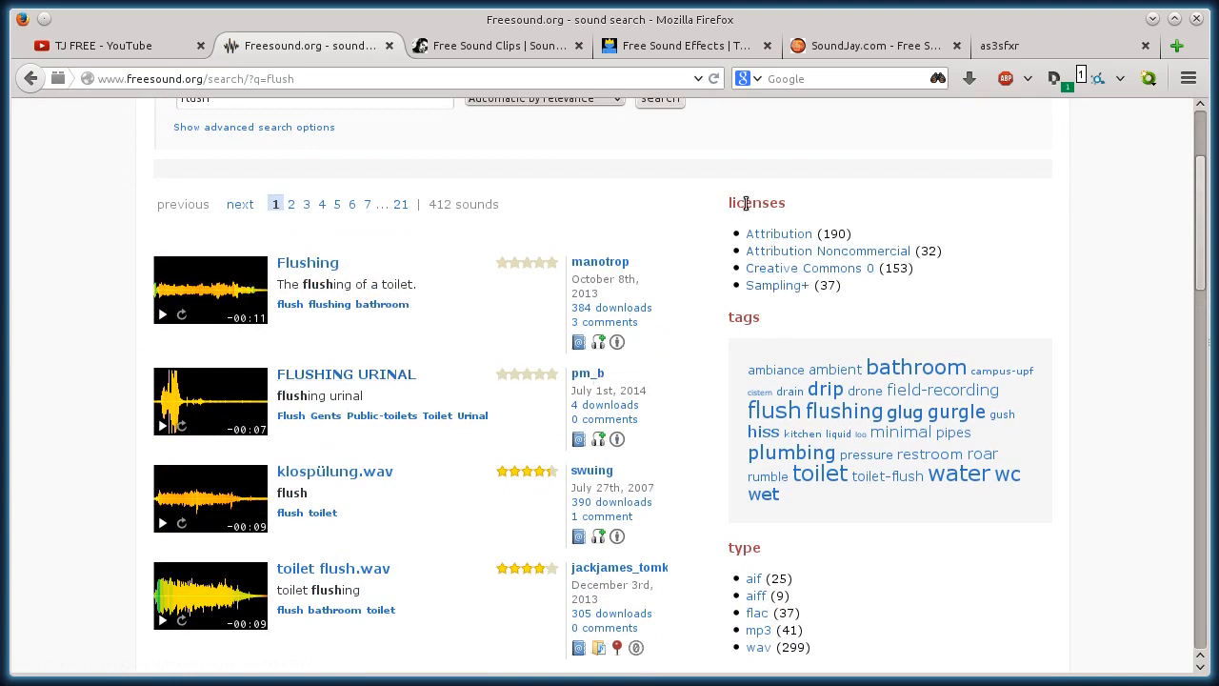
Filter the results to the Attribution licence, leaving 190 sounds
left_click(777, 232)
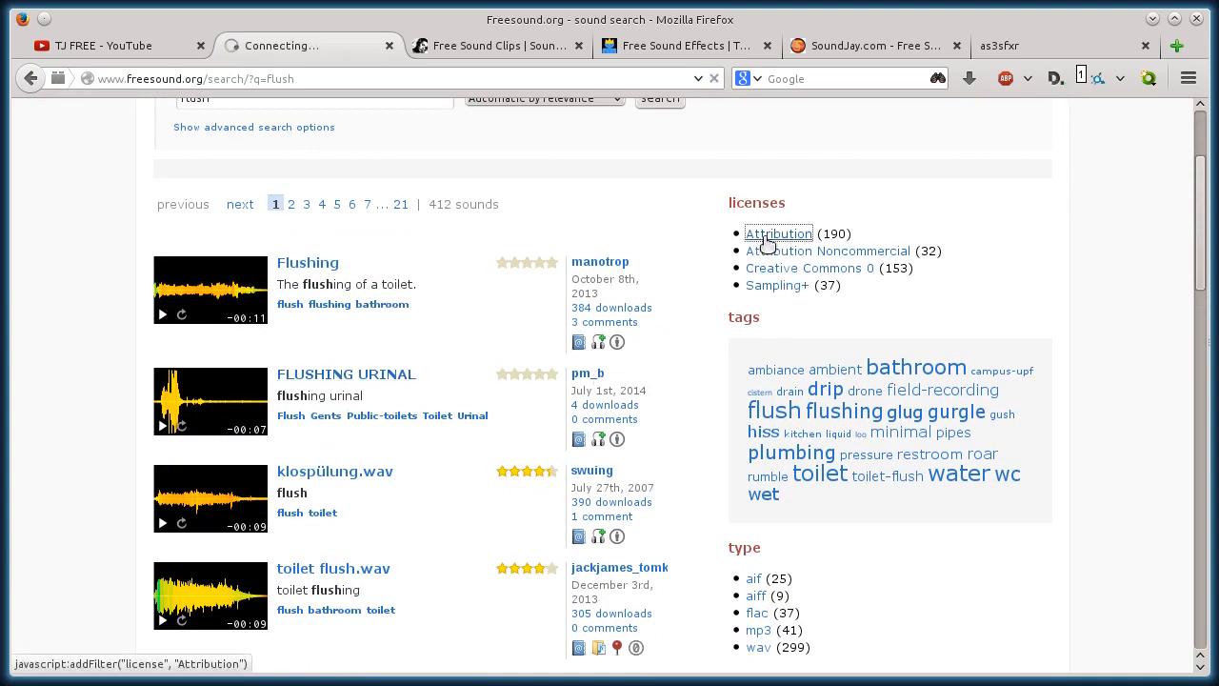
left_click(777, 232)
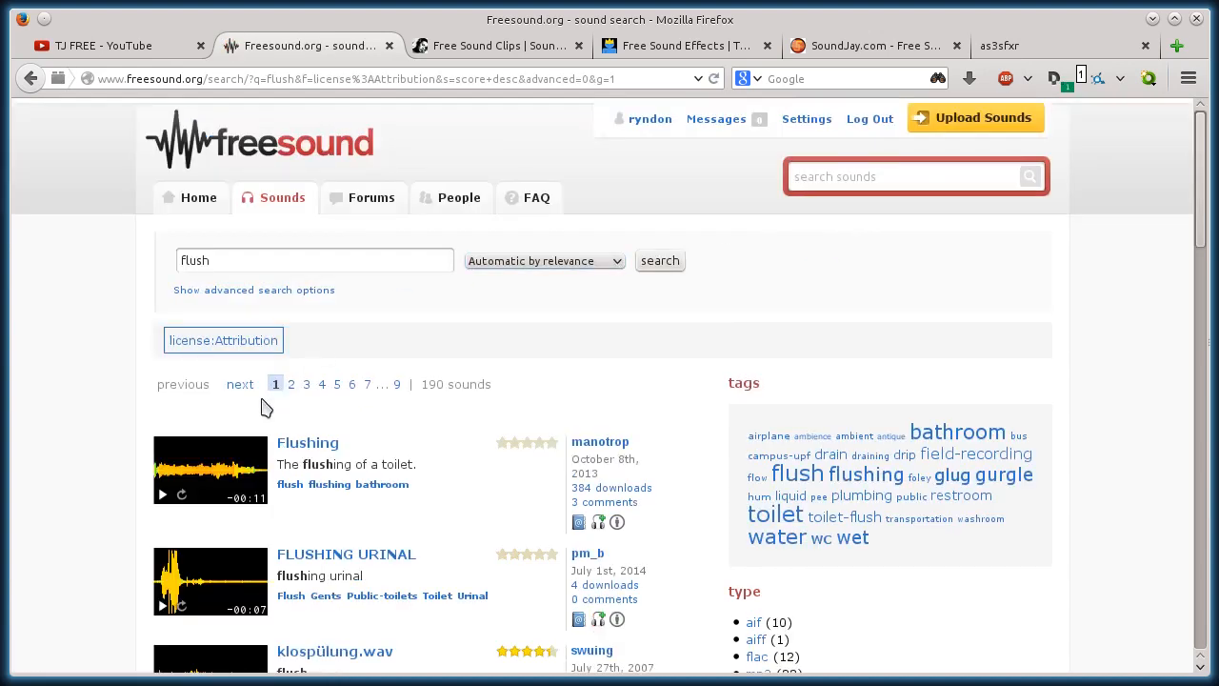
scroll("down", 3)
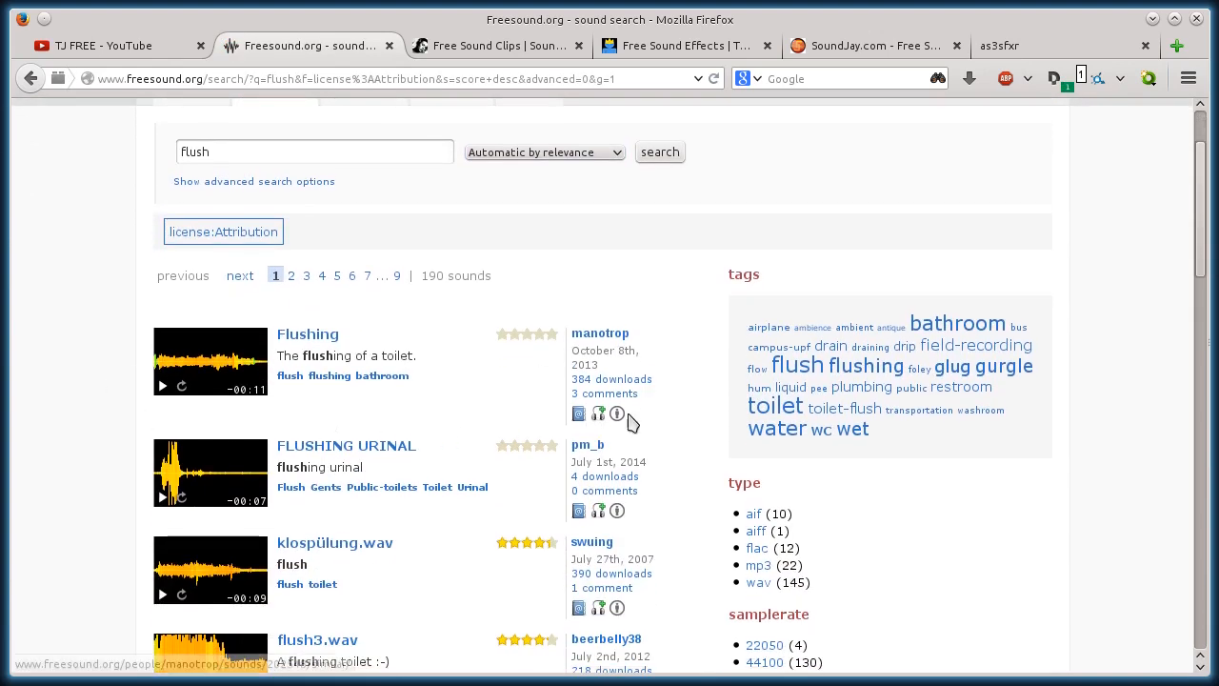
mouse_move(308, 334)
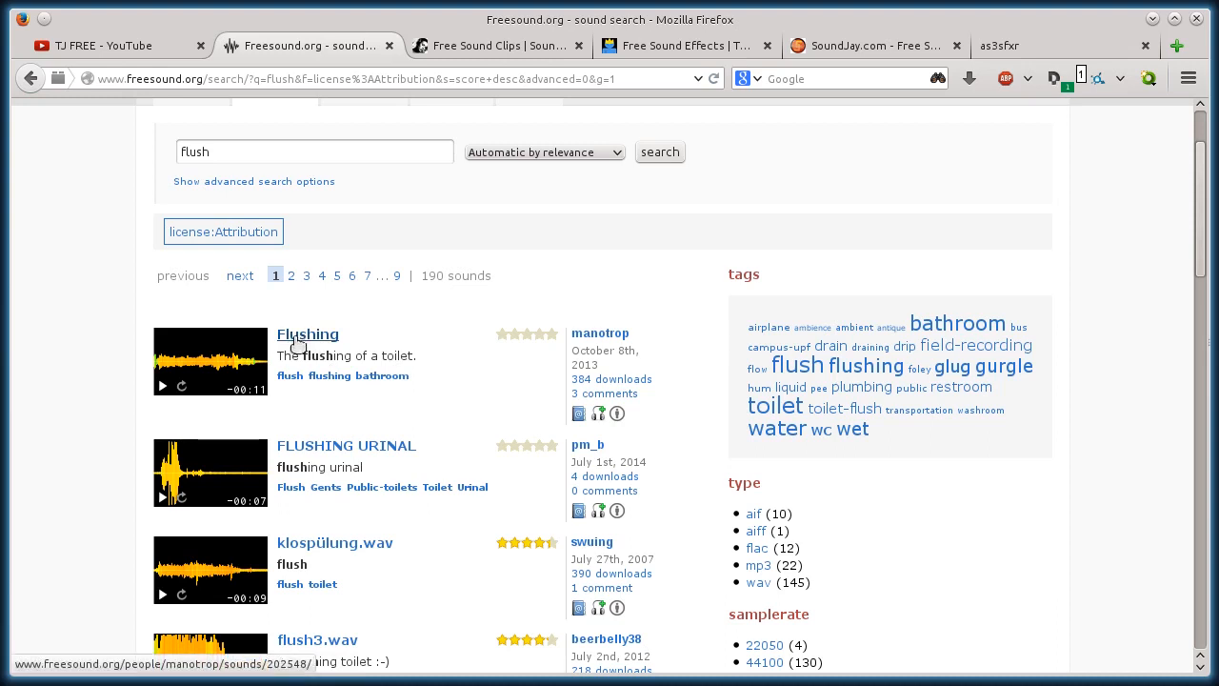
Open manotrop's Flushing sound page from the results
left_click(308, 335)
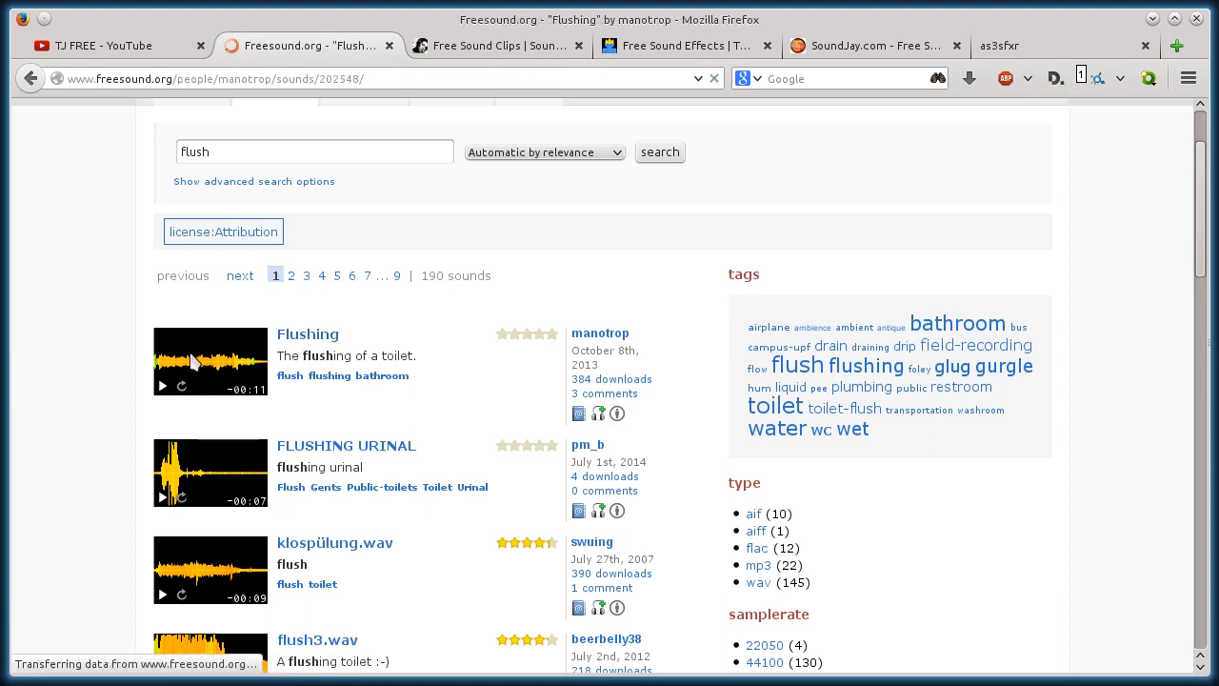
left_click(308, 333)
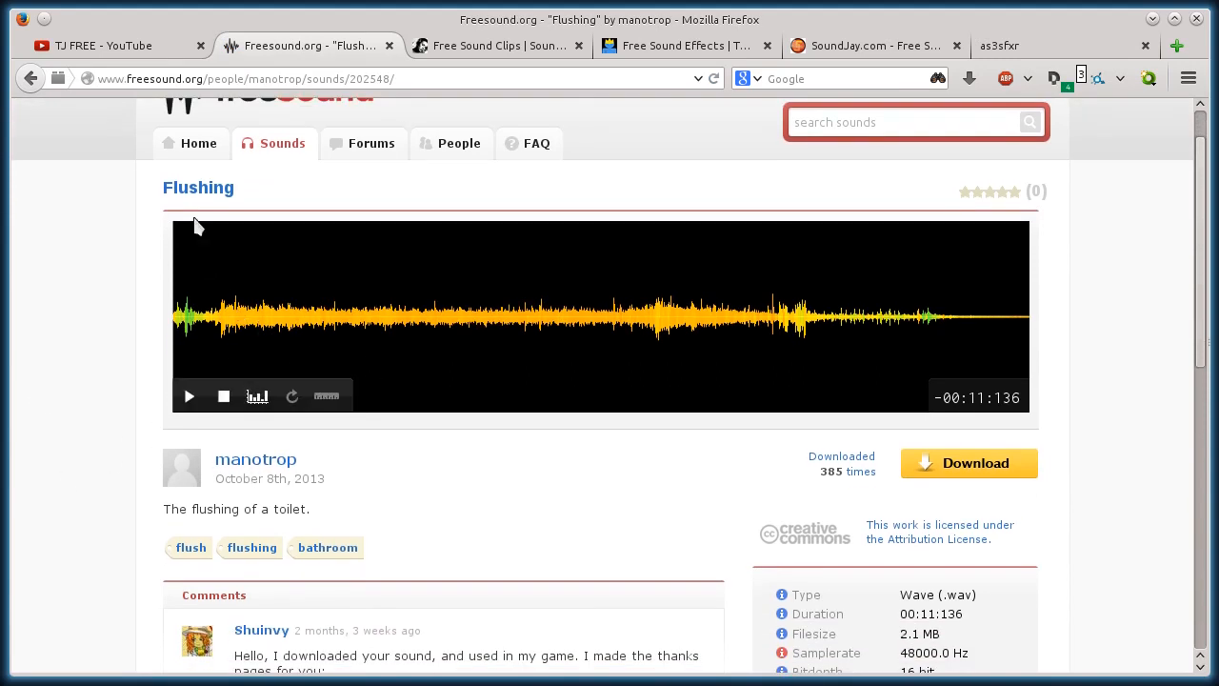
double_click(255, 459)
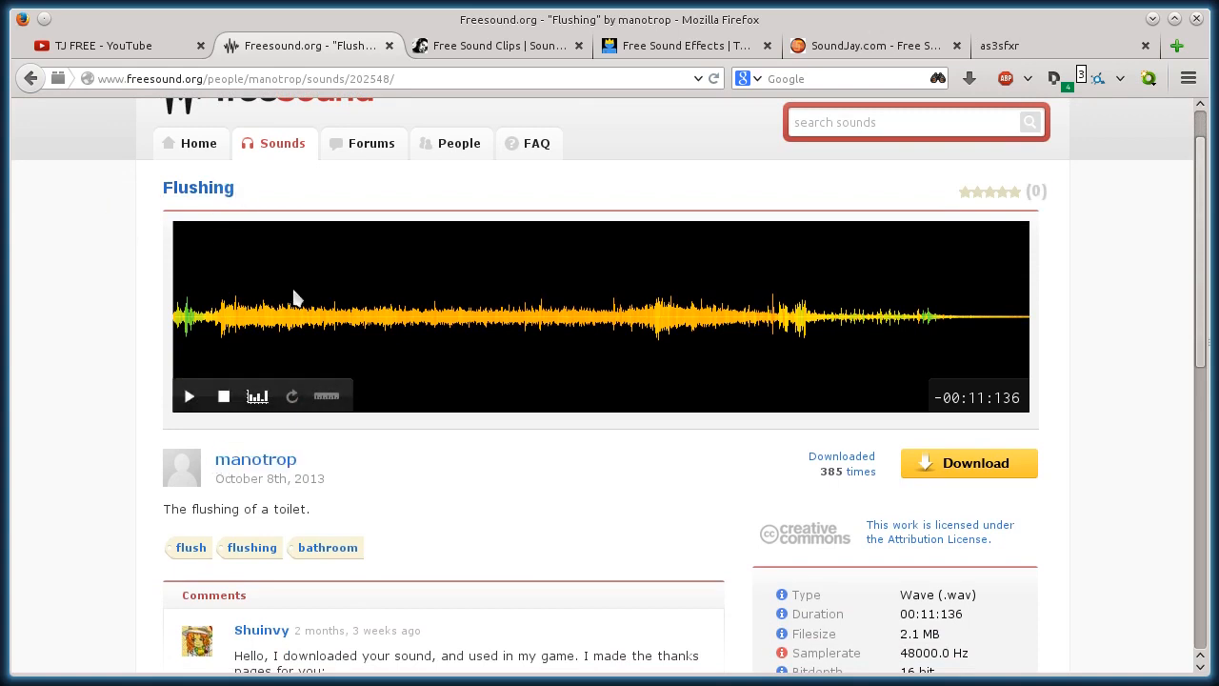
Preview the Flushing sound, view it as a spectrogram and read its description and file details
left_click(188, 396)
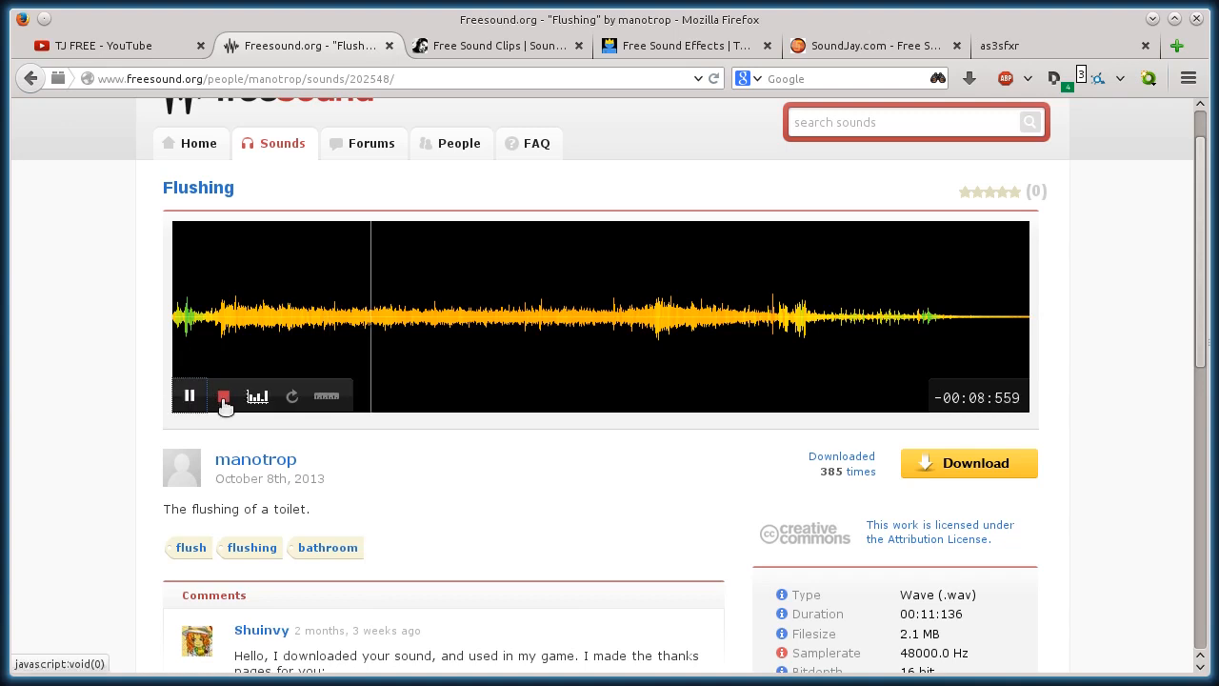
left_click(188, 396)
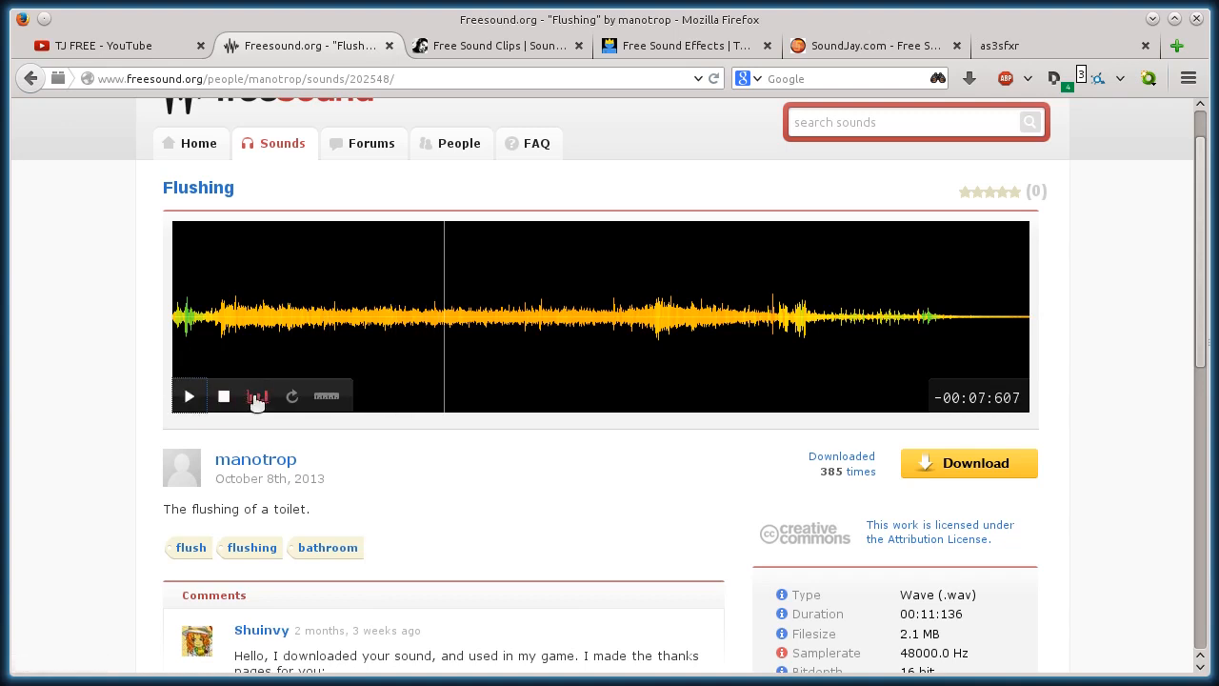
left_click(257, 394)
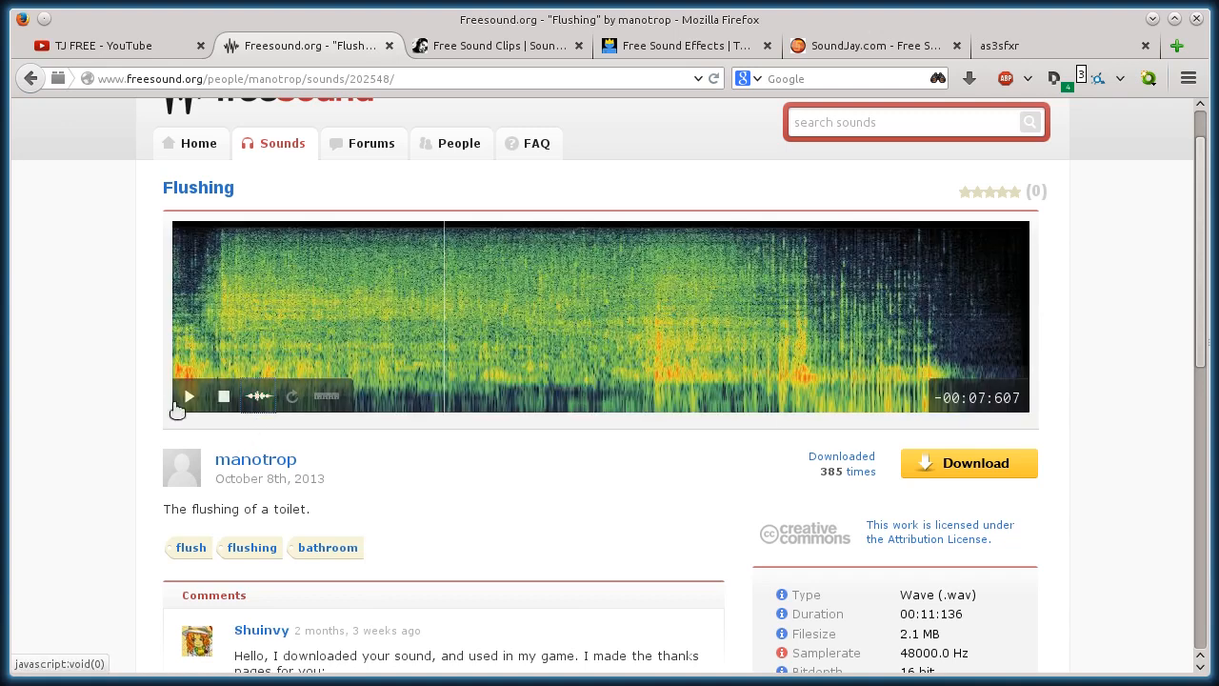
left_click(189, 396)
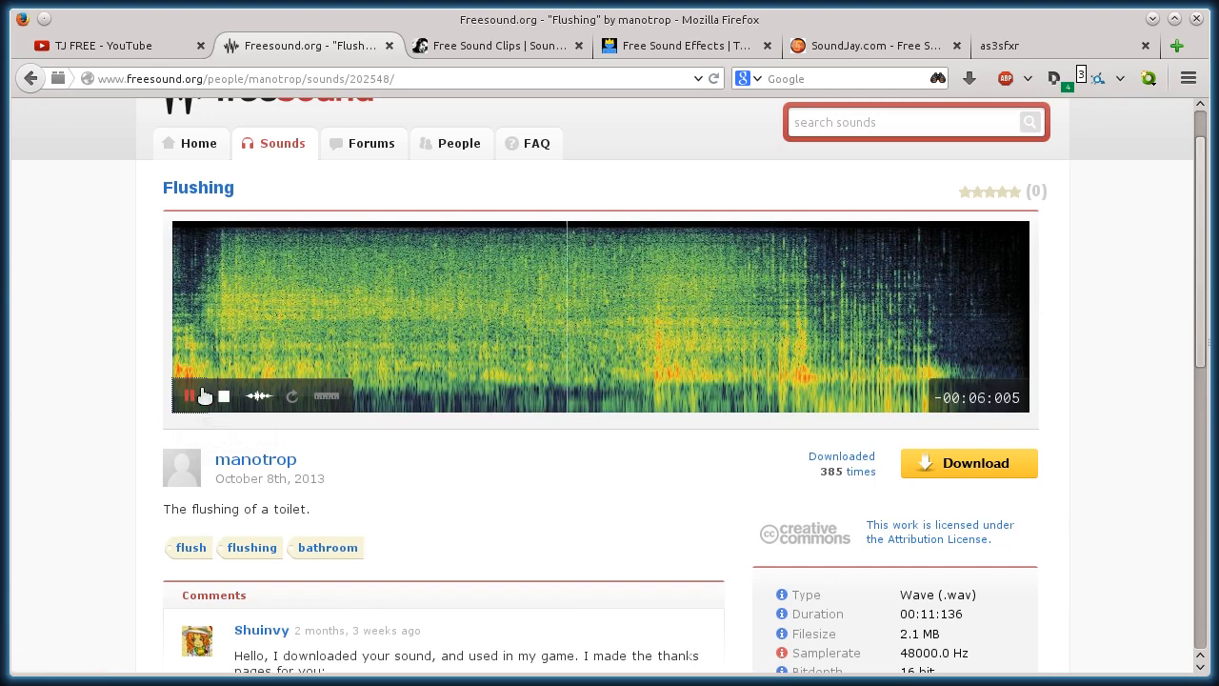
left_click(190, 394)
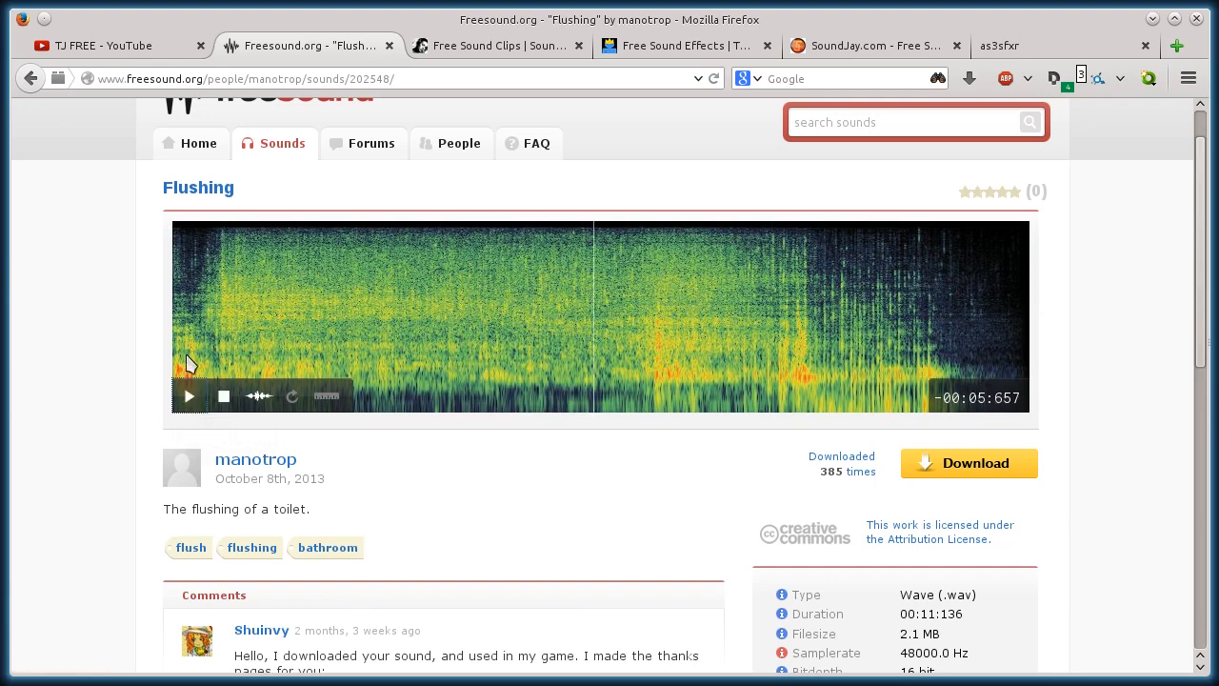
scroll("down", 3)
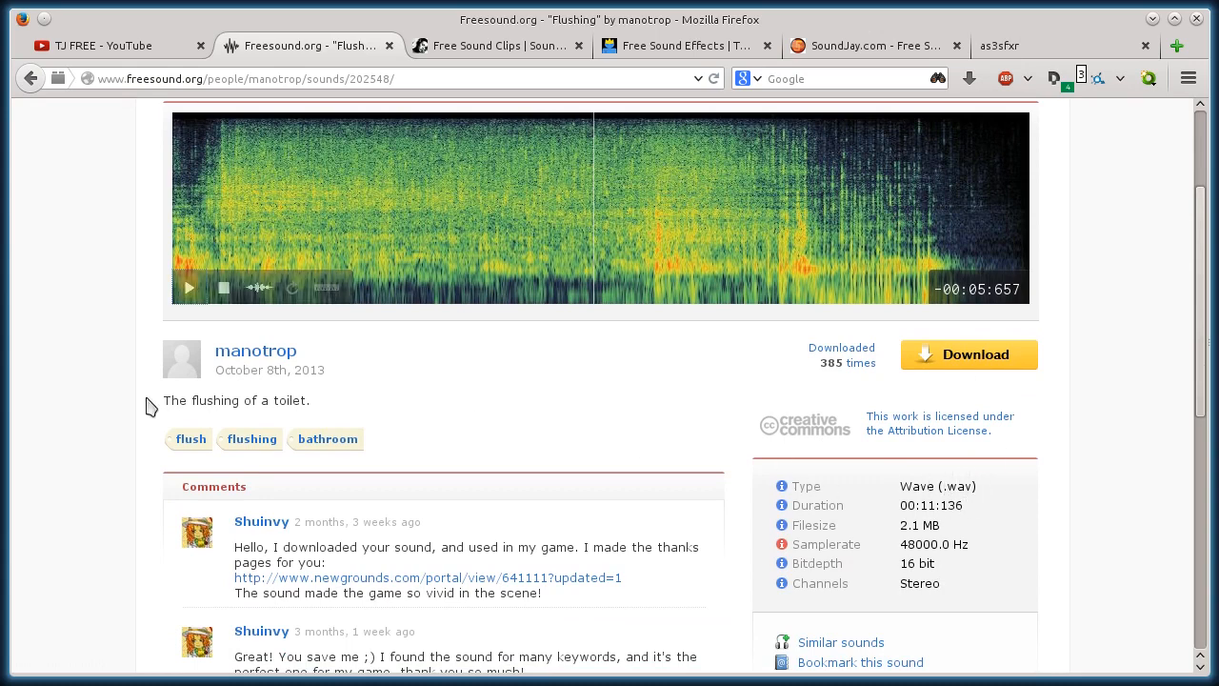
scroll("up", 3)
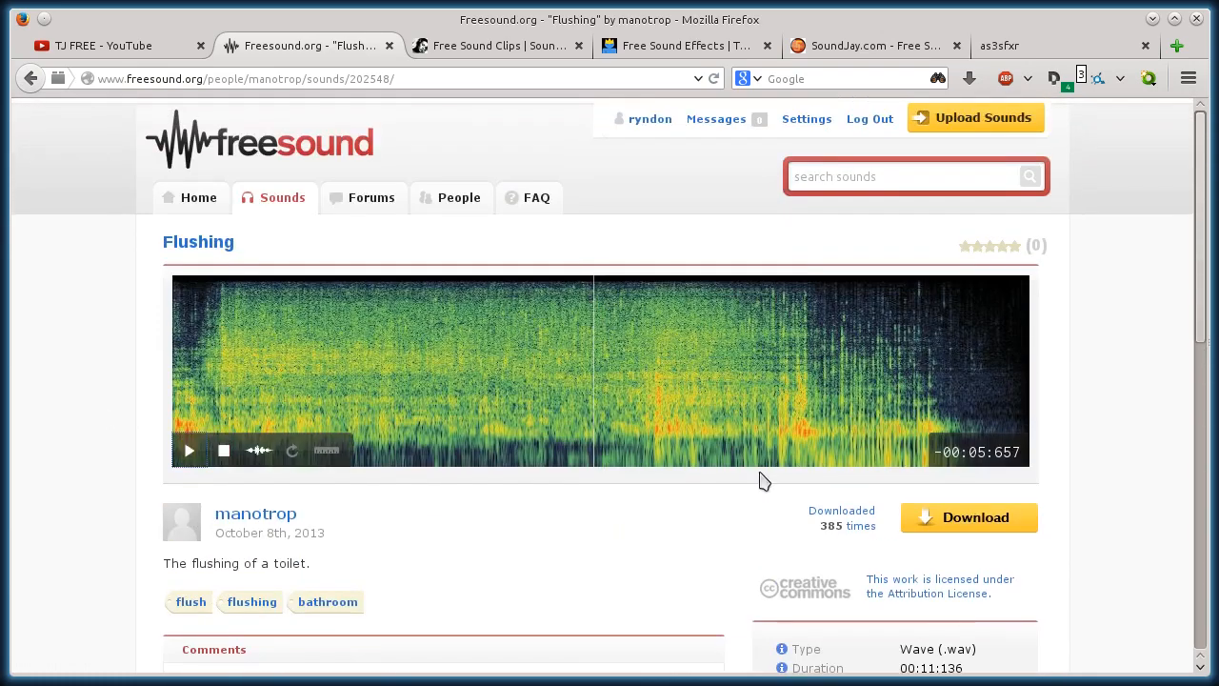
Download the Flushing WAV file from Freesound, saving it to disk
left_click(968, 518)
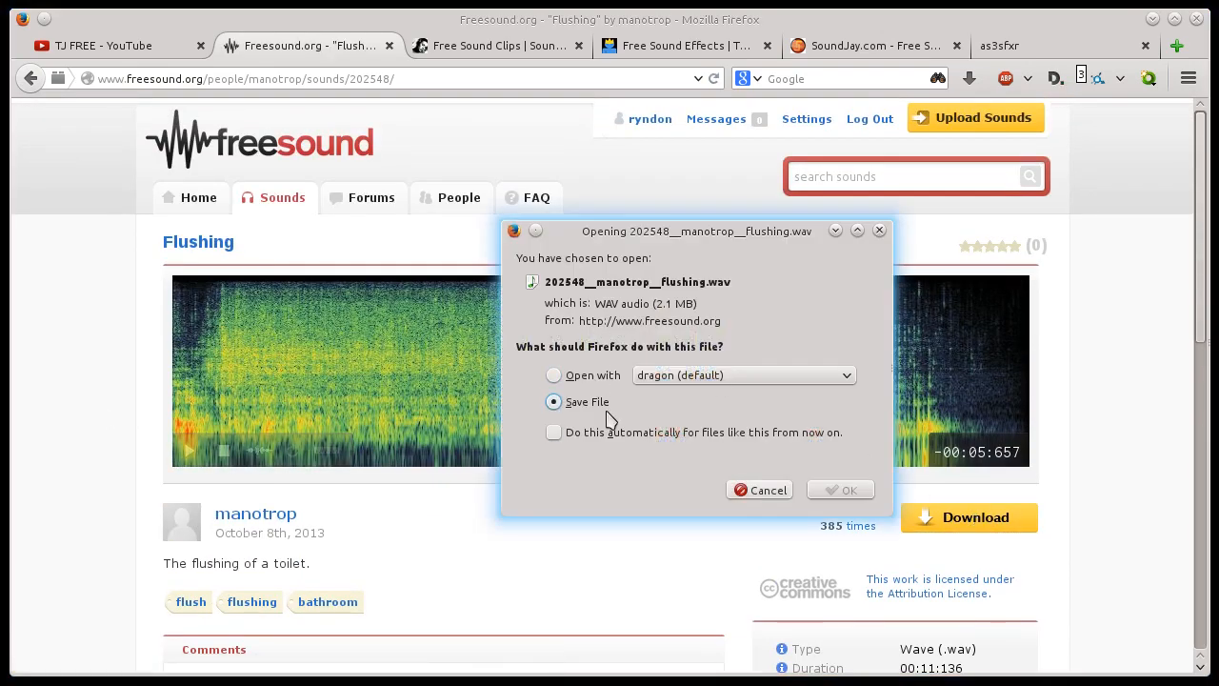
left_click(840, 487)
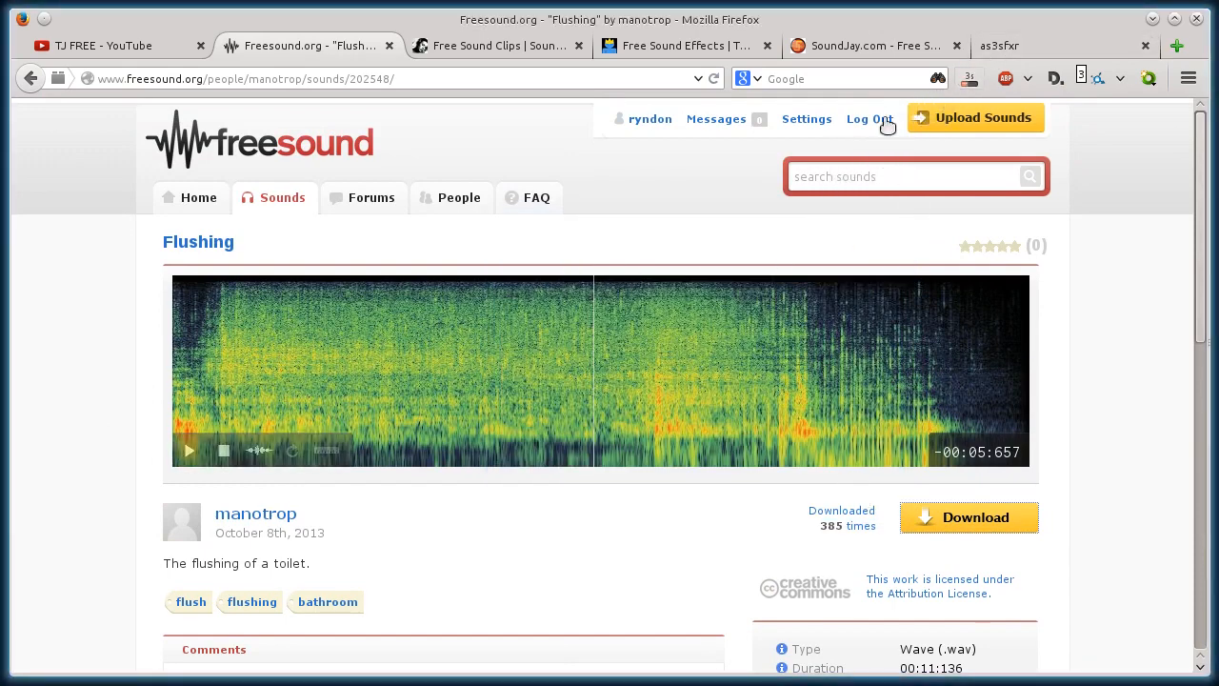
scroll("down", 3)
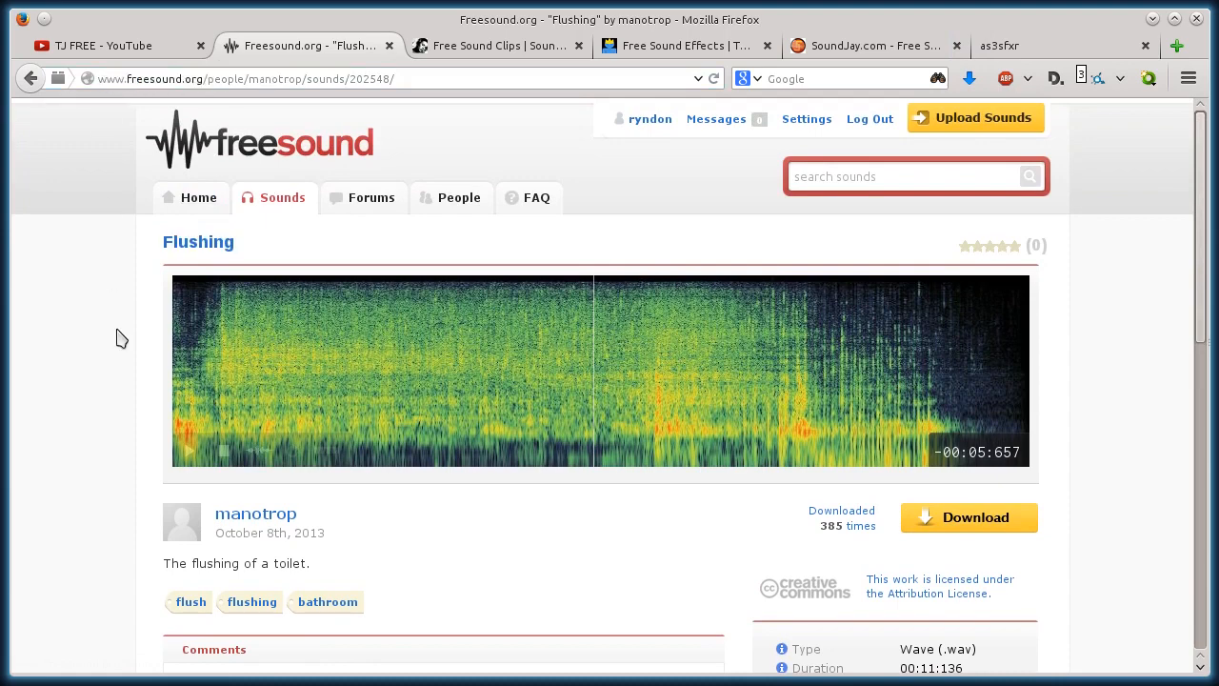
Check the sound's Creative Commons Attribution licence, then move to SoundBible
scroll("down", 3)
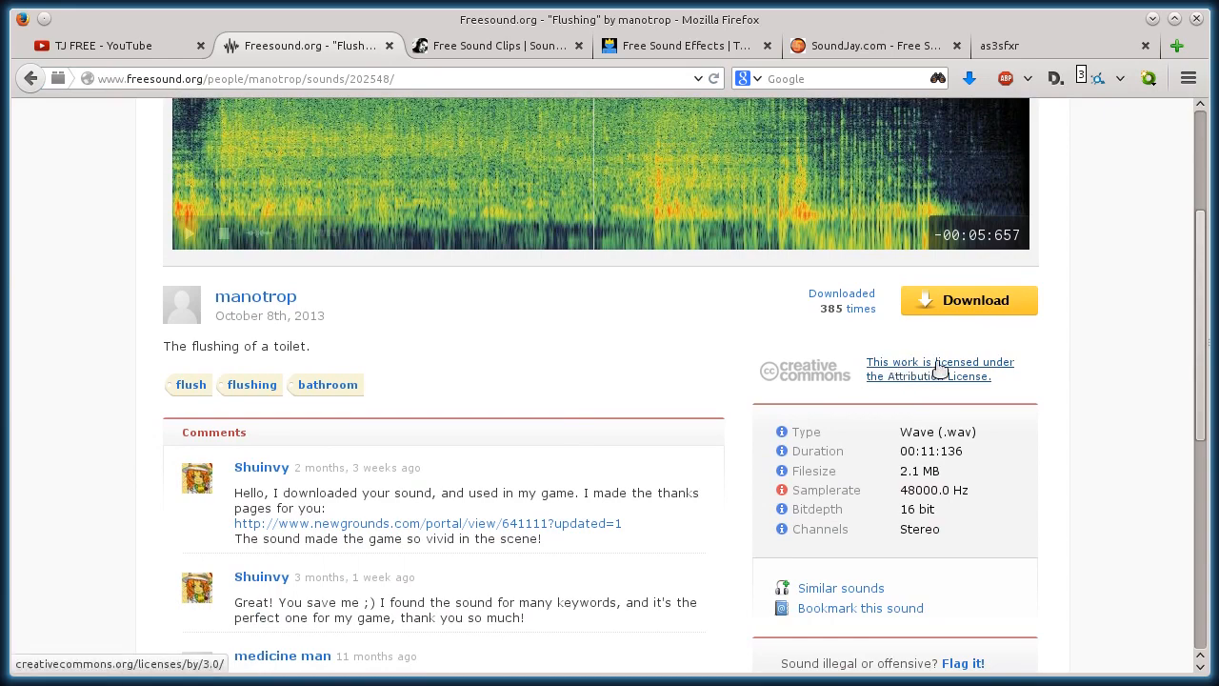
mouse_move(815, 385)
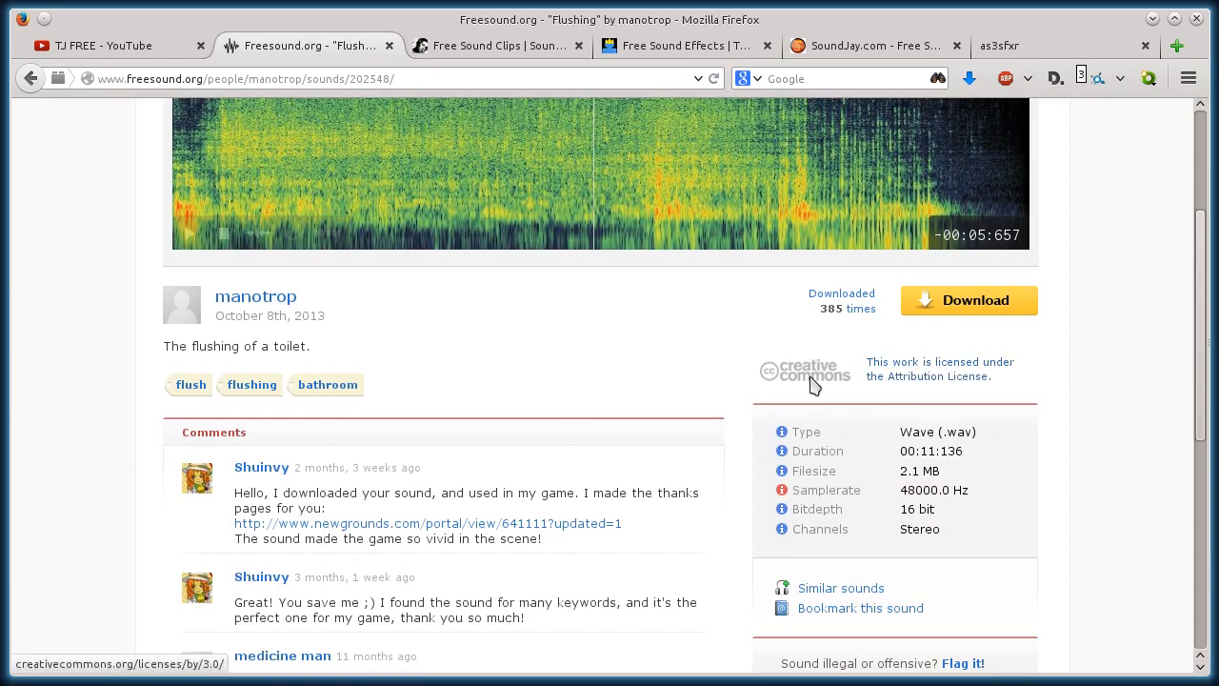
scroll("up", 3)
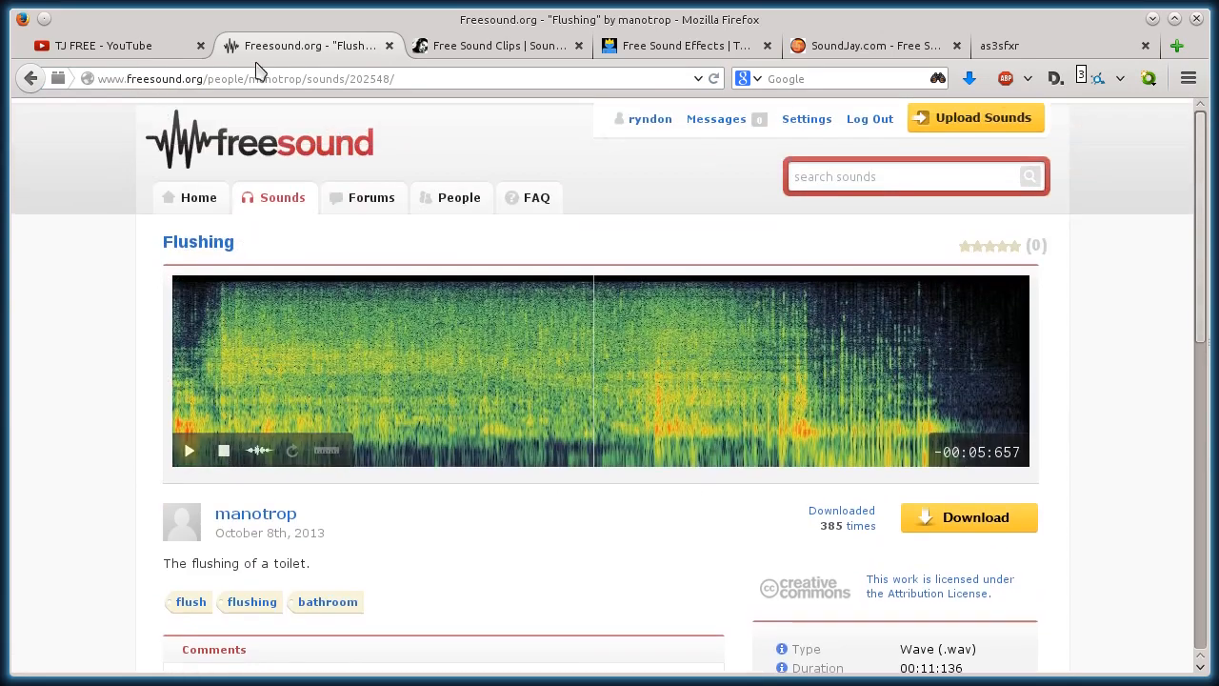
left_click(495, 45)
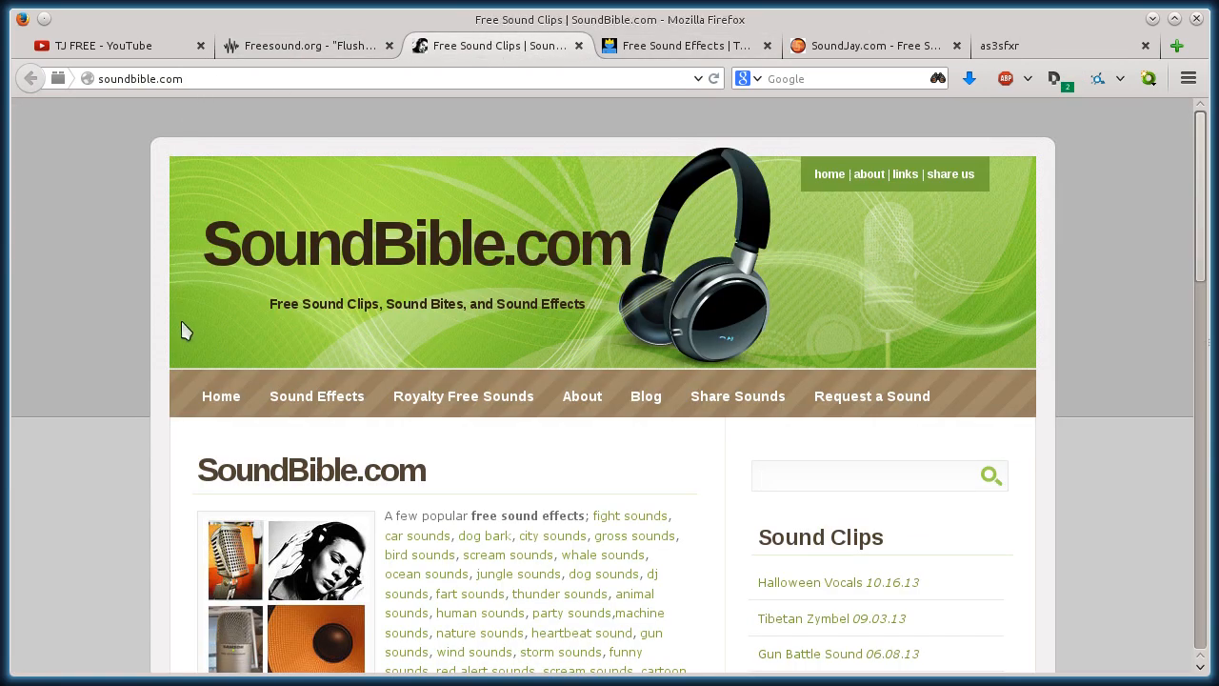
Search SoundBible for 'flush' to list its five flush sounds
scroll("down", 3)
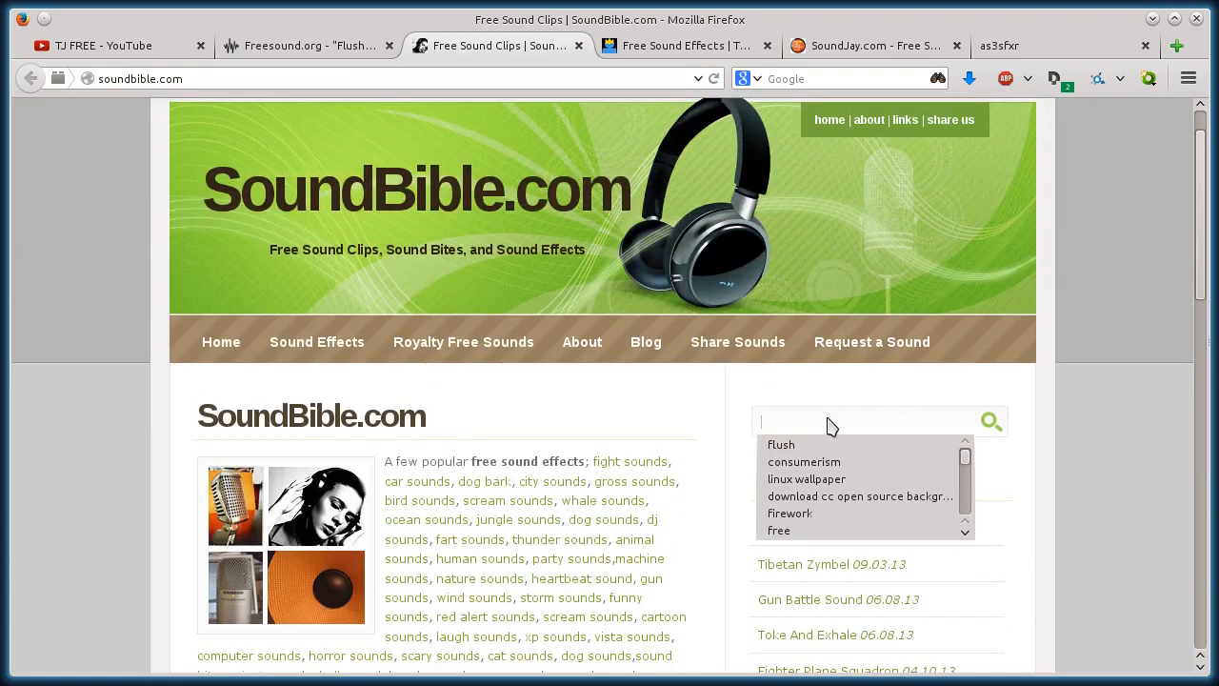
type("flush")
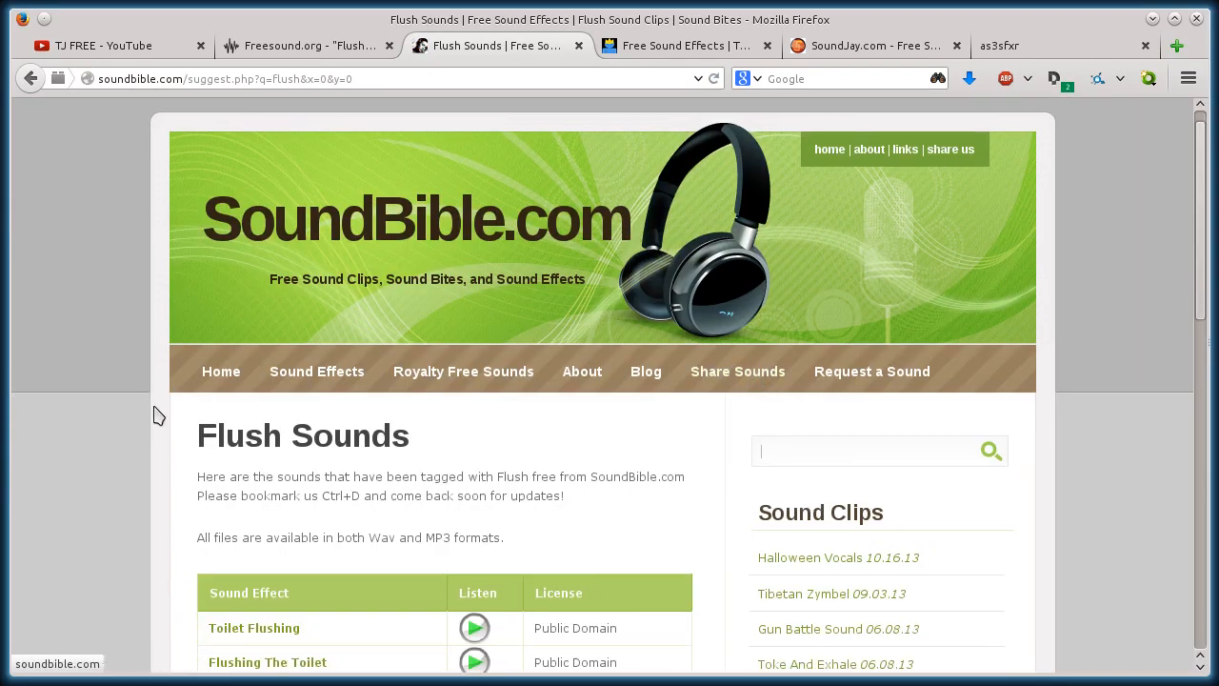
scroll("down", 3)
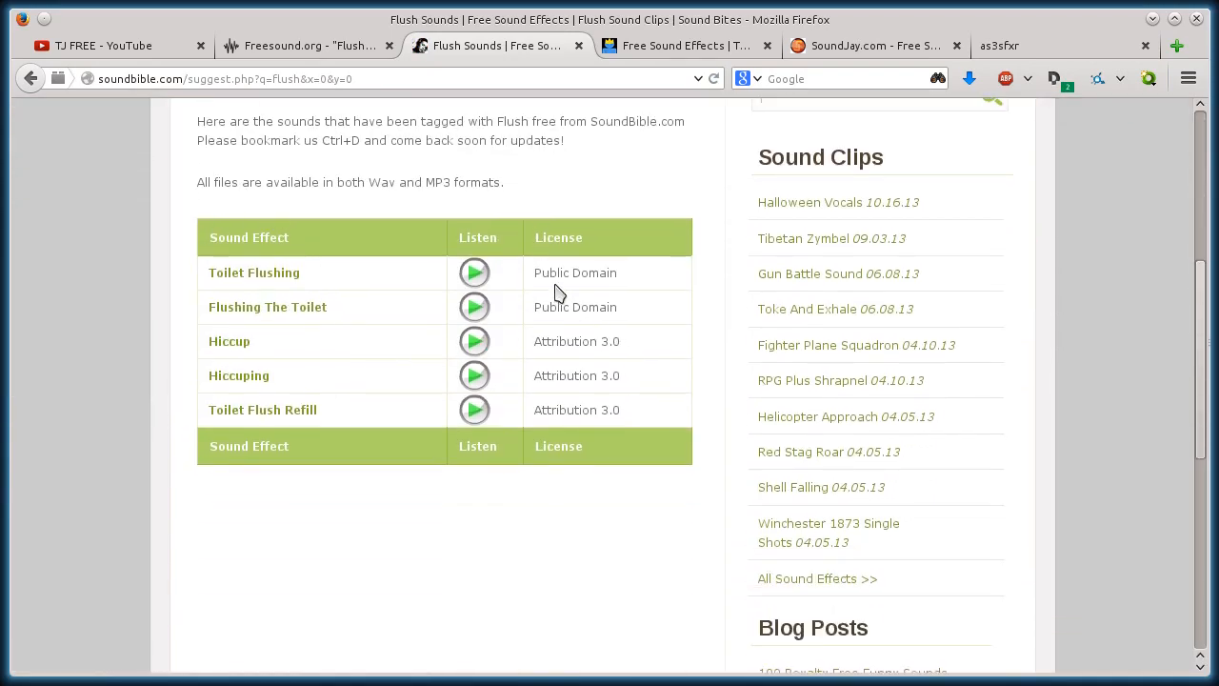
double_click(602, 272)
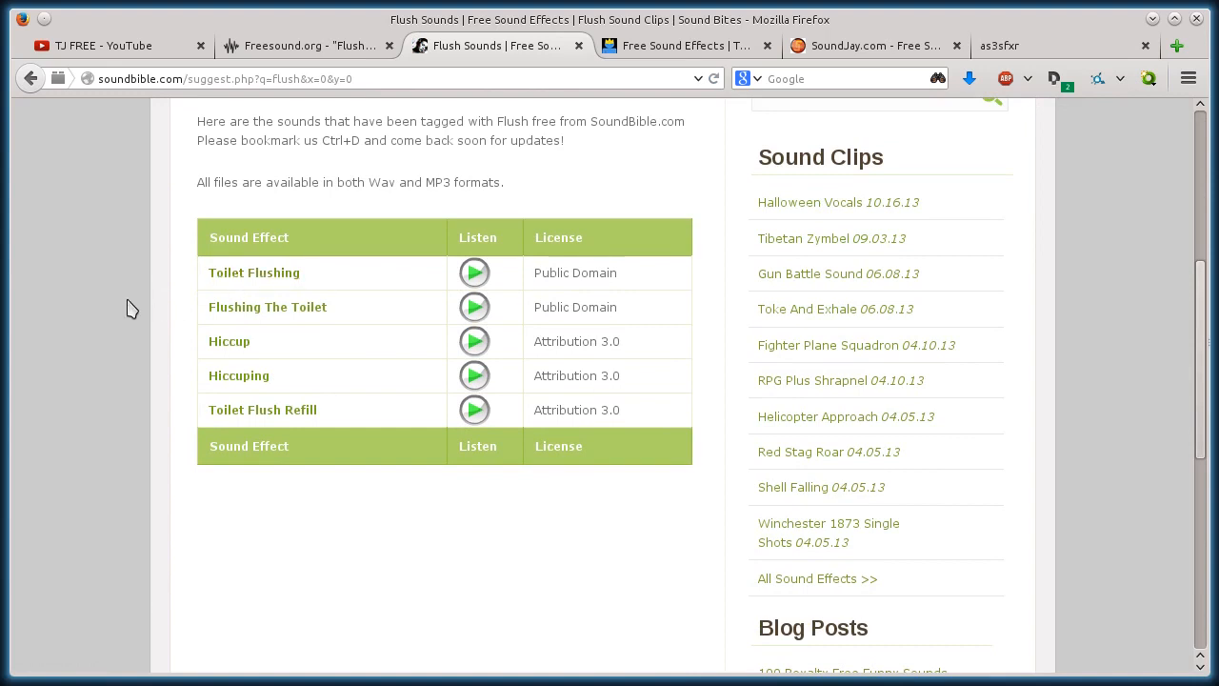
mouse_move(568, 327)
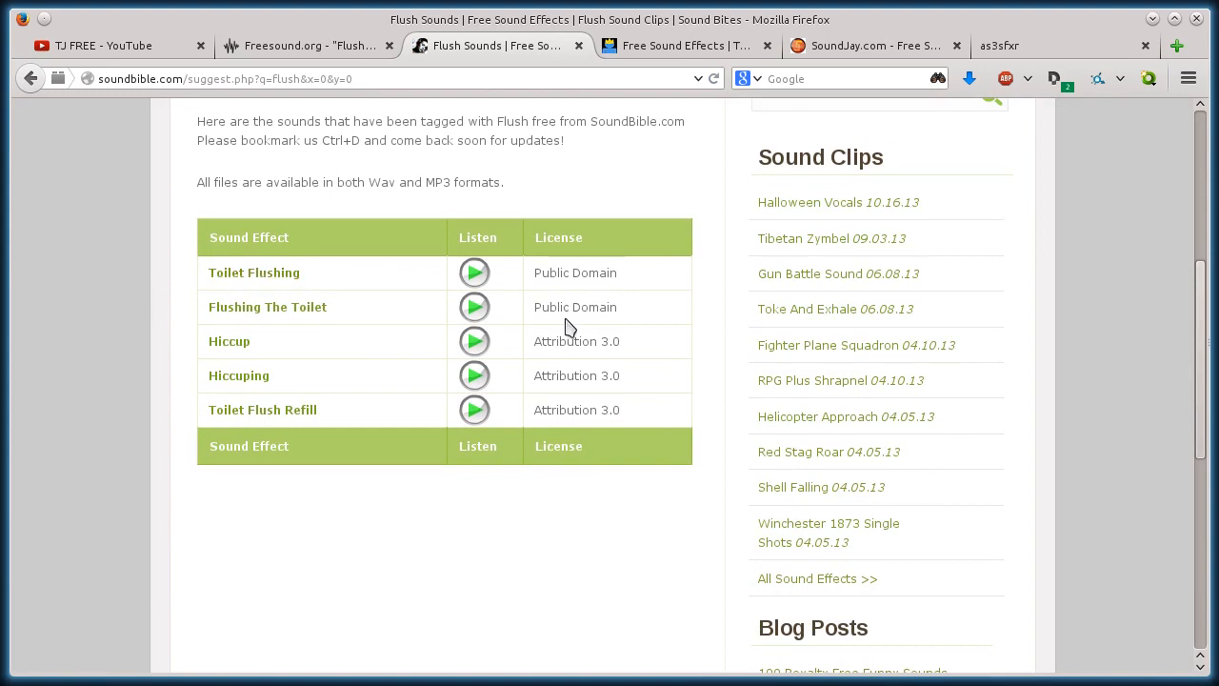
mouse_move(229, 341)
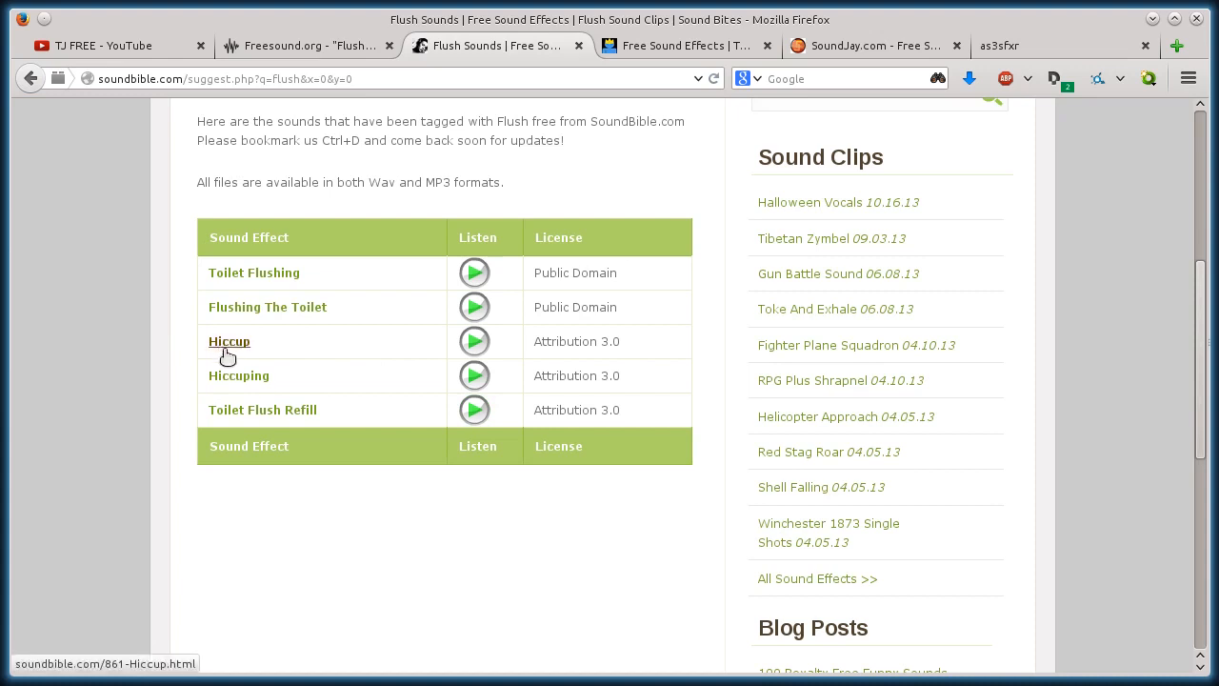
mouse_move(290, 415)
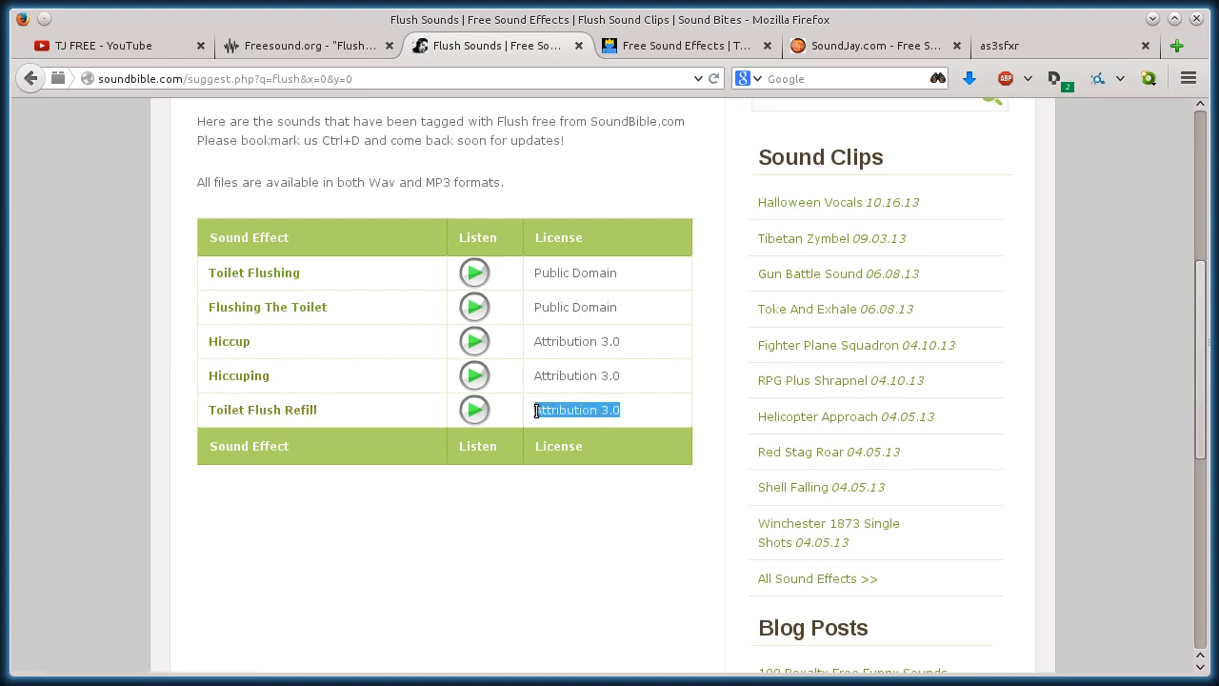
Pick the Toilet Flushing result from the Flush Sounds list
left_click(80, 404)
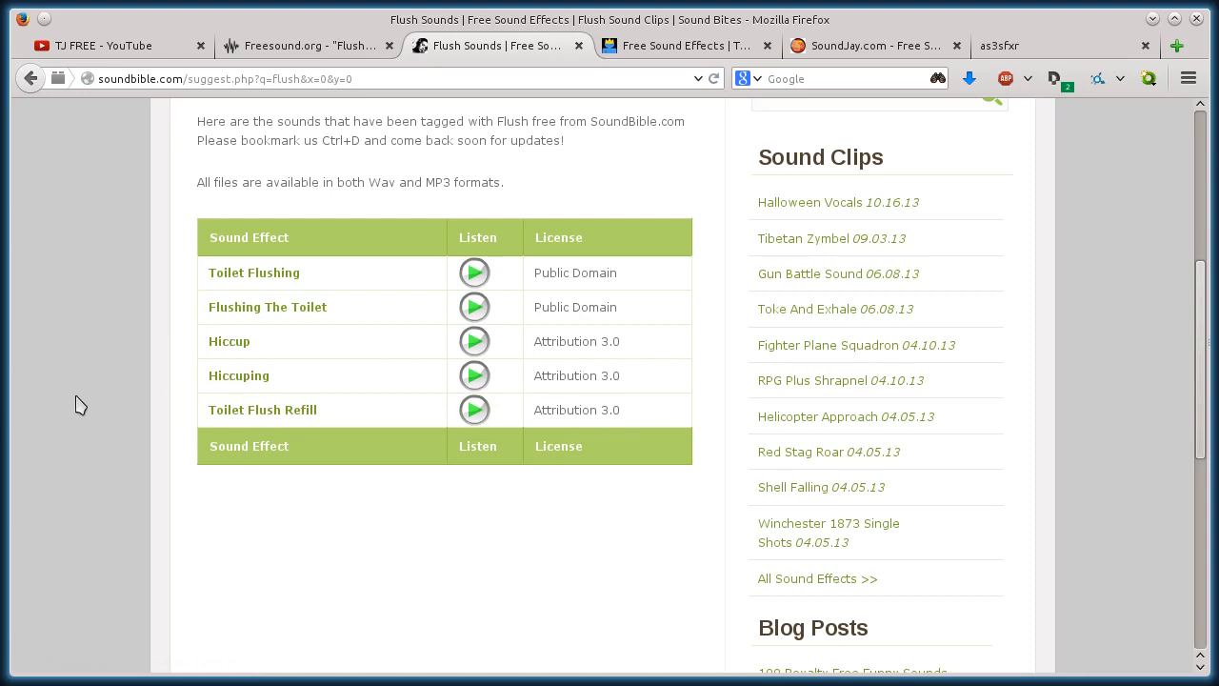
left_click(253, 273)
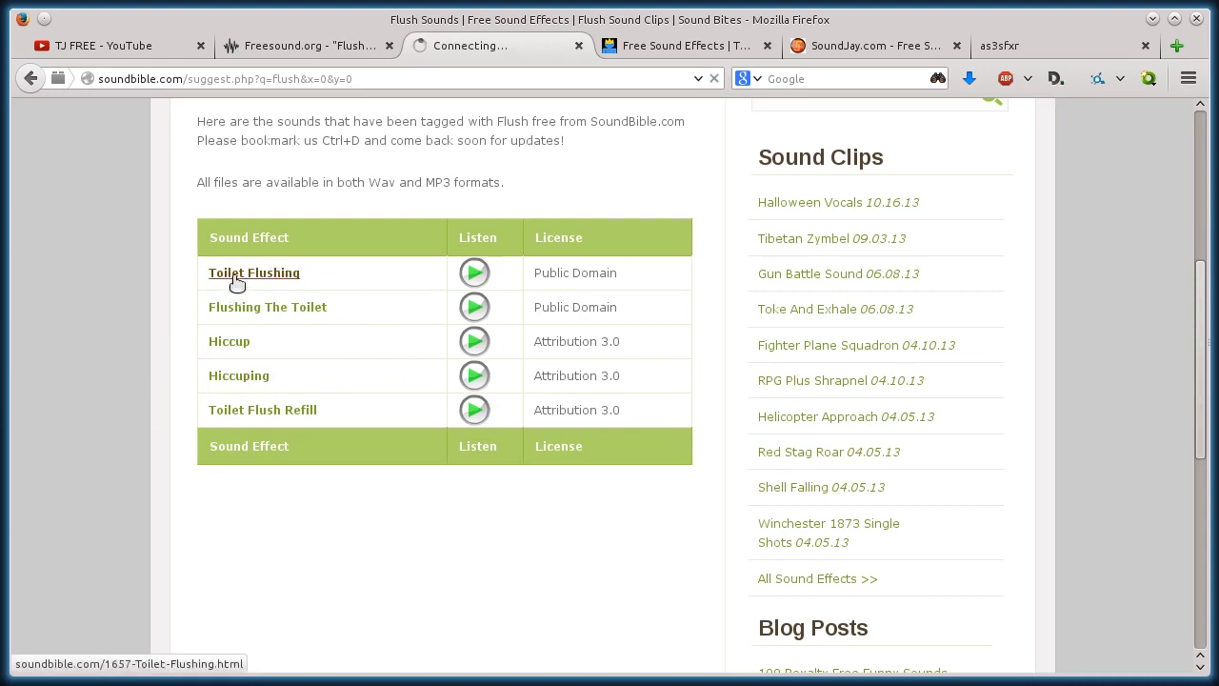
View the Toilet Flushing Sound page with its Public Domain licence, then go back to the list
left_click(255, 272)
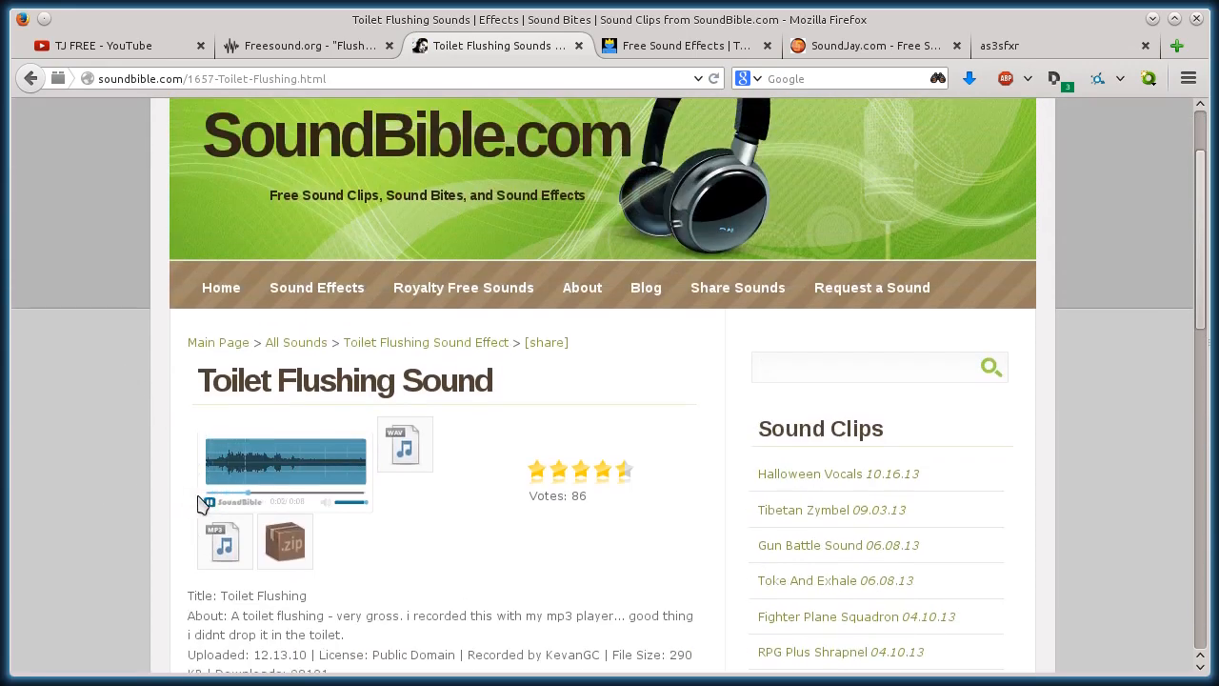
left_click(211, 503)
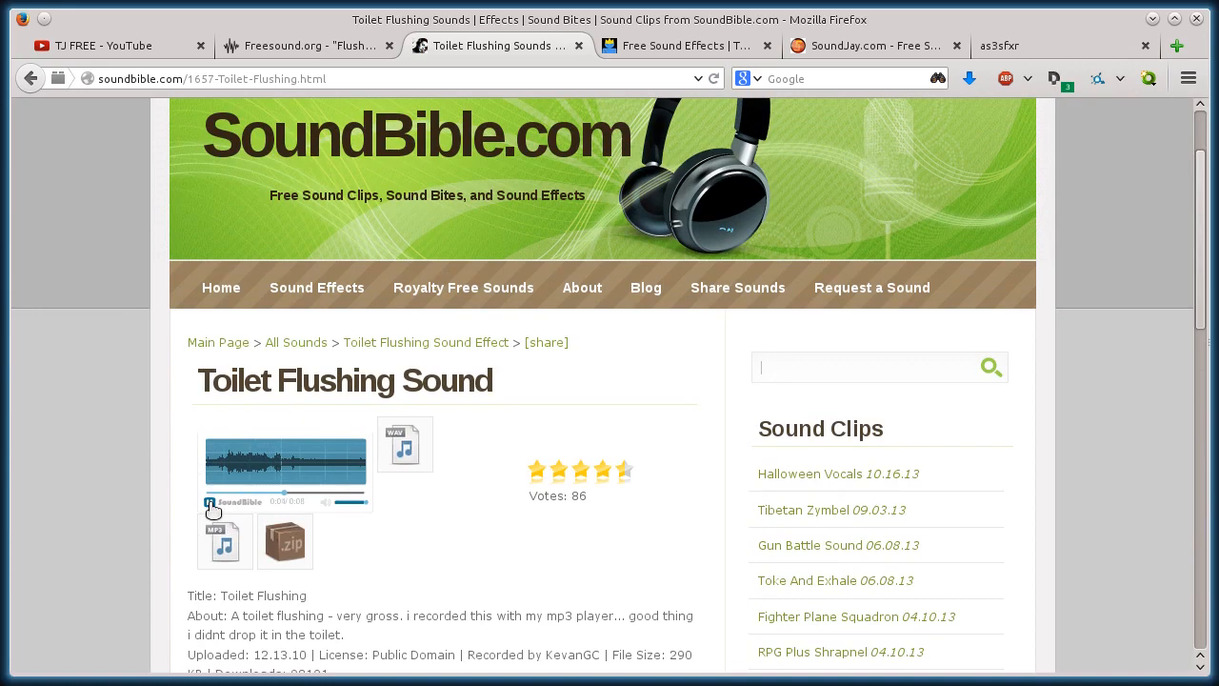
scroll("down", 3)
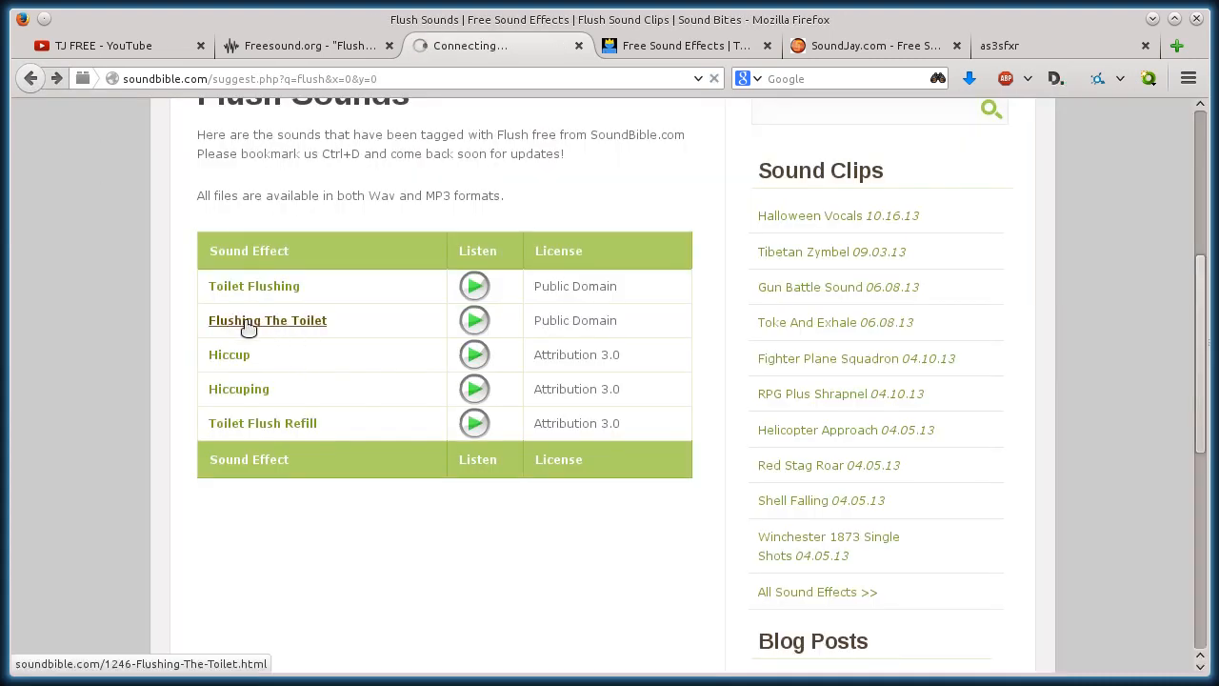
Open the Flushing The Toilet sound and download its WAV file
left_click(267, 320)
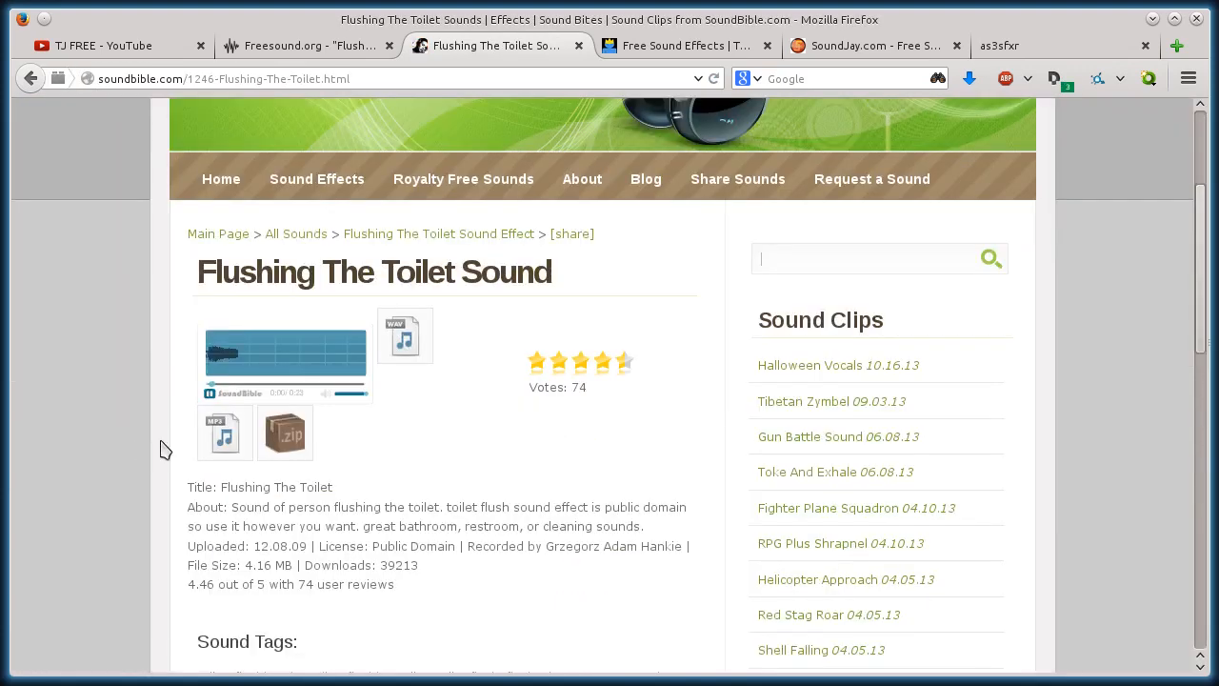
left_click(213, 392)
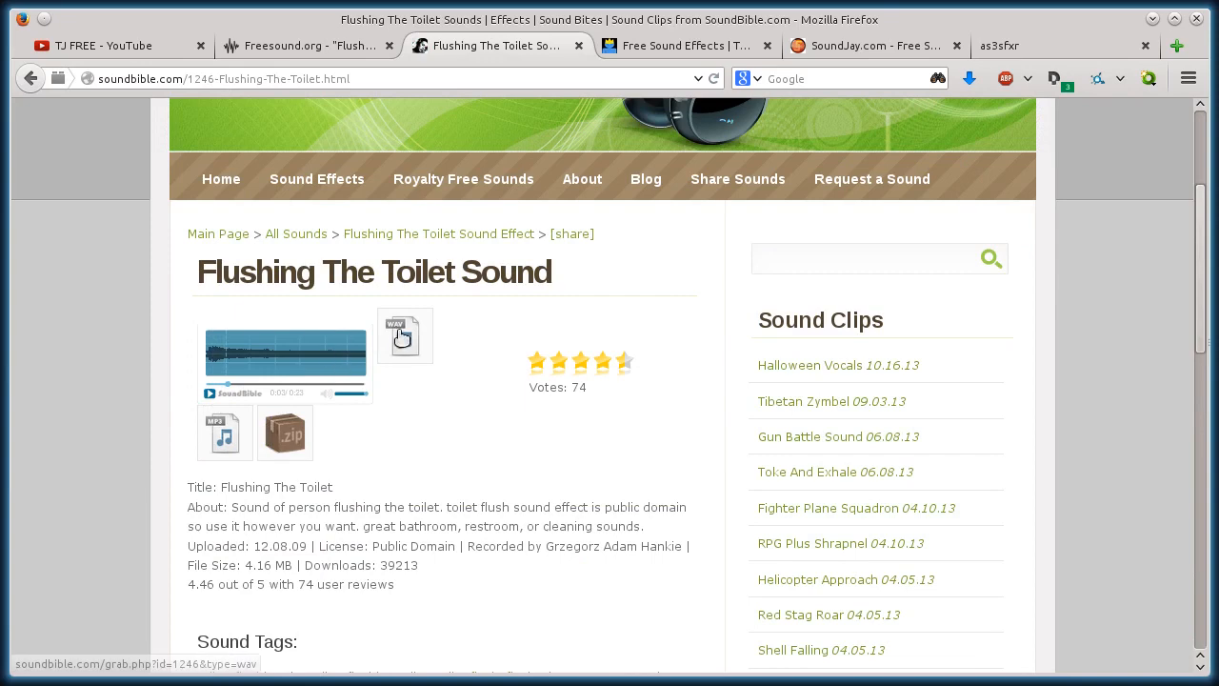
mouse_move(225, 431)
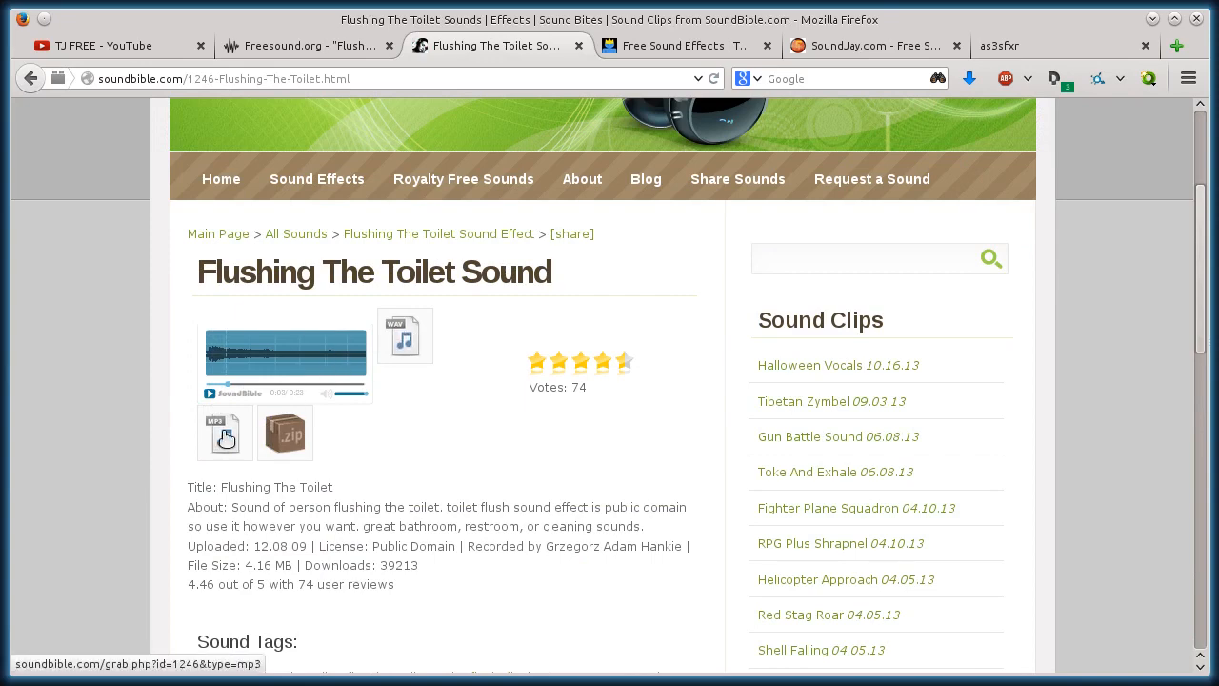
left_click(404, 336)
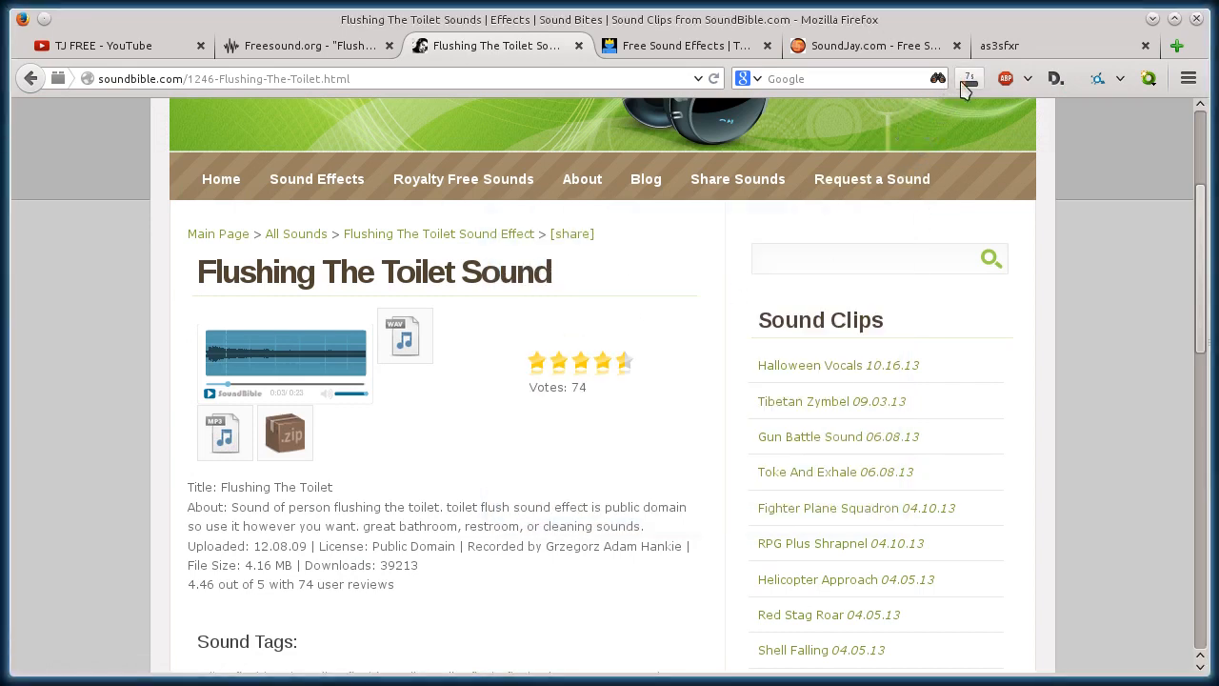
Watch the WAV download progress in the Firefox downloads panel and review the page
left_click(969, 78)
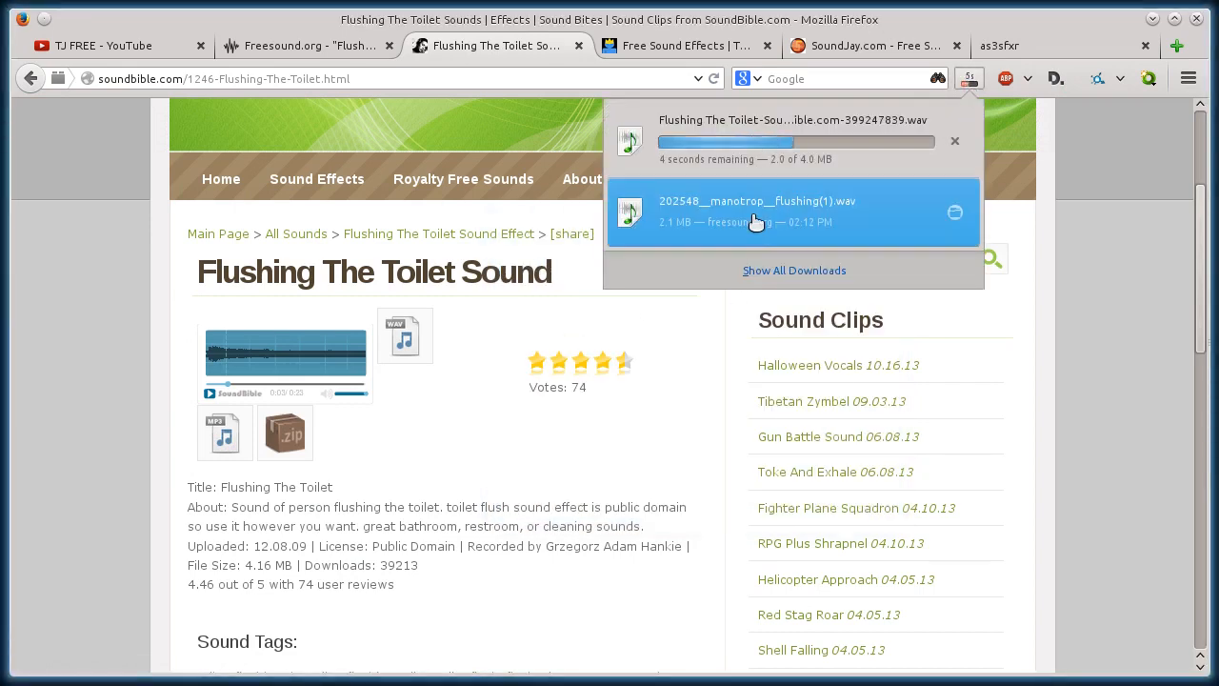
scroll("down", 3)
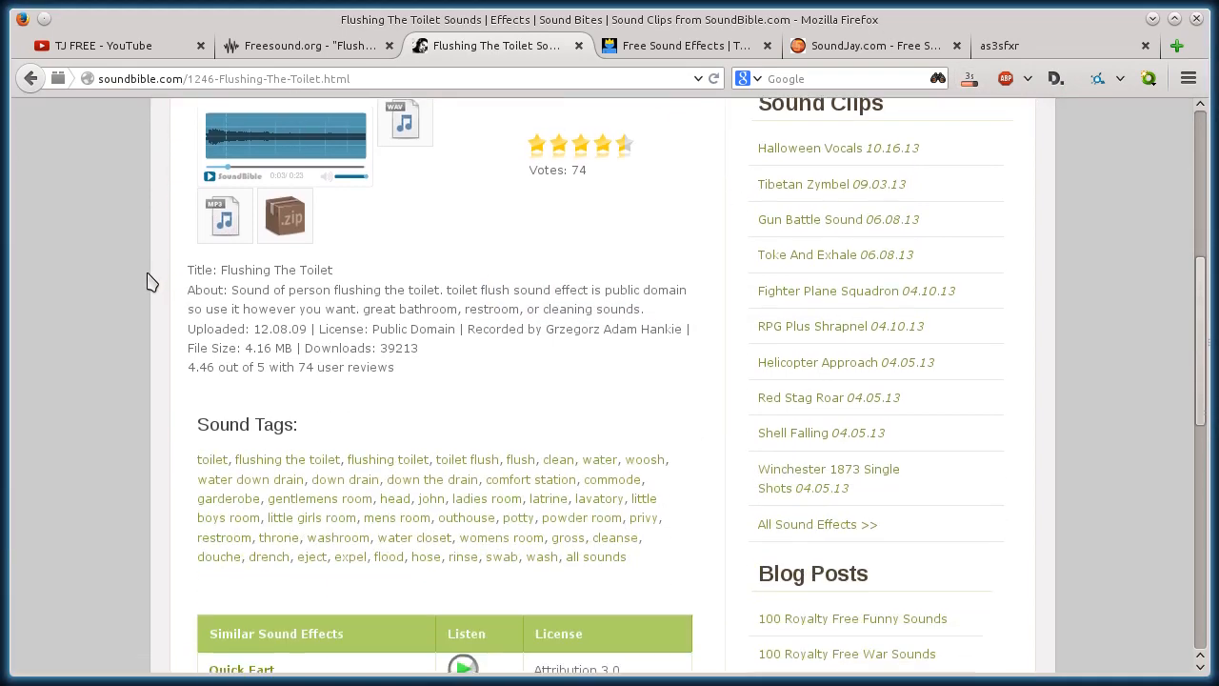
scroll("up", 3)
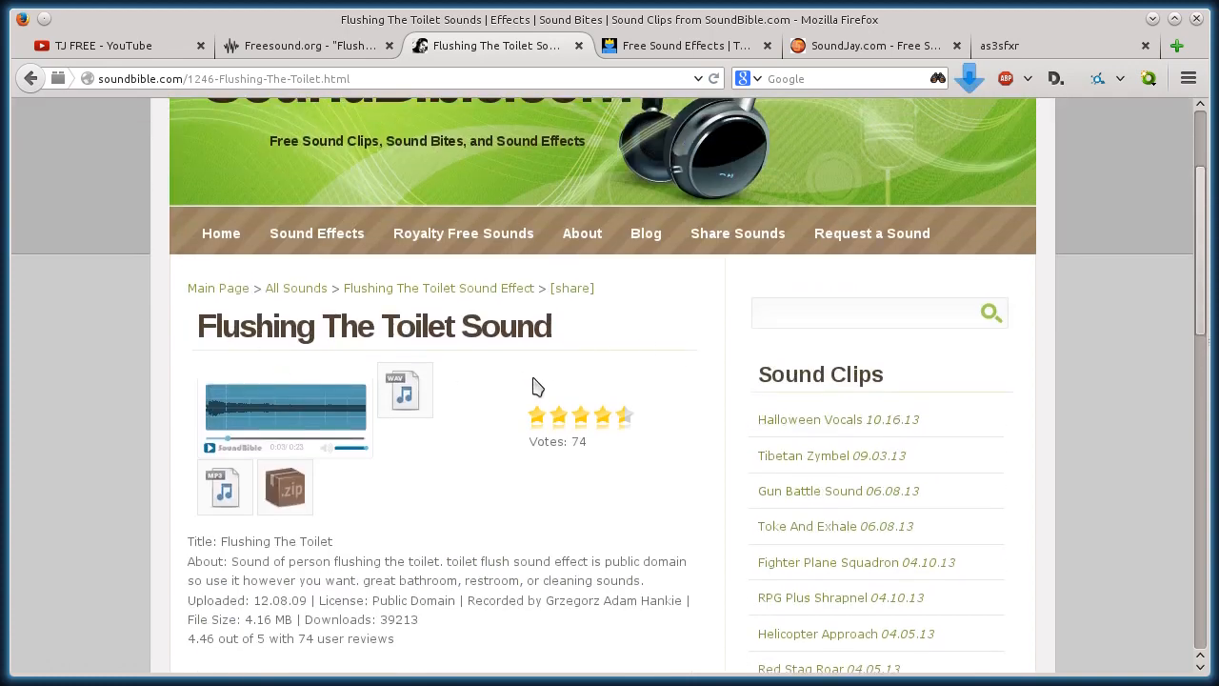
scroll("down", 3)
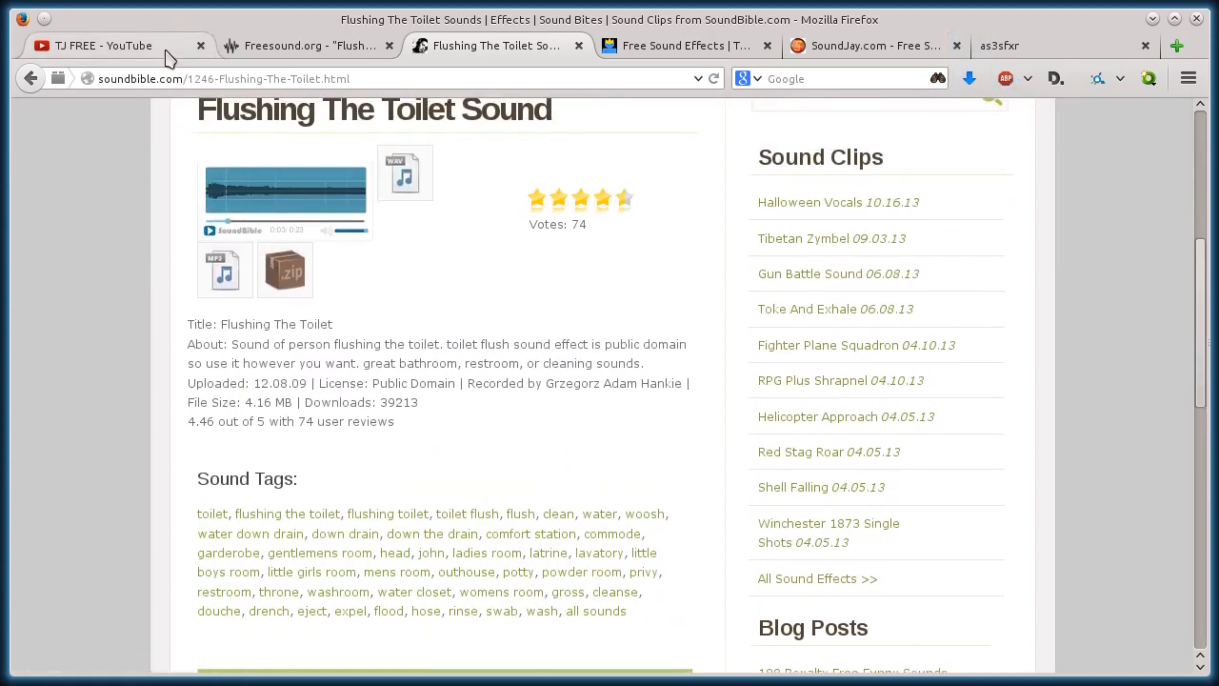
scroll("down", 3)
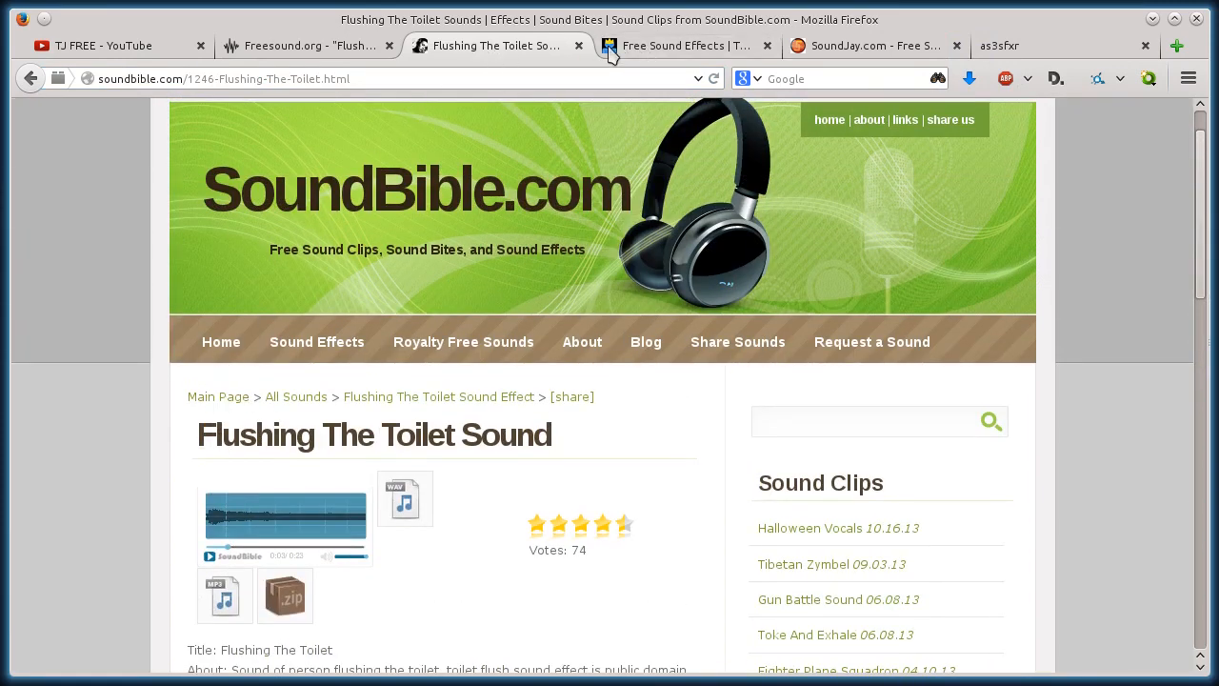
Search SweetSoundEffects for 'flush', bringing up the Household Sounds pack result
left_click(680, 46)
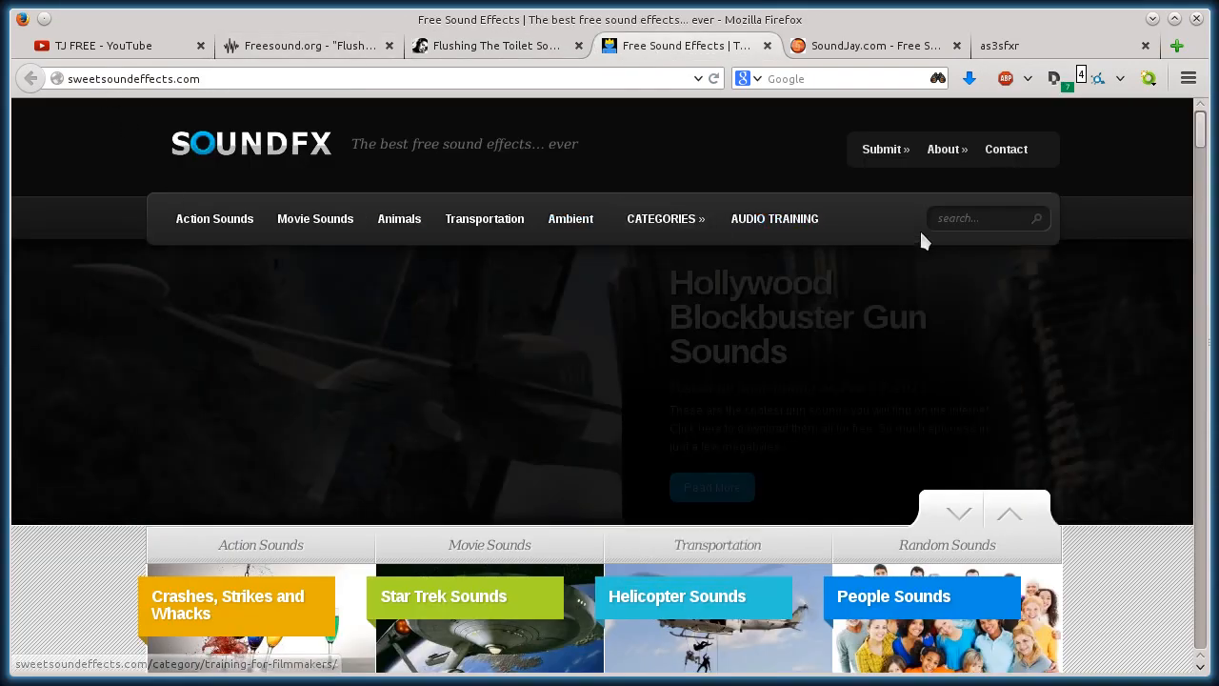
scroll("down", 3)
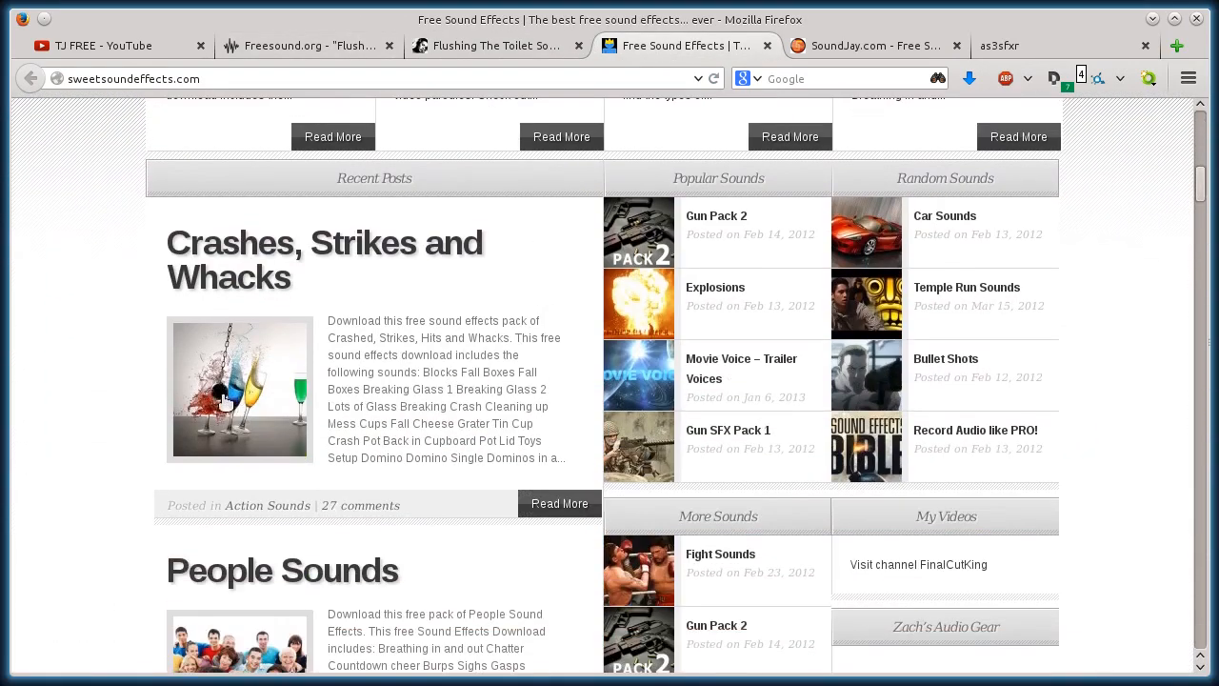
scroll("up", 3)
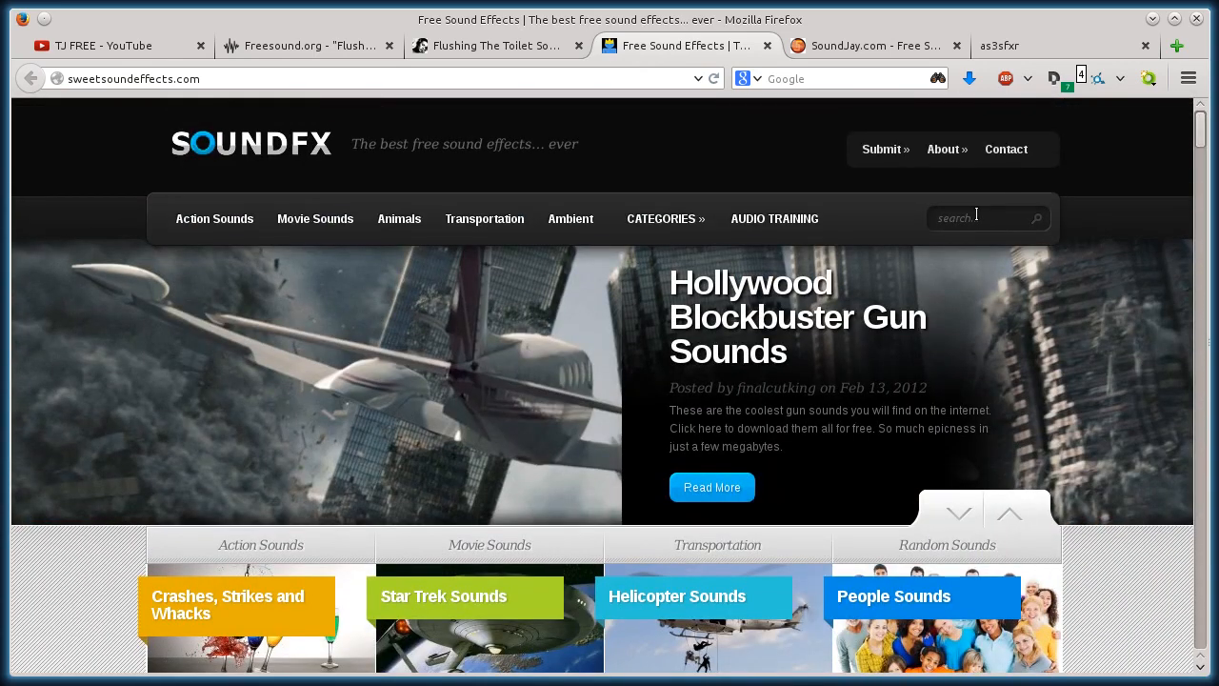
type("flush")
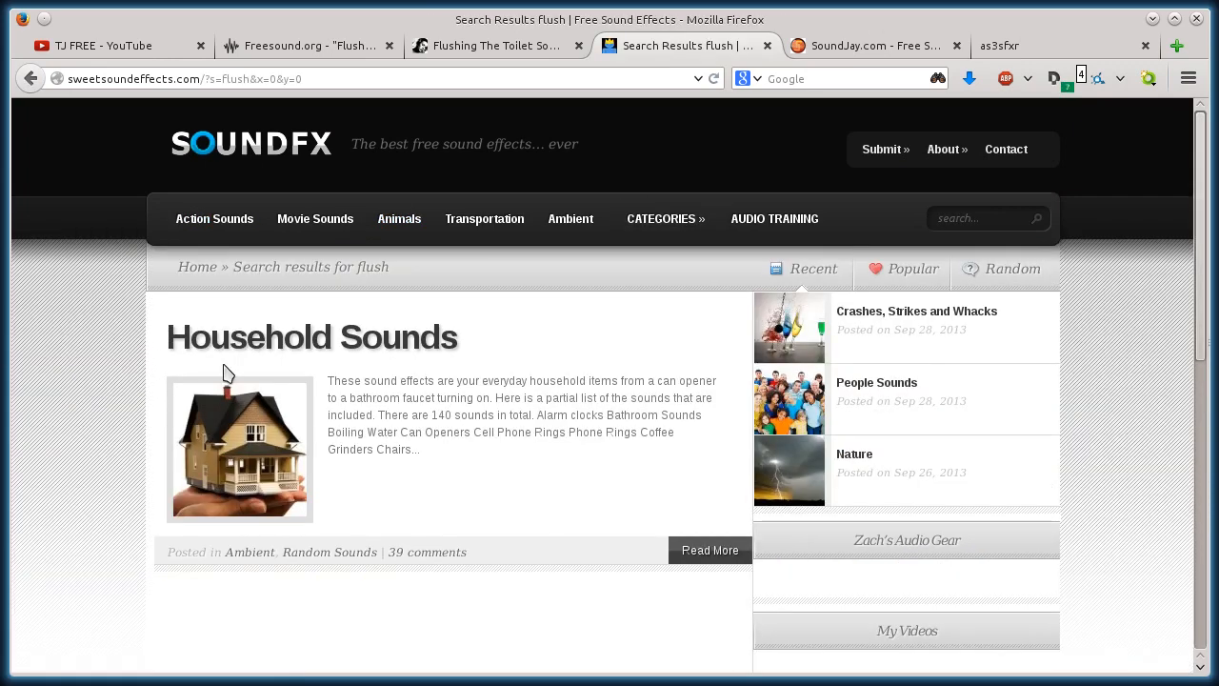
scroll("down", 3)
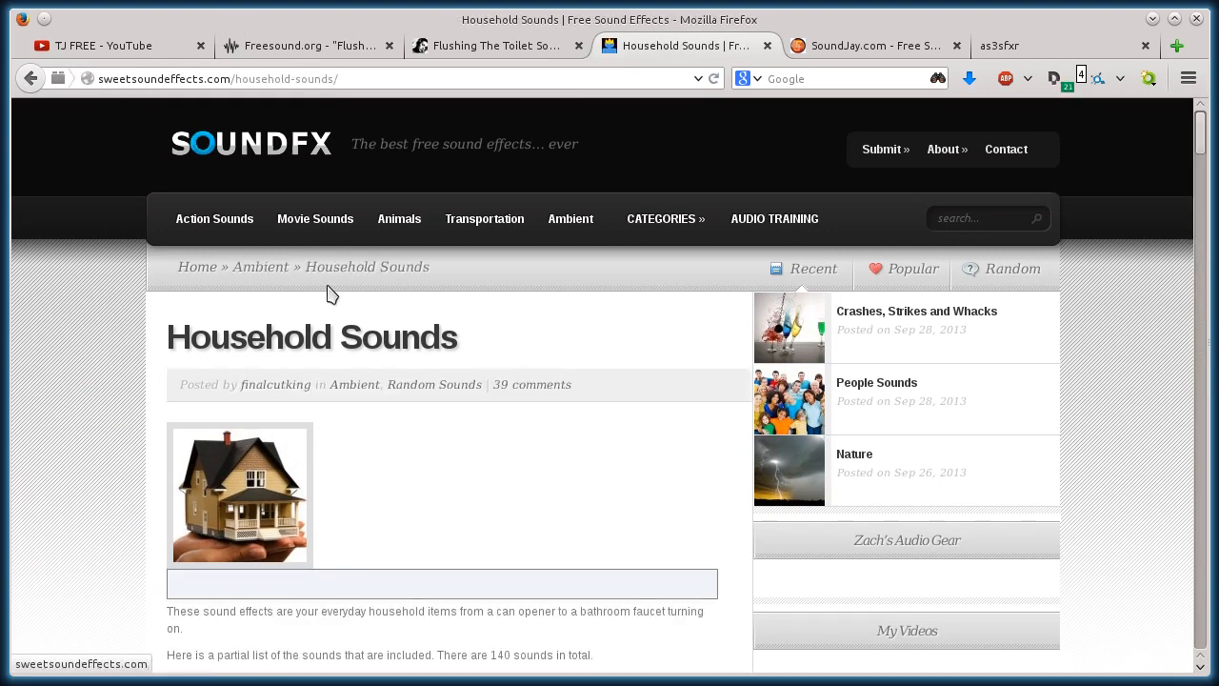
Play the Household Sounds audio preview and scroll through the pack's sound list
scroll("down", 3)
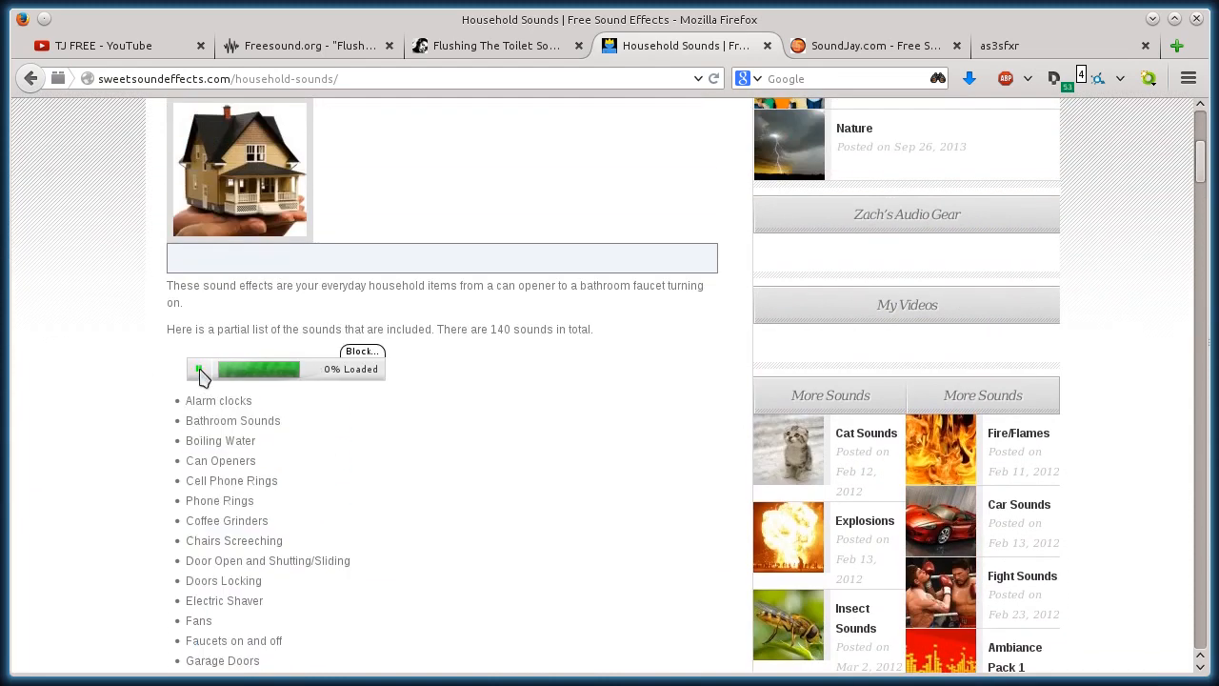
left_click(198, 369)
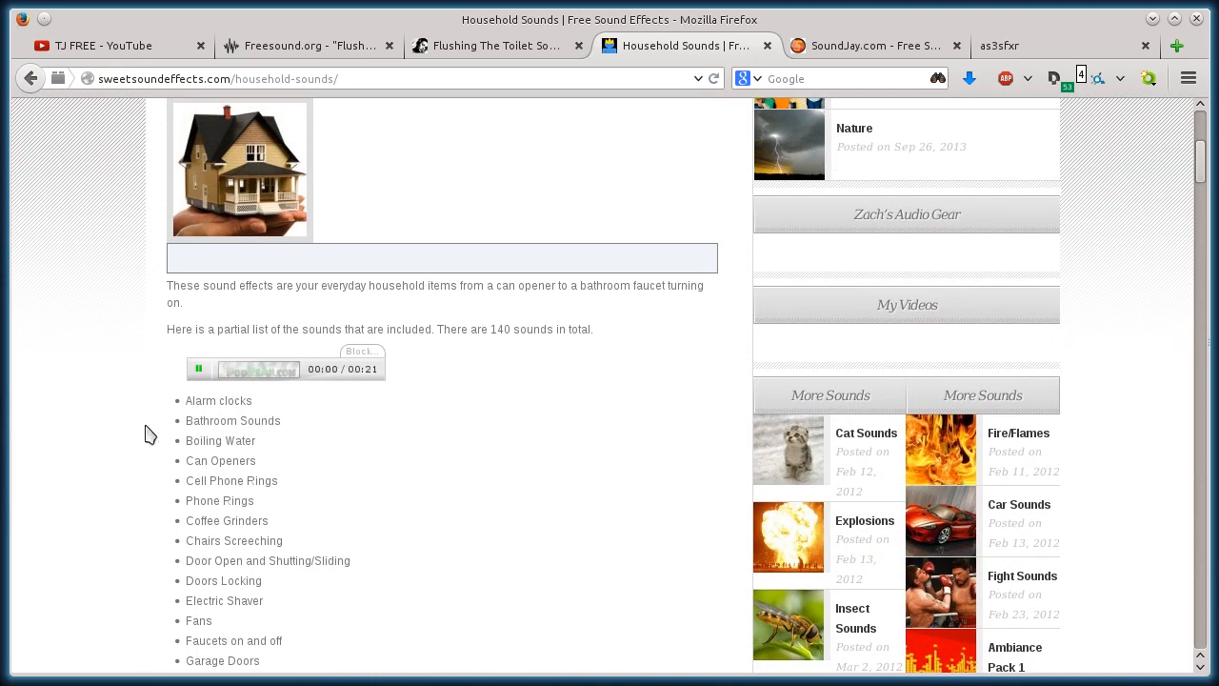
scroll("down", 3)
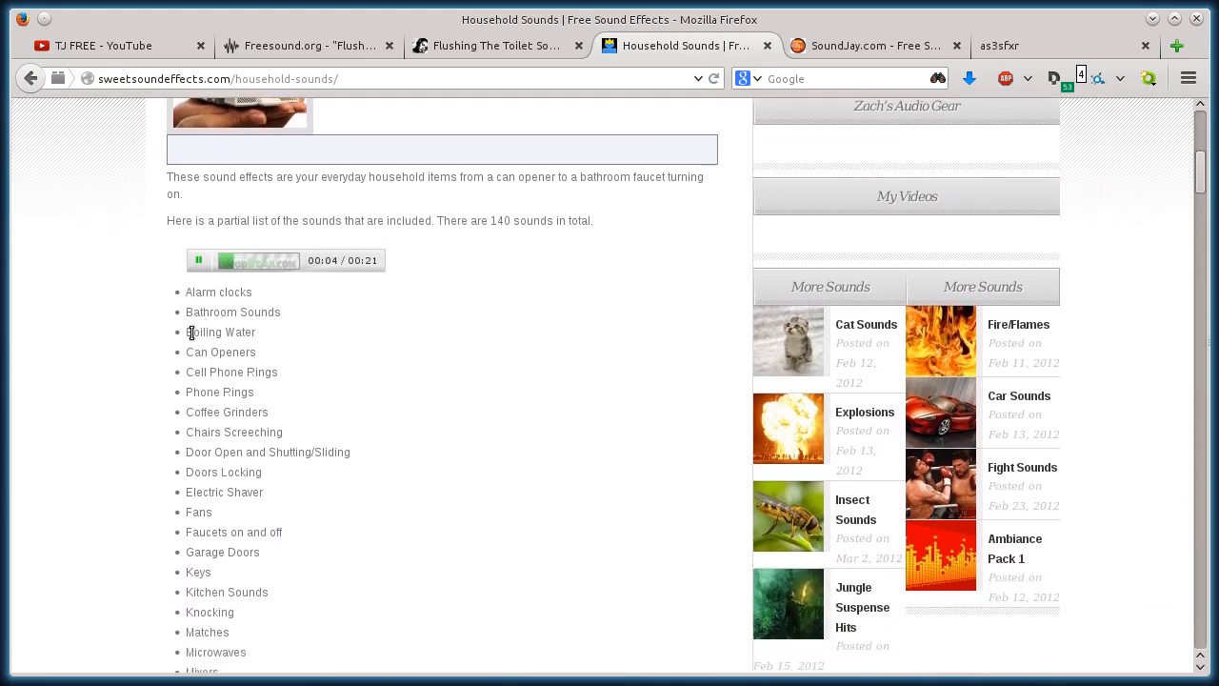
scroll("down", 3)
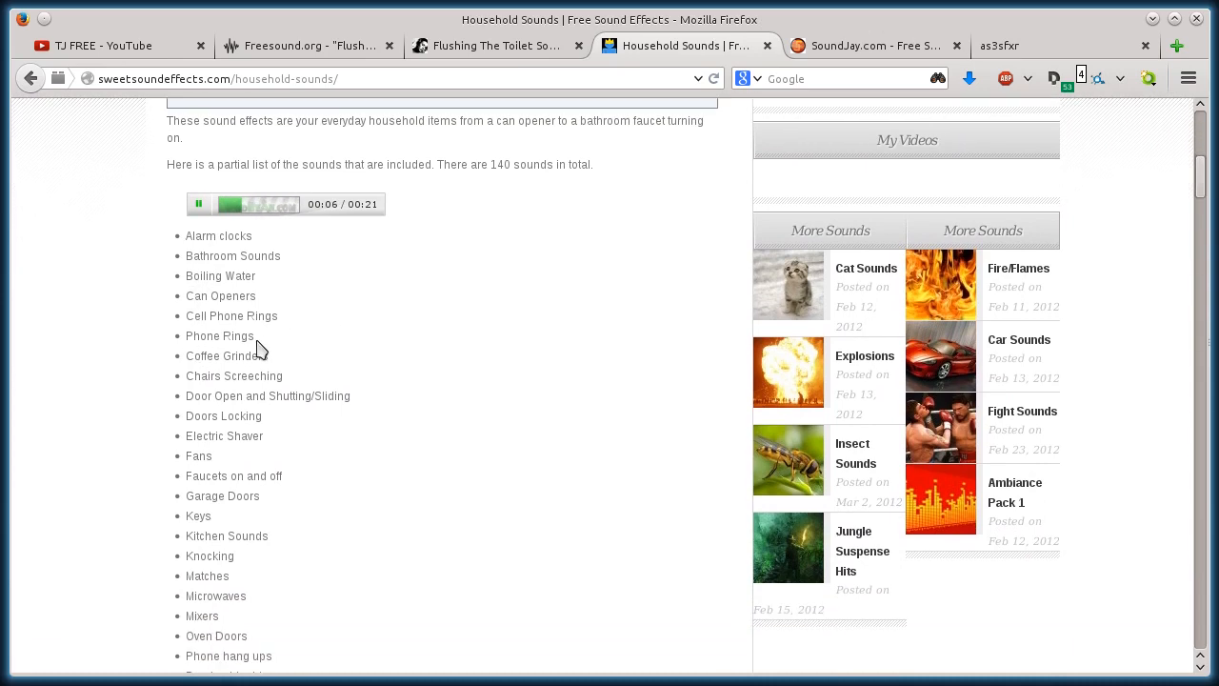
Reach the e-mail download form, enter placeholder text and confirm Toilets Flushing is listed
scroll("down", 3)
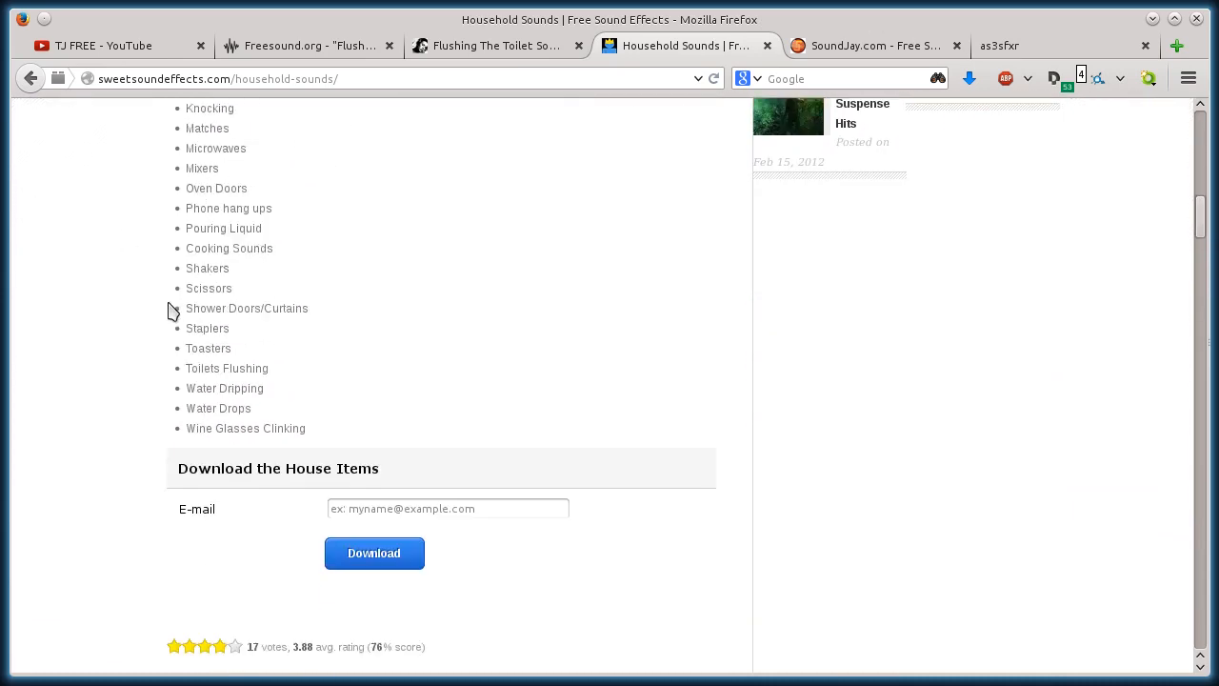
scroll("down", 3)
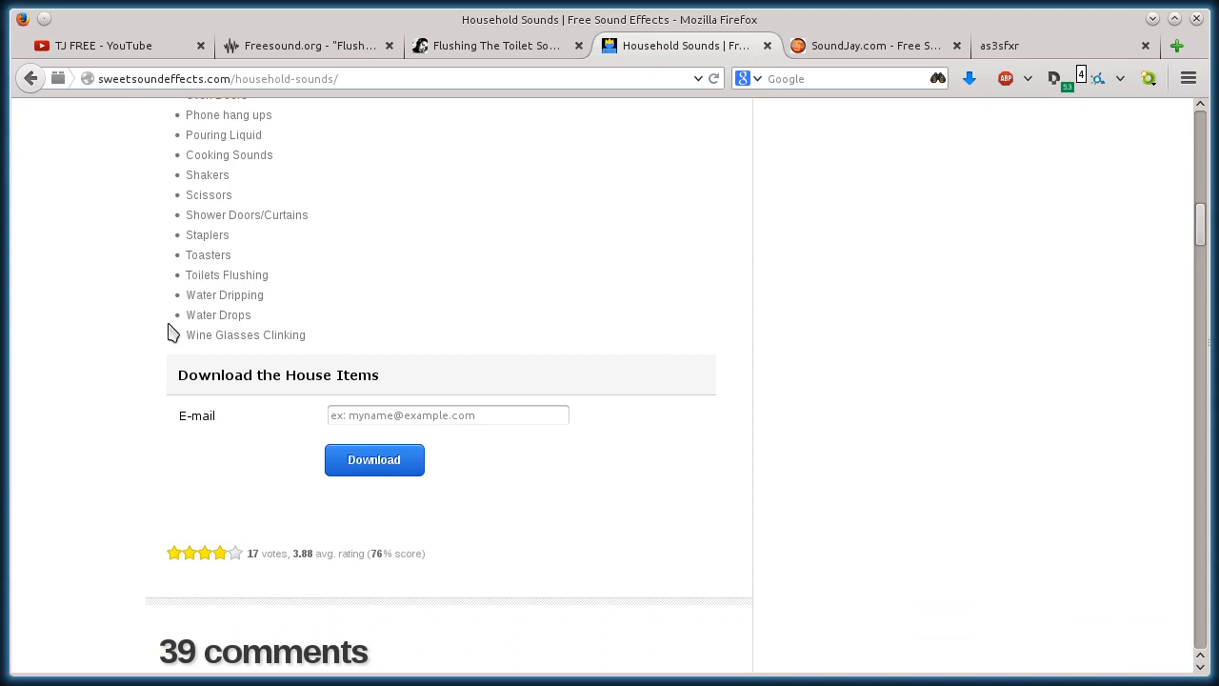
type("dfgn")
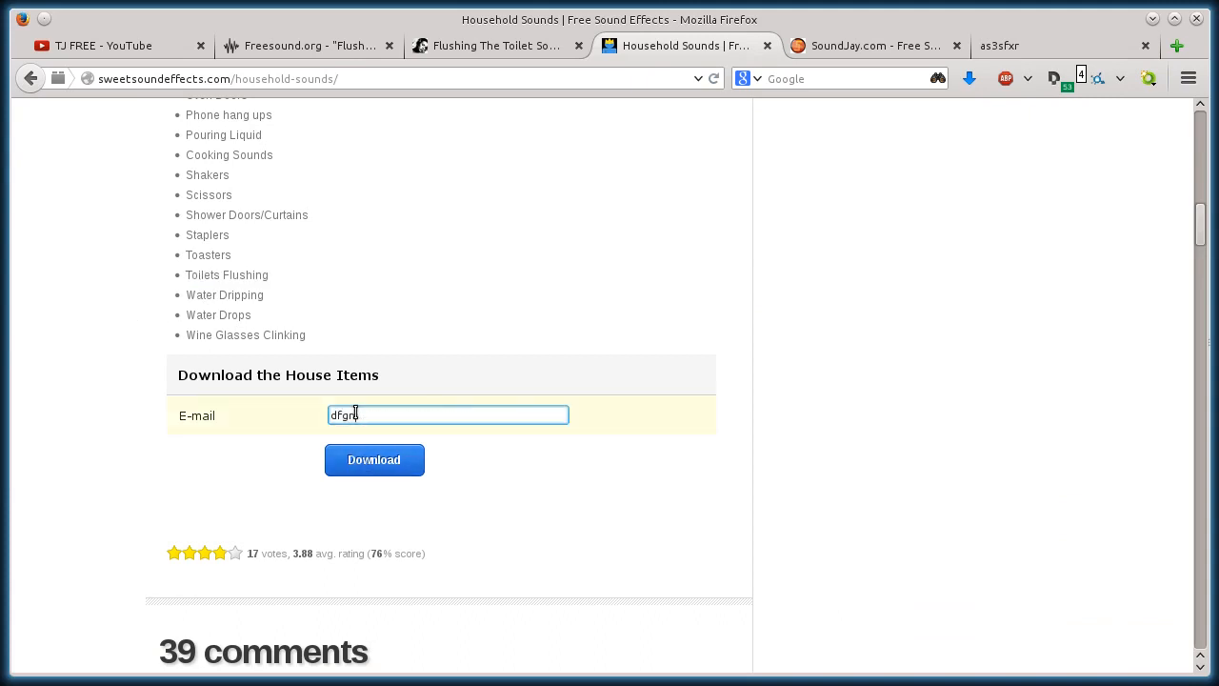
type(";fjlkds;")
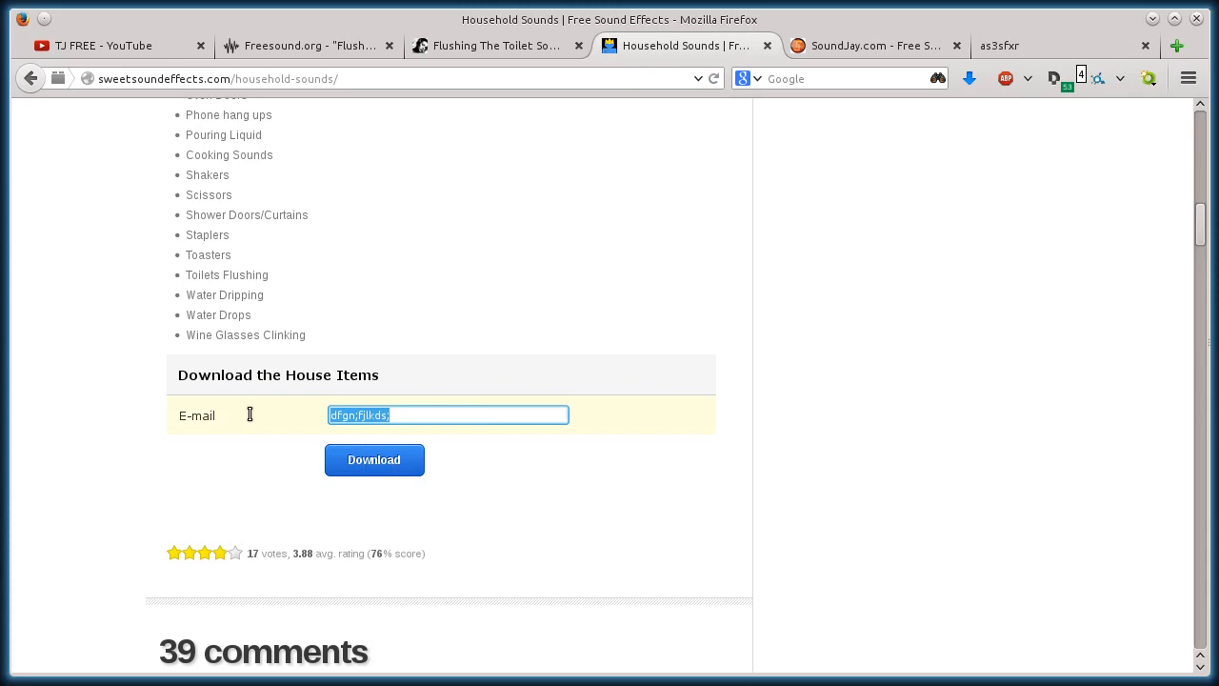
scroll("up", 3)
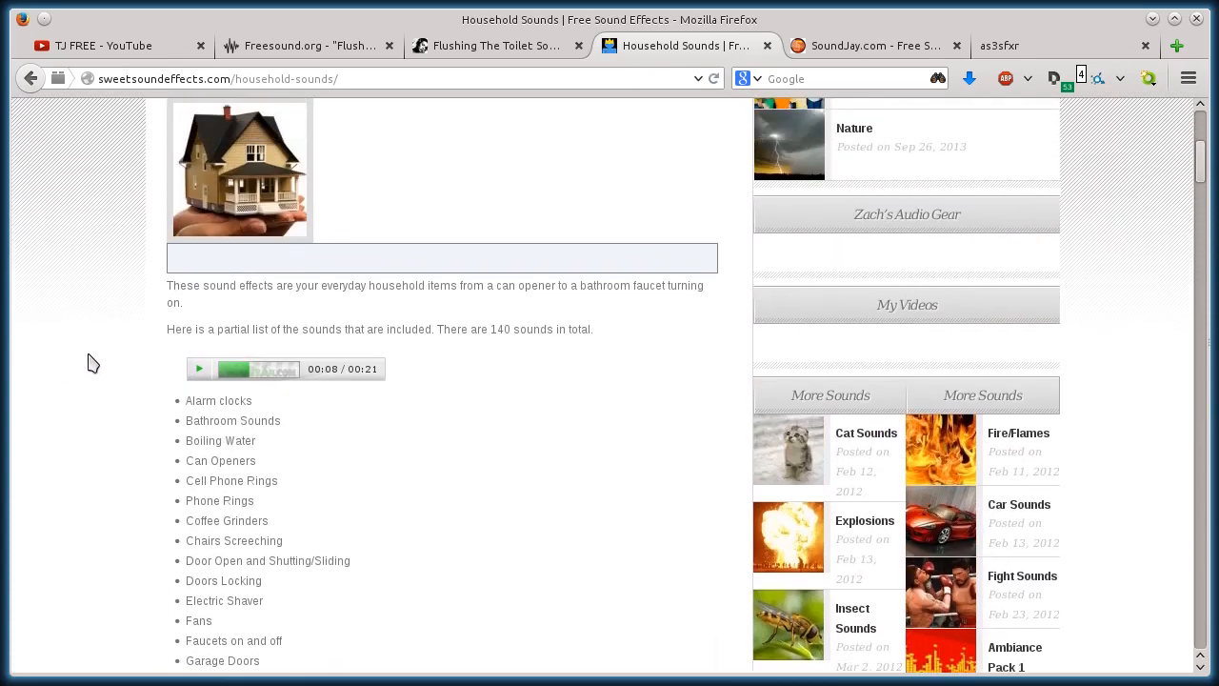
Open the SweetSoundEffects FAQ page on usage rights via the About menu
scroll("up", 3)
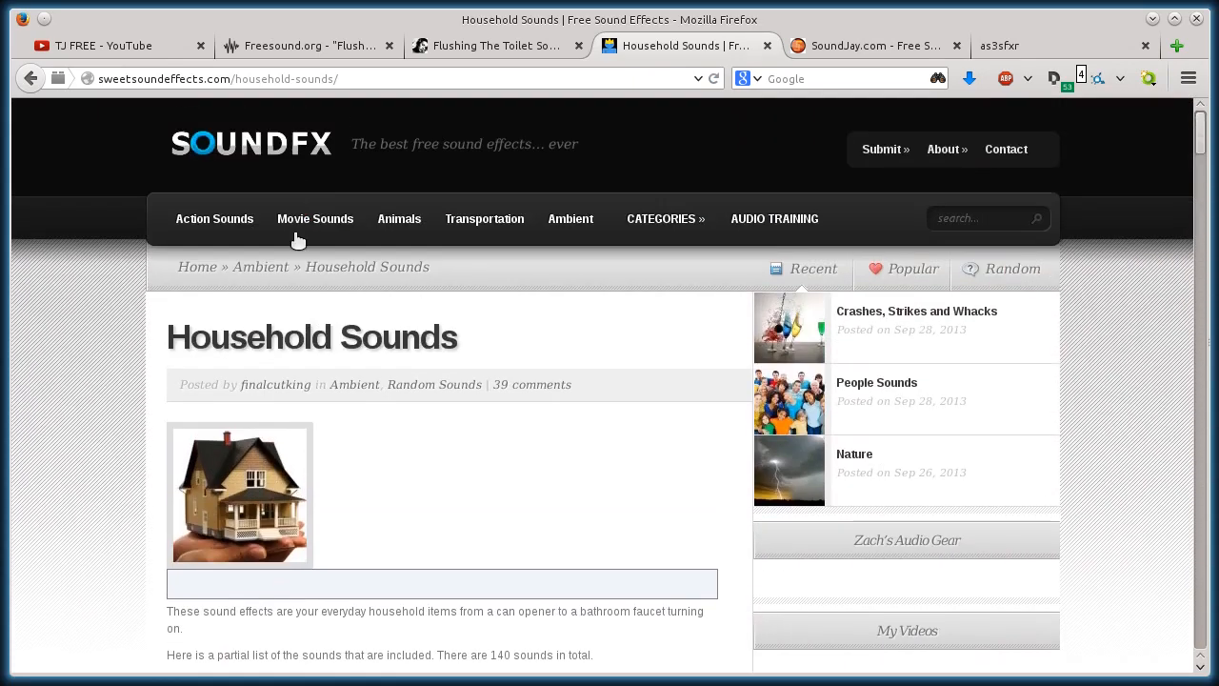
scroll("down", 3)
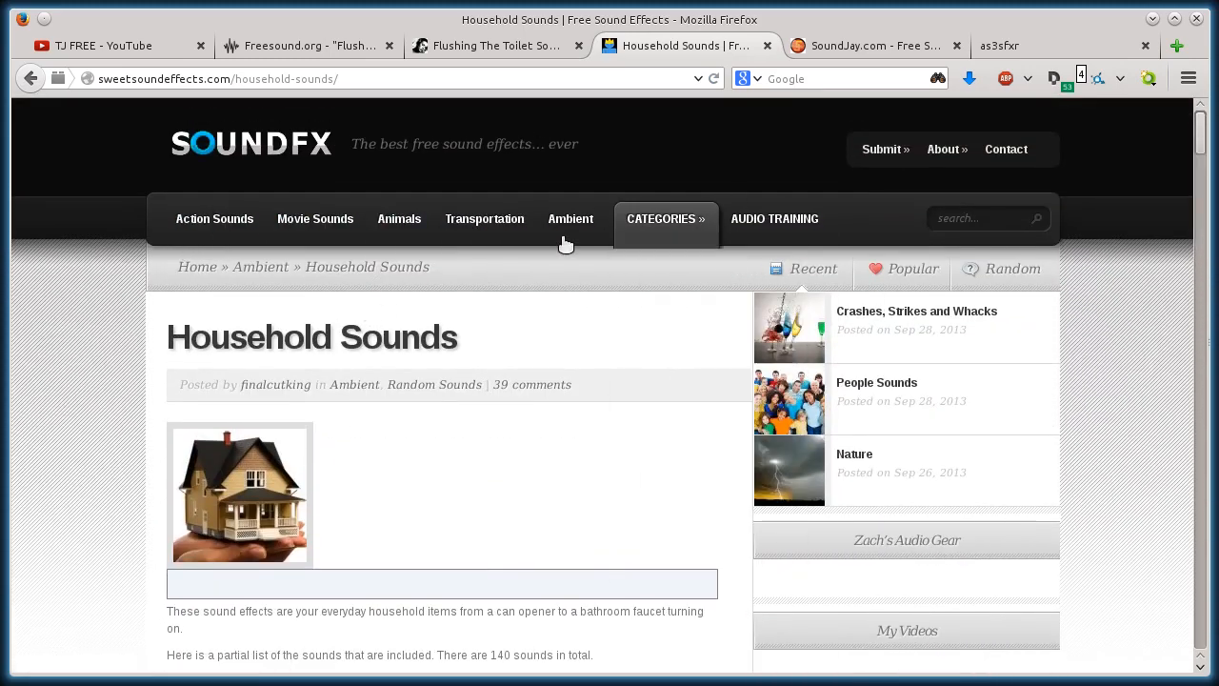
left_click(954, 230)
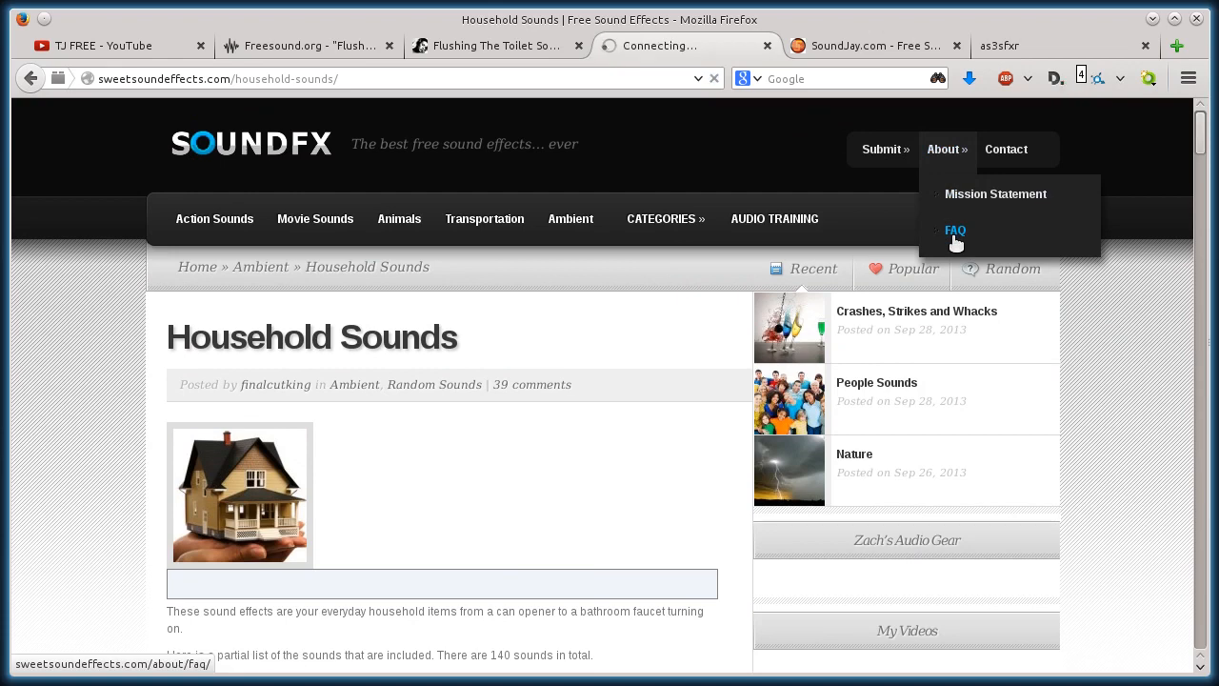
left_click(954, 229)
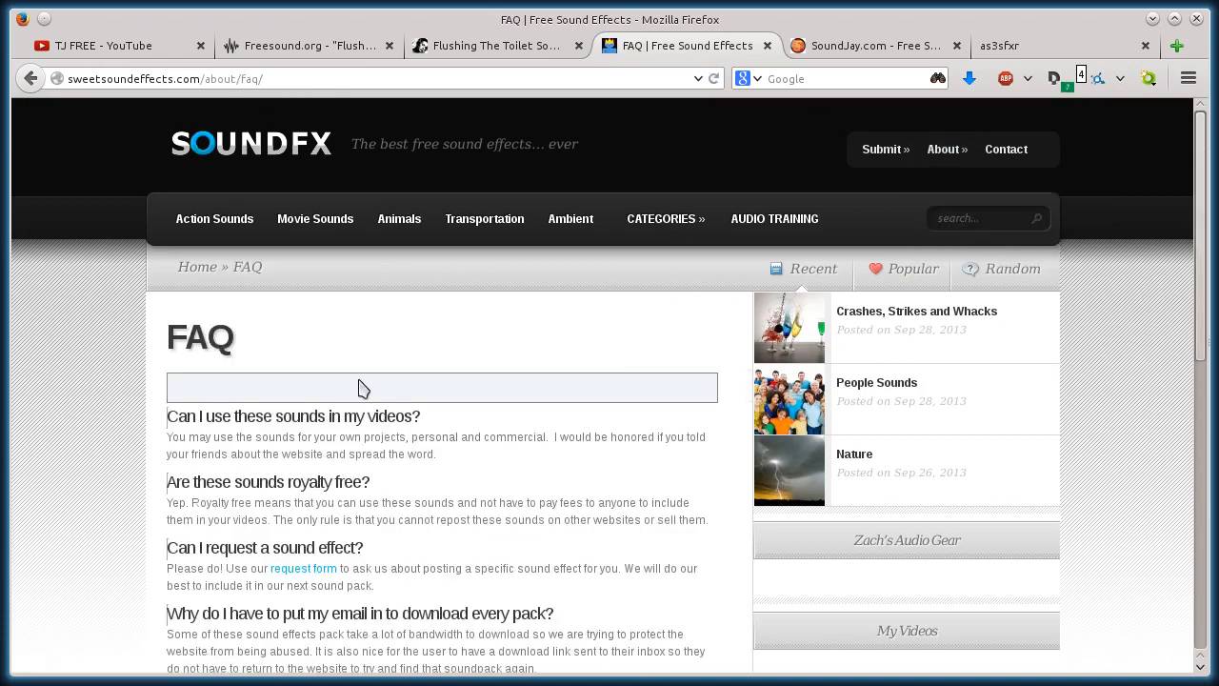
scroll("down", 3)
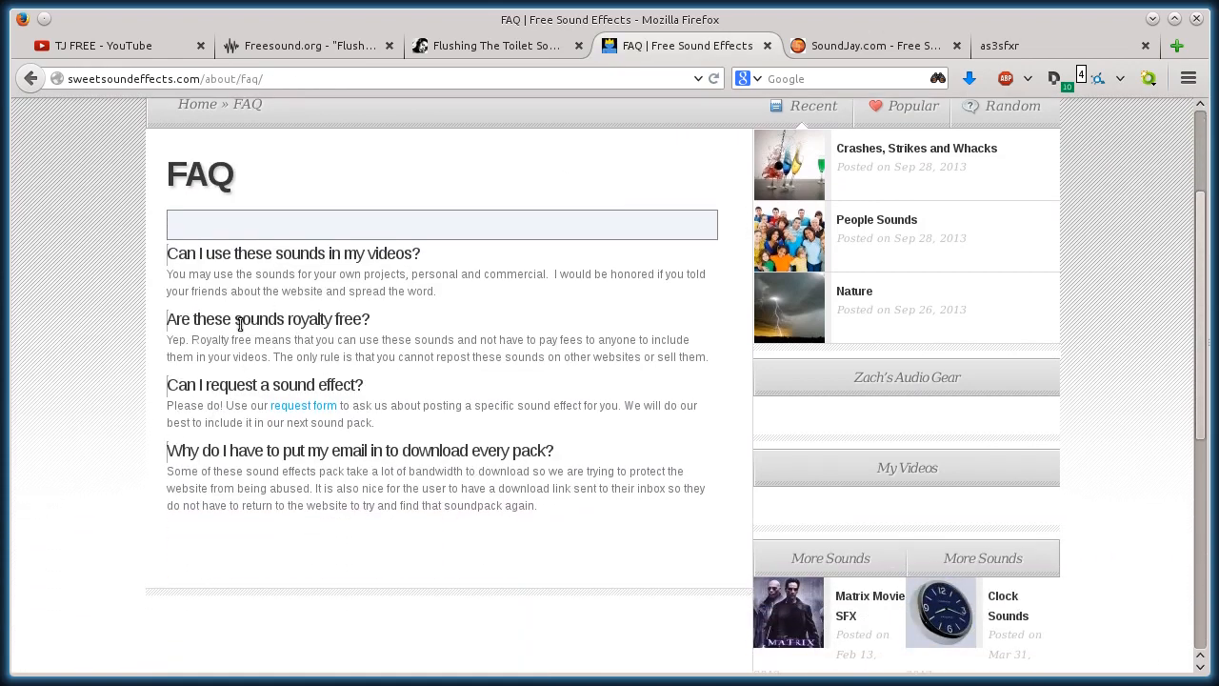
mouse_move(110, 426)
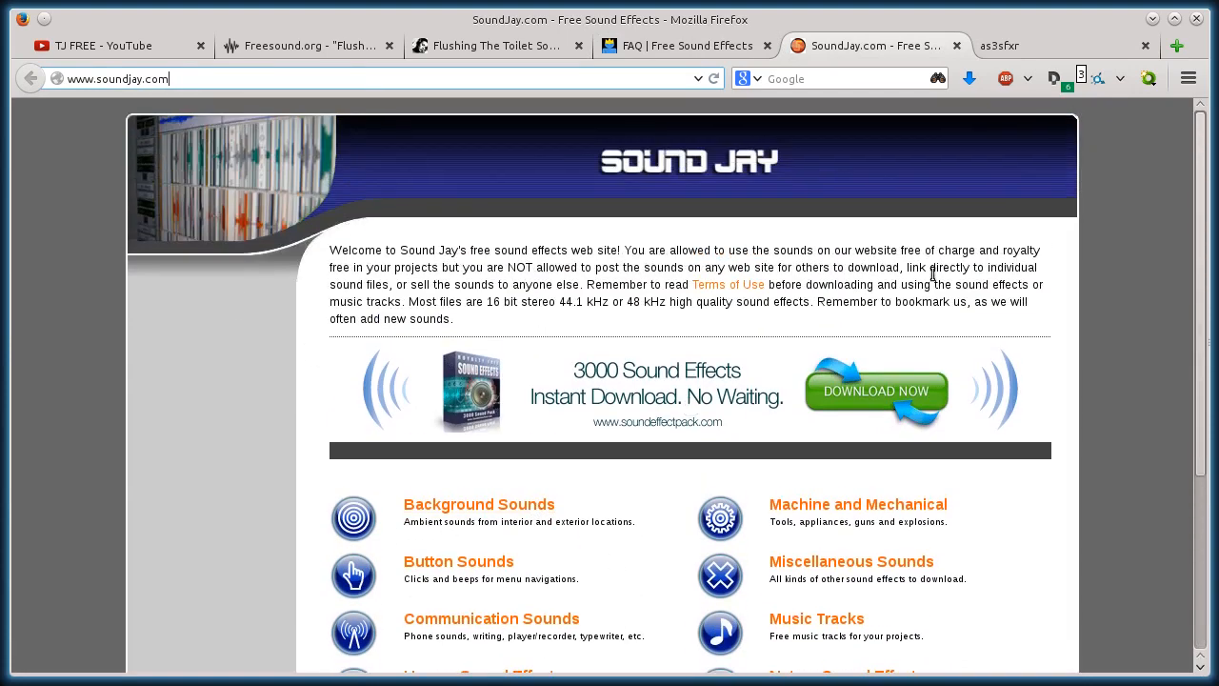
Flip through the SweetSoundEffects and Freesound tabs and land back on the SoundJay home page
scroll("down", 3)
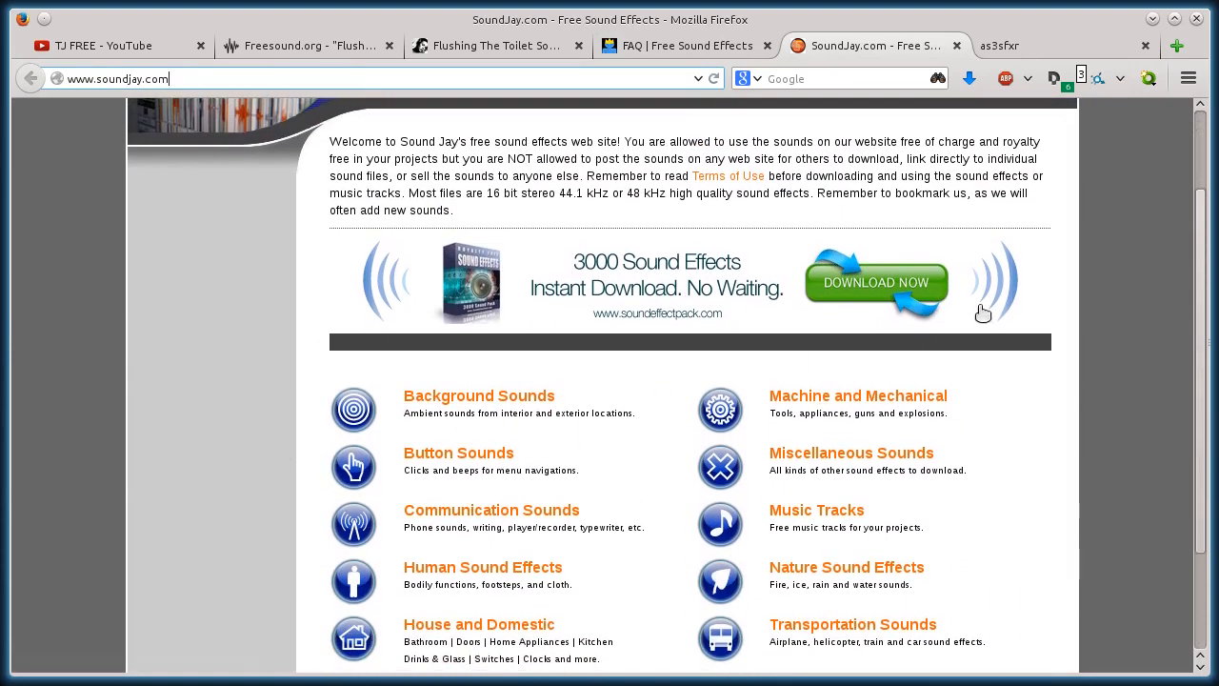
left_click(681, 46)
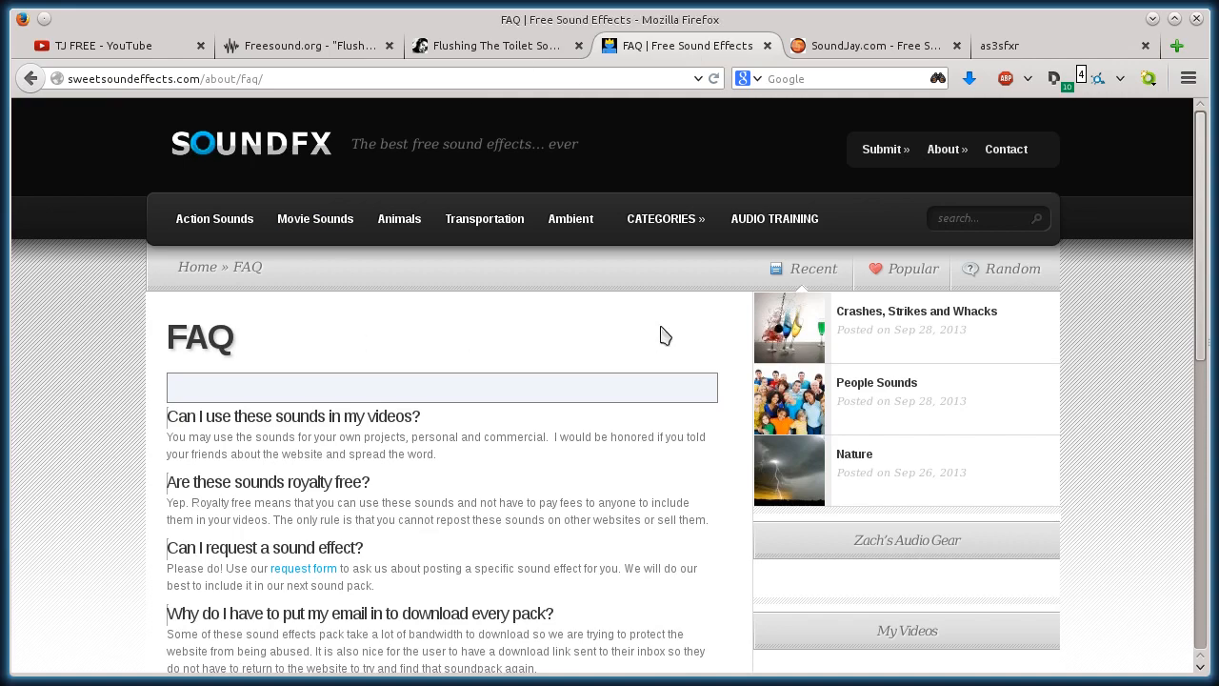
left_click(491, 46)
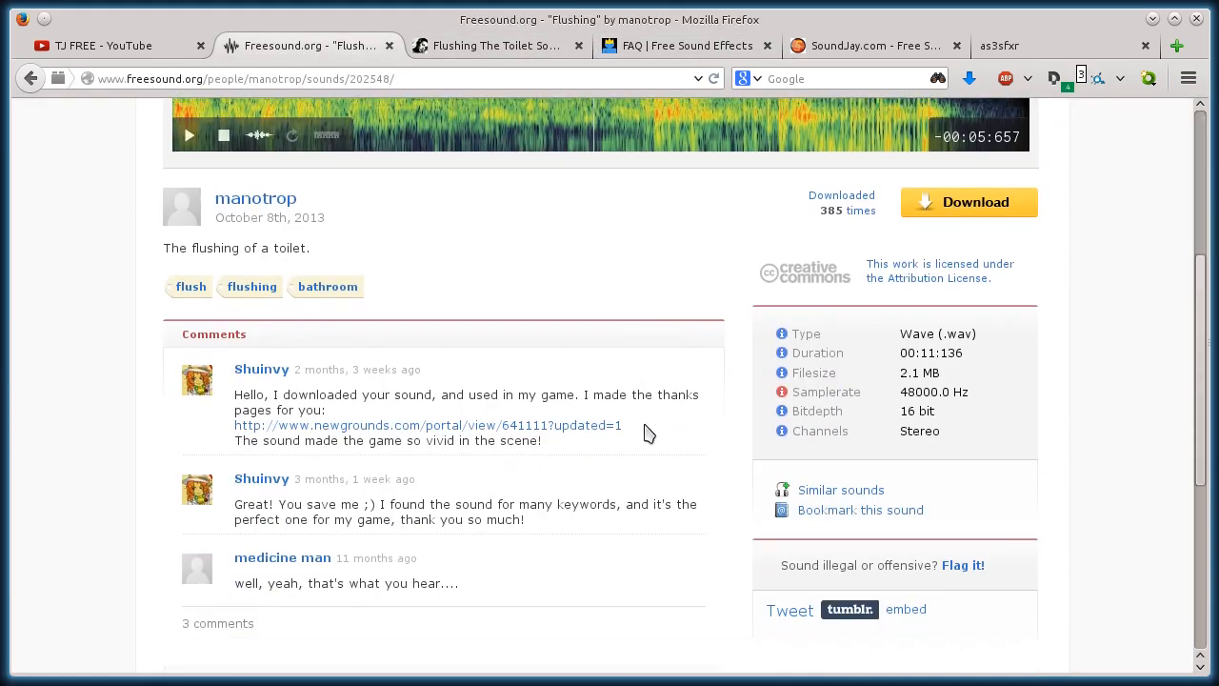
scroll("up", 3)
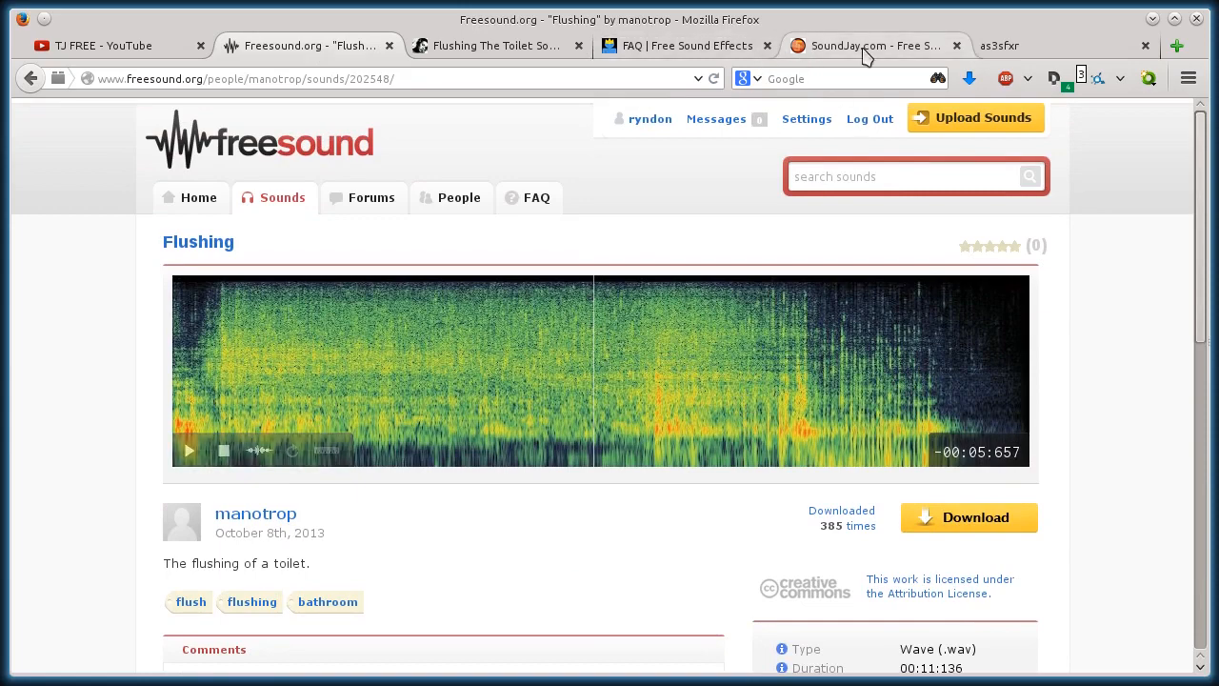
left_click(872, 45)
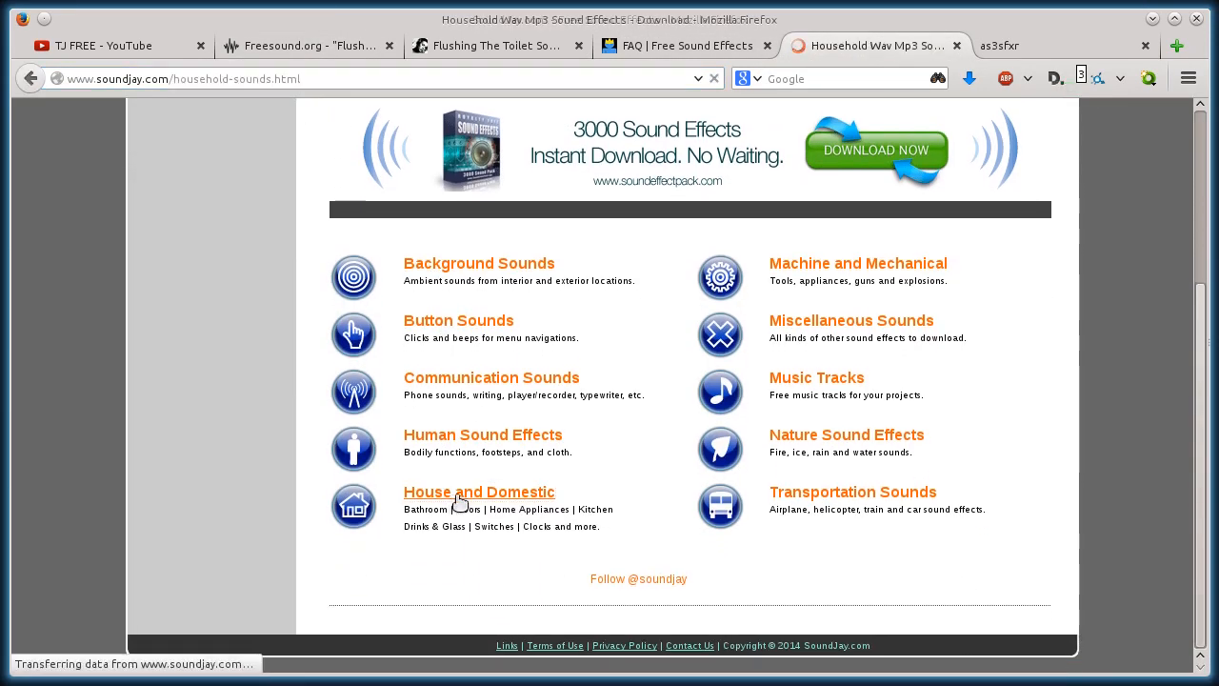
Open SoundJay's House and Domestic category listing Bathroom, Clock and Door sounds
left_click(480, 491)
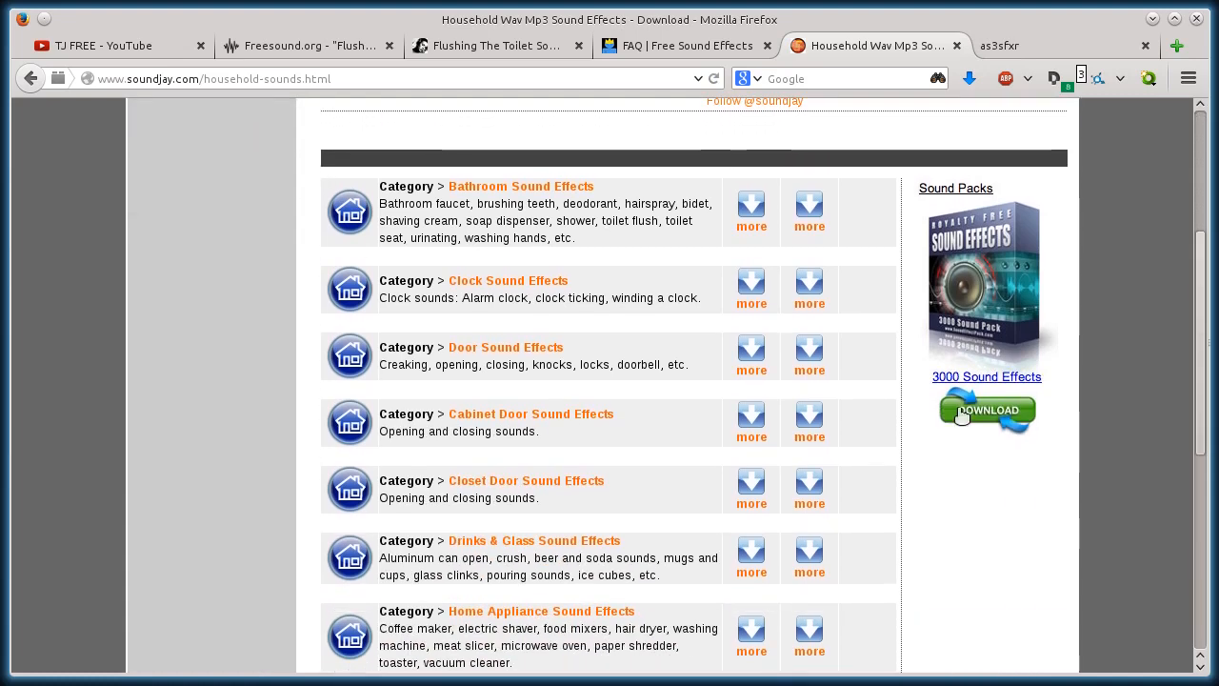
scroll("up", 3)
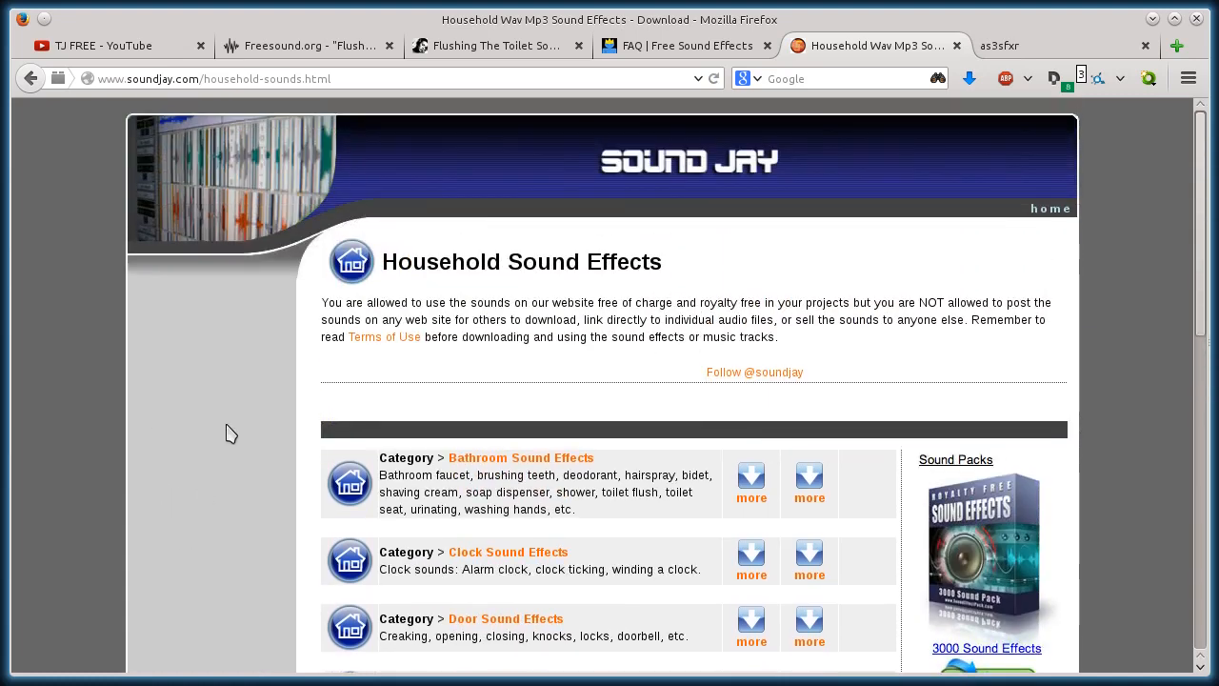
scroll("down", 3)
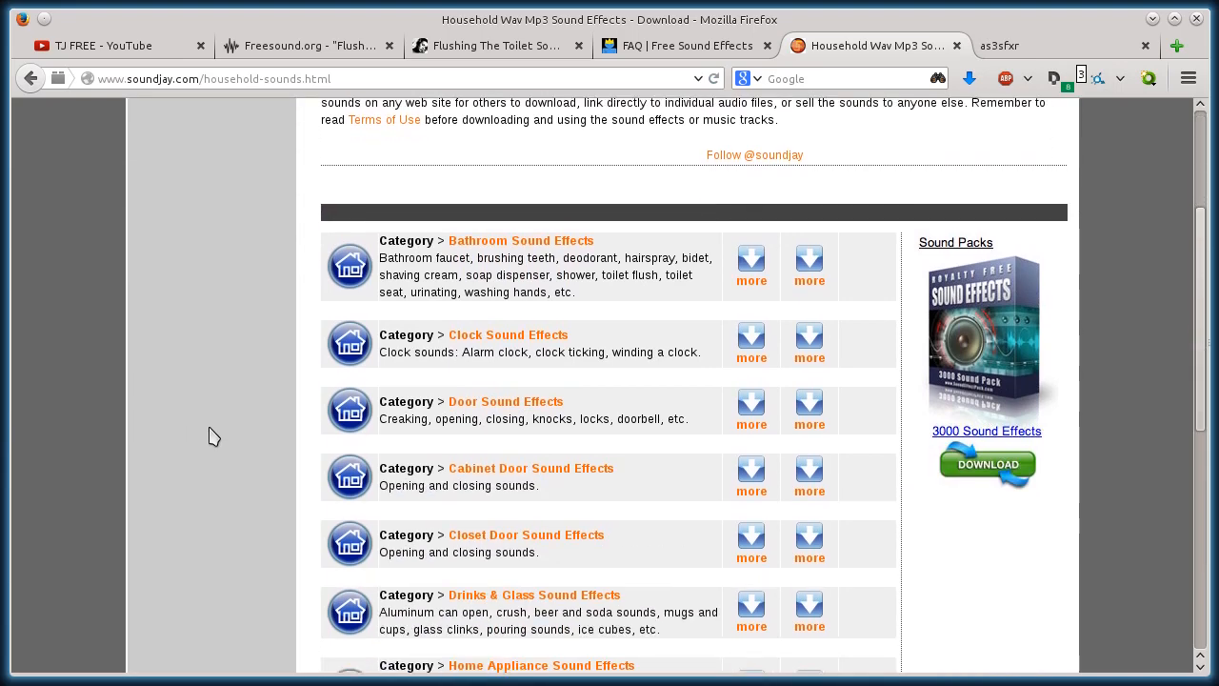
scroll("up", 3)
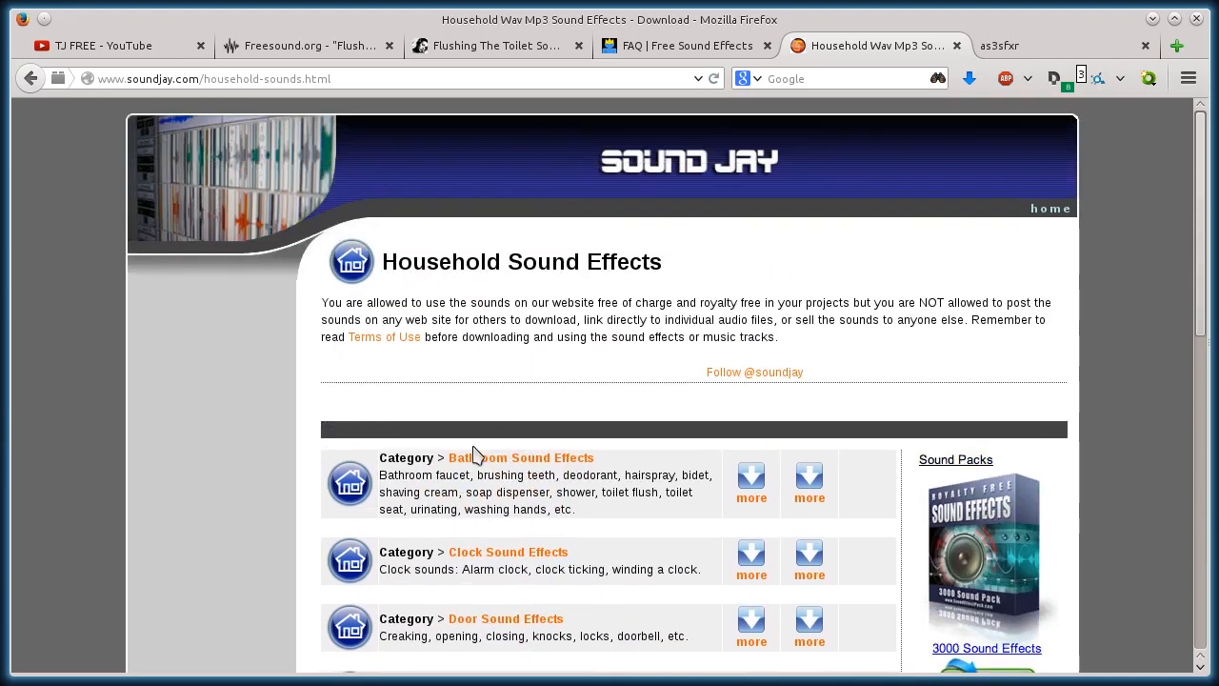
Open the Bathroom Sound Effects page and preview Toilet Flush Sound Effect 1
left_click(520, 457)
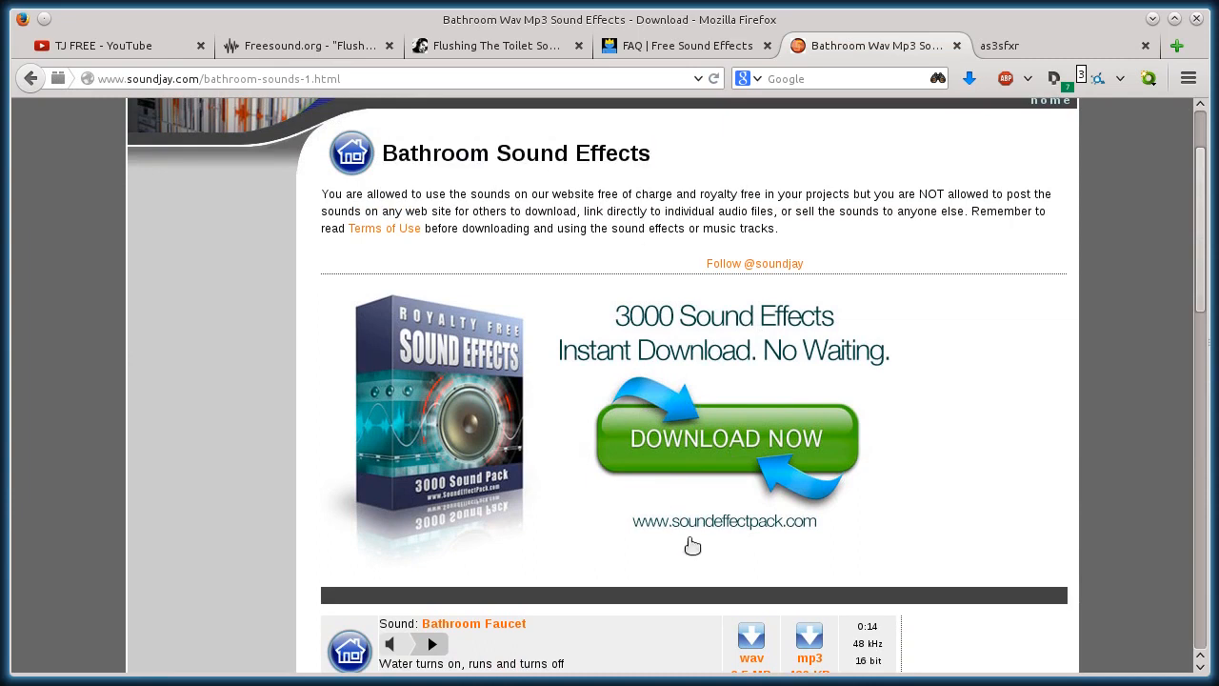
scroll("down", 3)
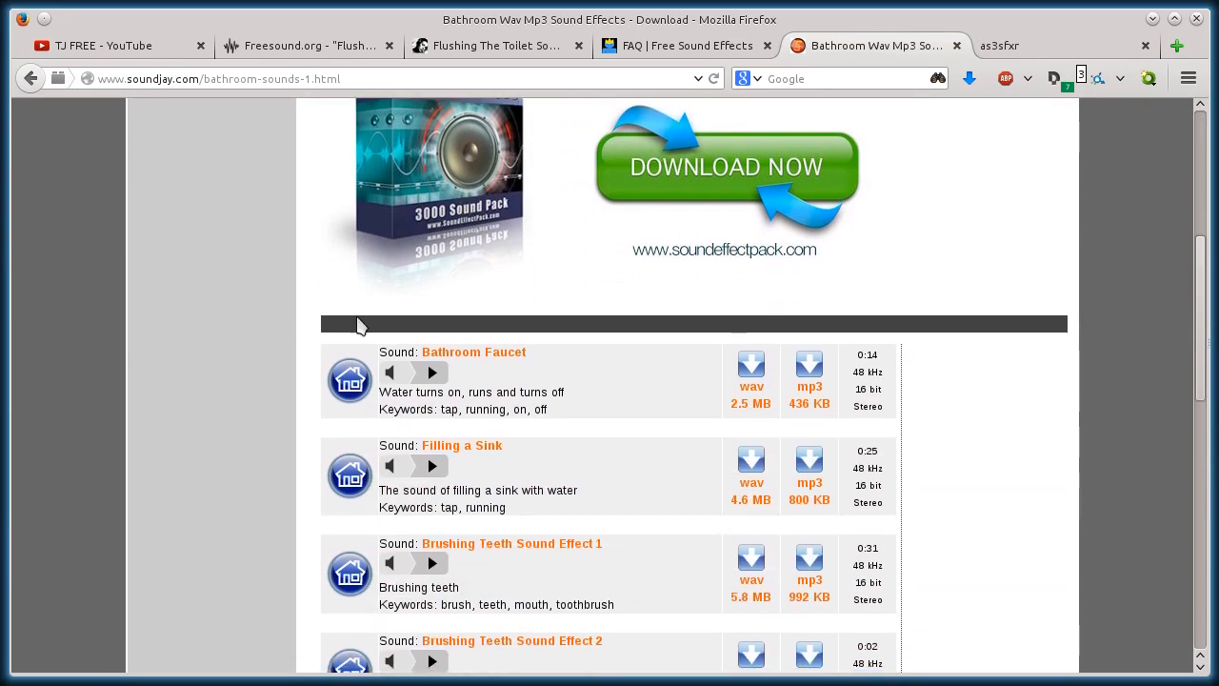
scroll("down", 3)
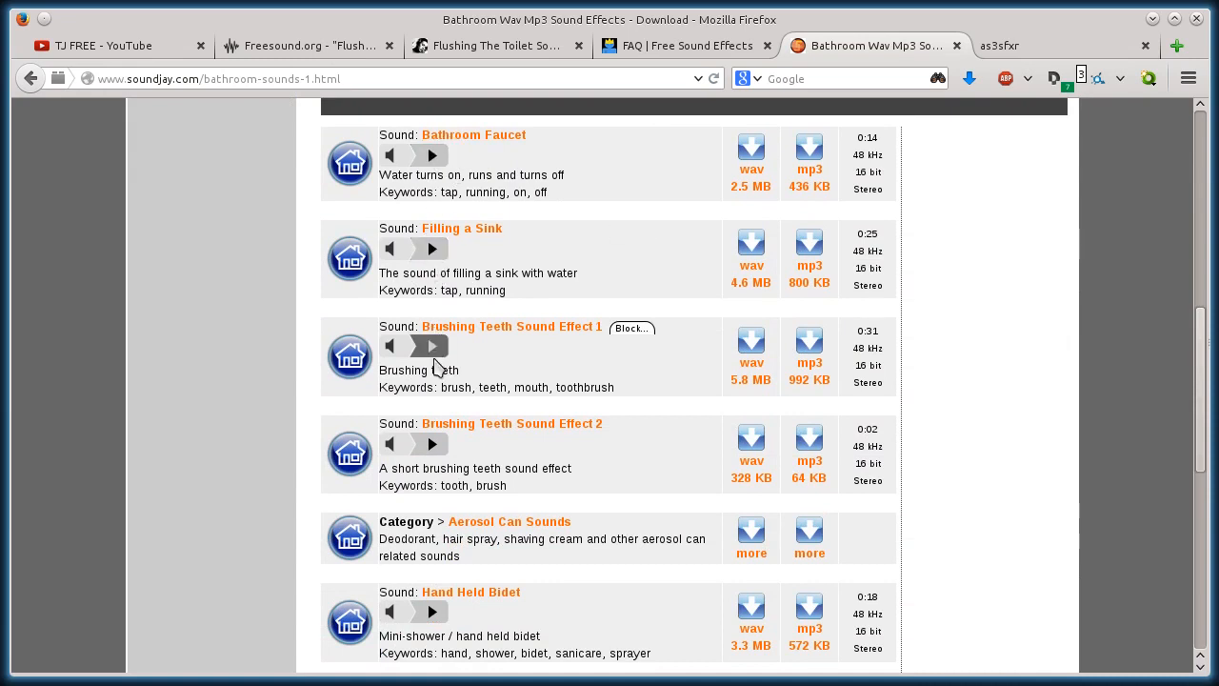
scroll("down", 3)
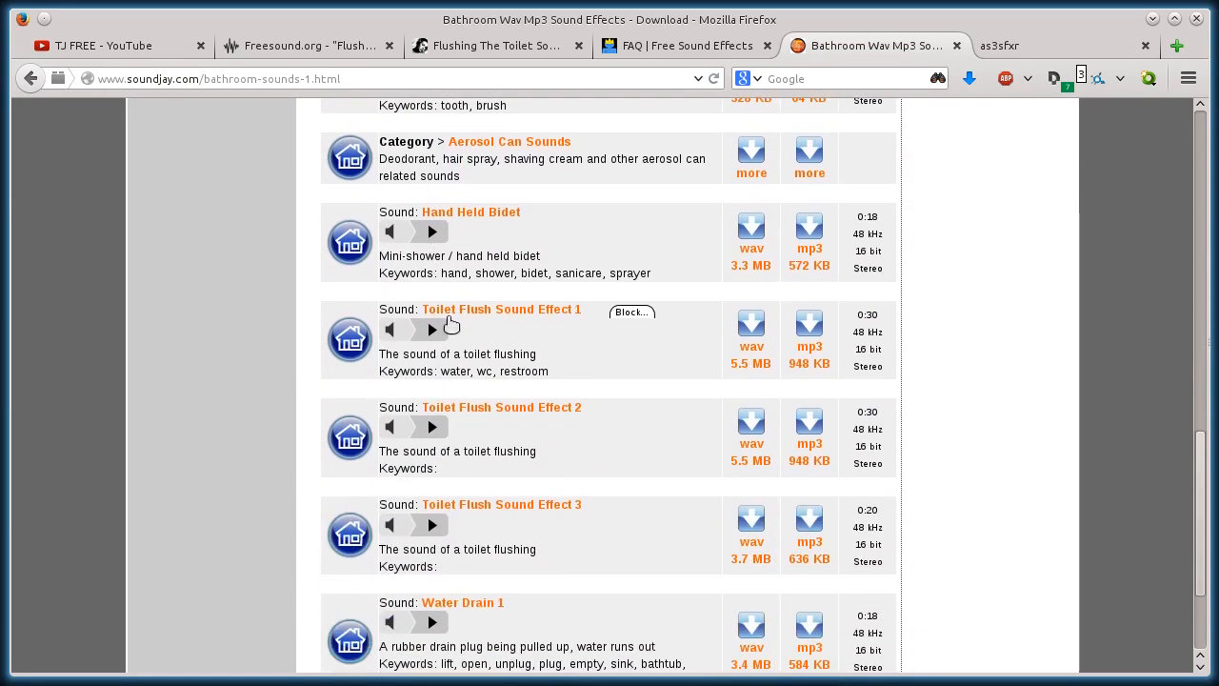
left_click(430, 328)
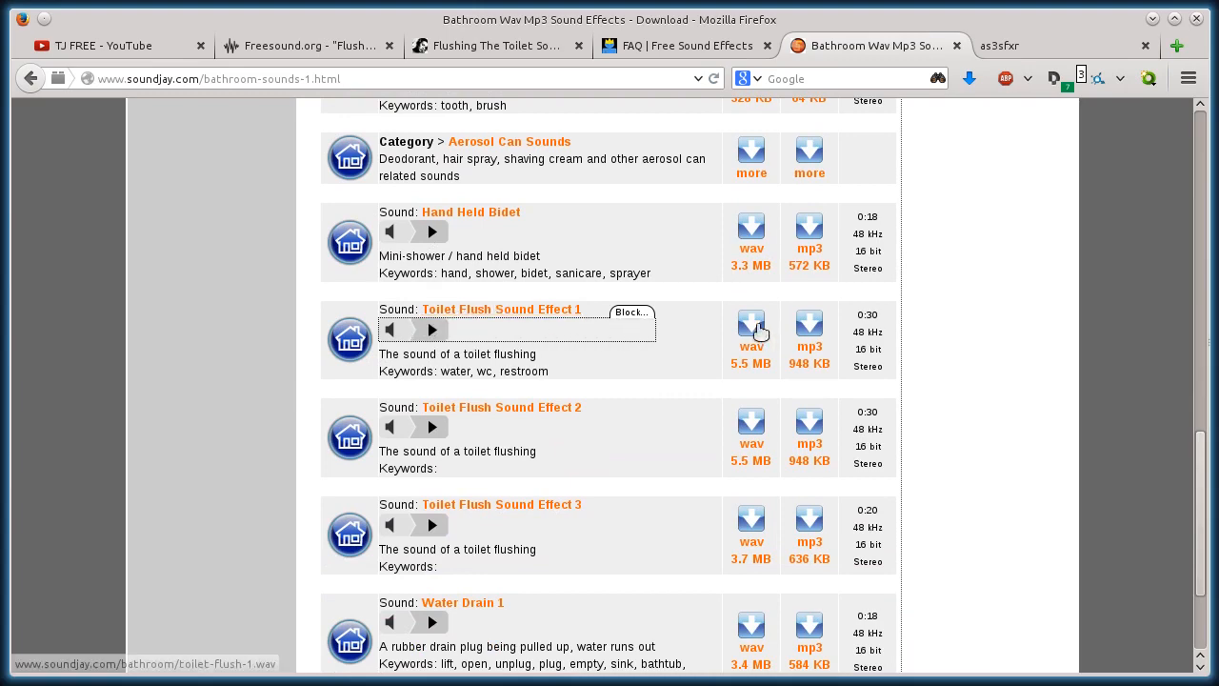
Download toilet-flush-1.wav via Save File and verify it in Firefox's Downloads panel
left_click(750, 328)
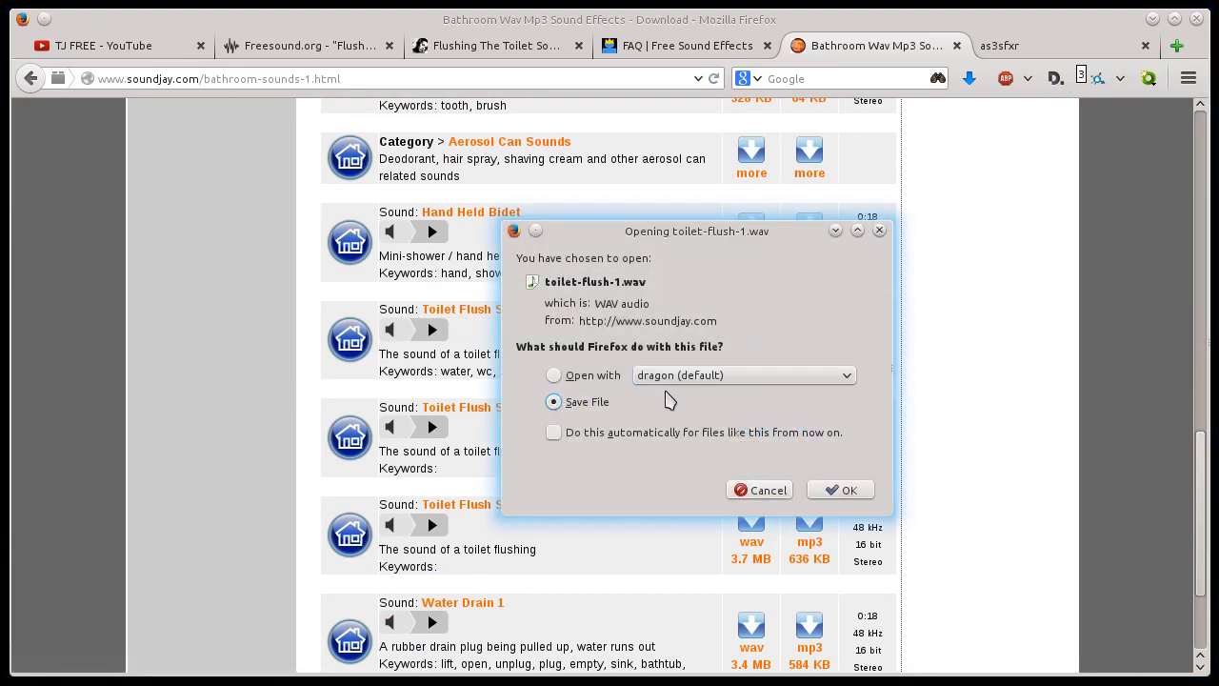
left_click(838, 488)
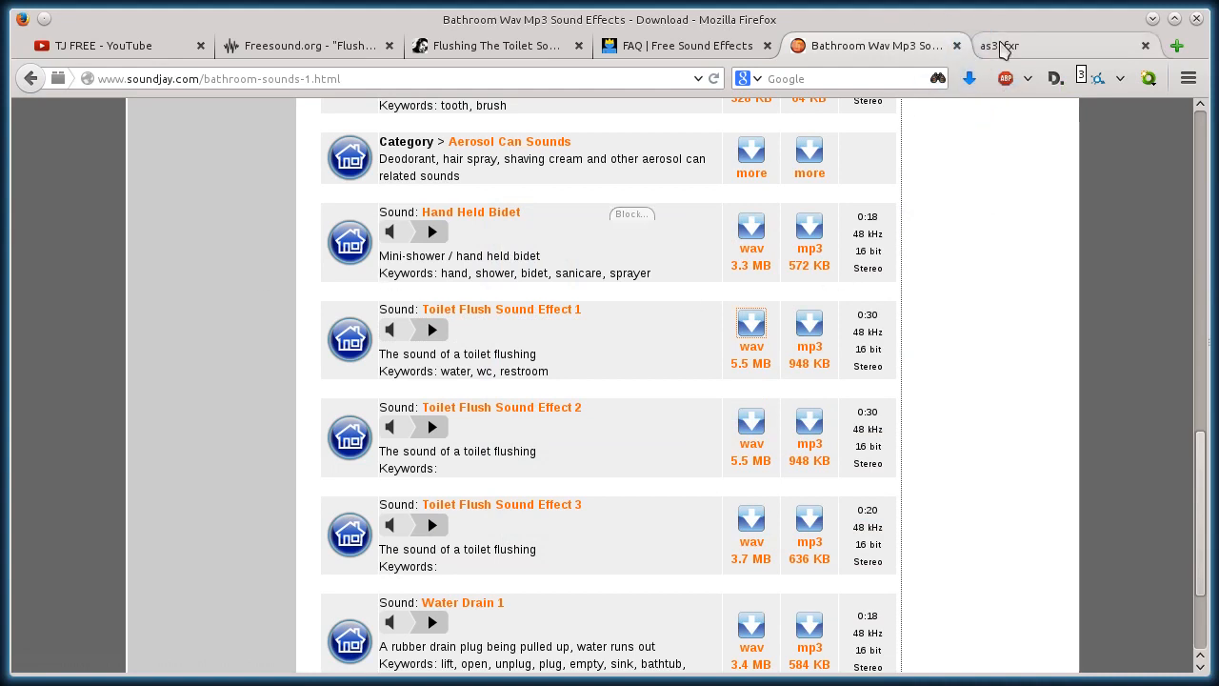
left_click(968, 78)
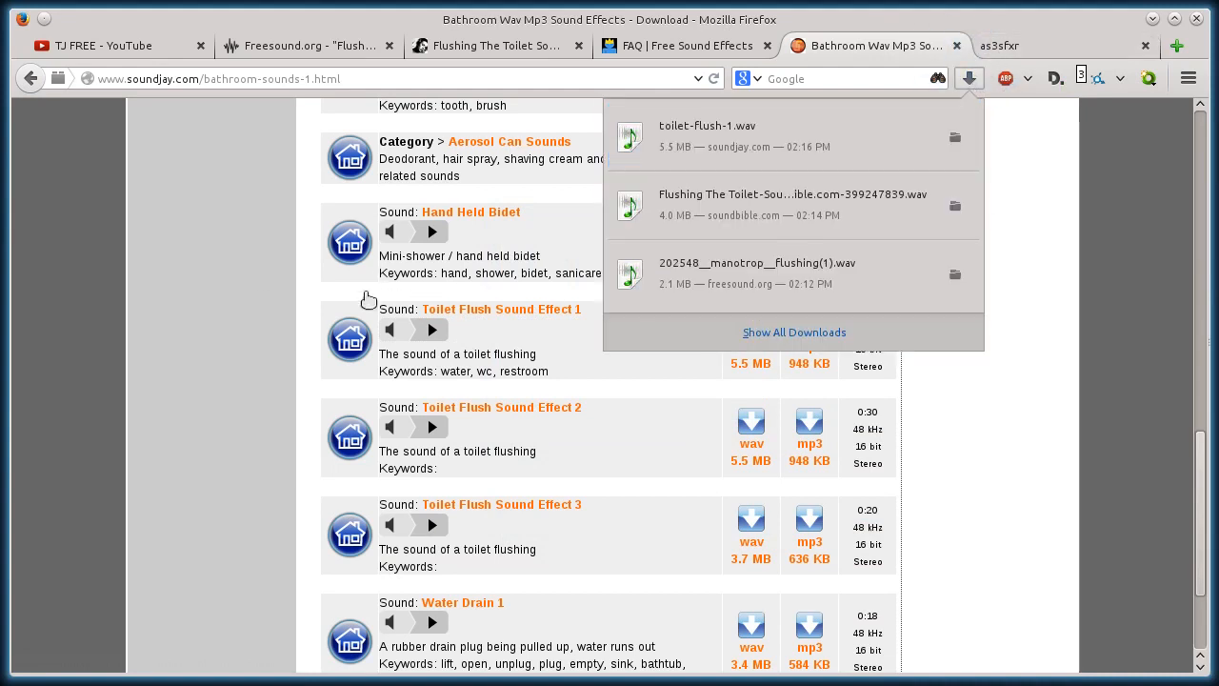
left_click(967, 78)
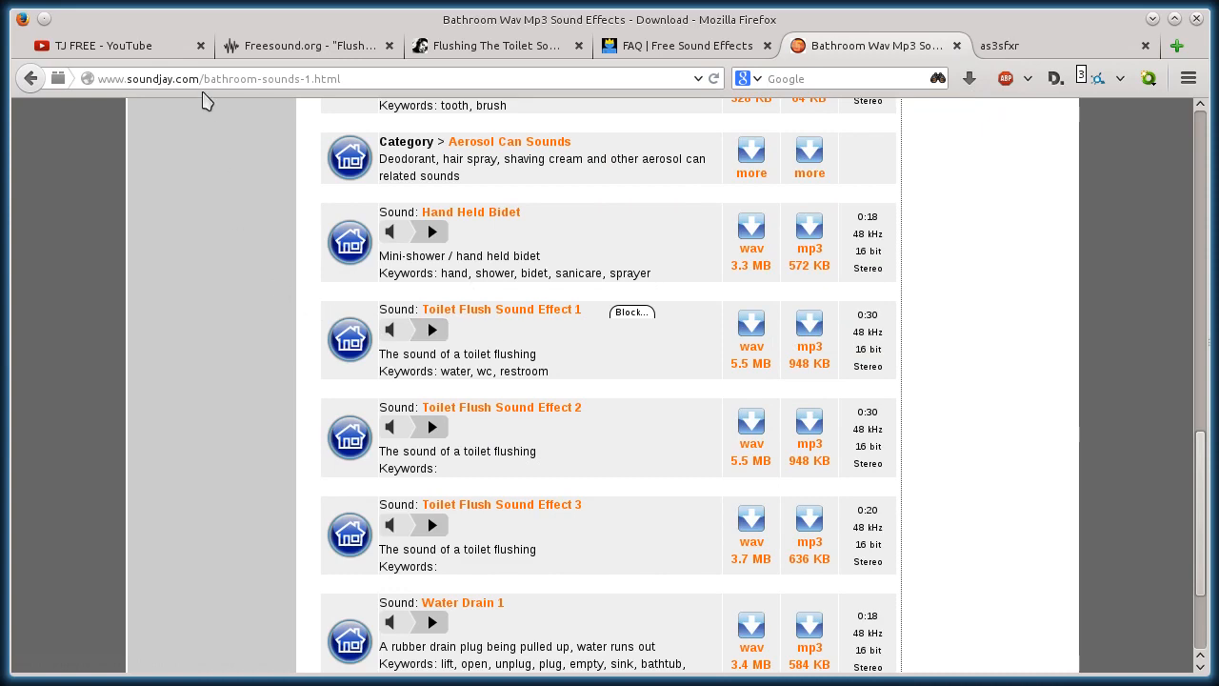
scroll("up", 3)
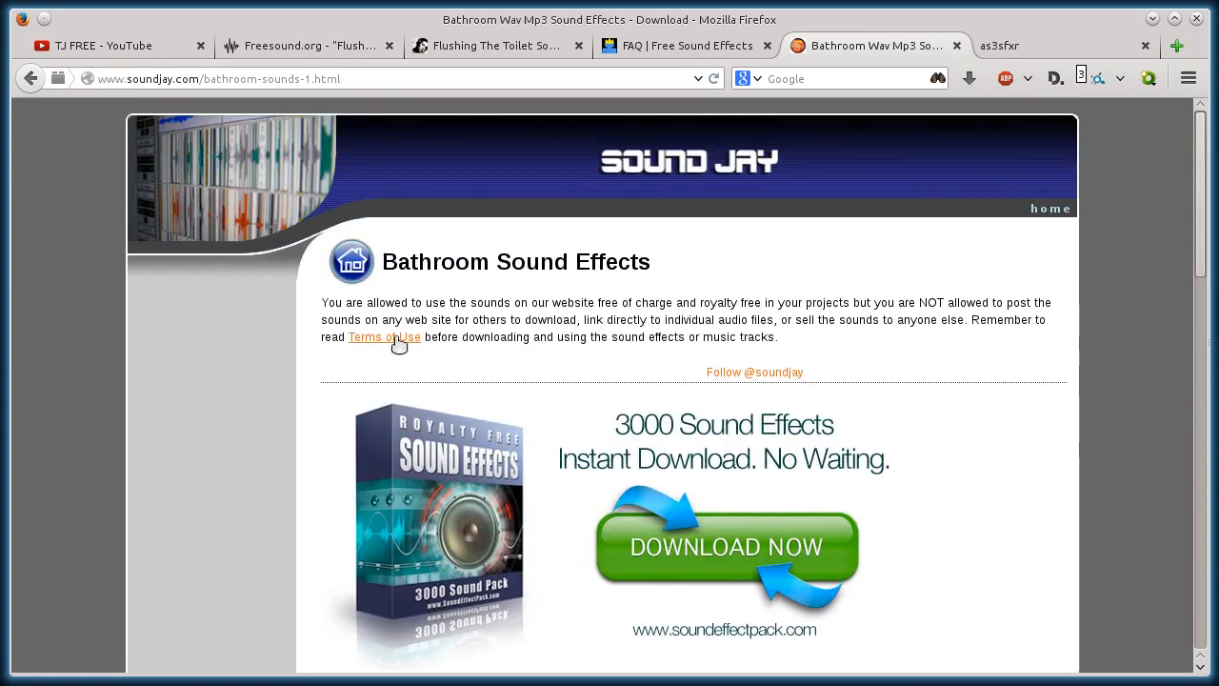
Read SoundJay's Terms of Use, highlighting the sentence allowing commercial or non-commercial use
left_click(385, 337)
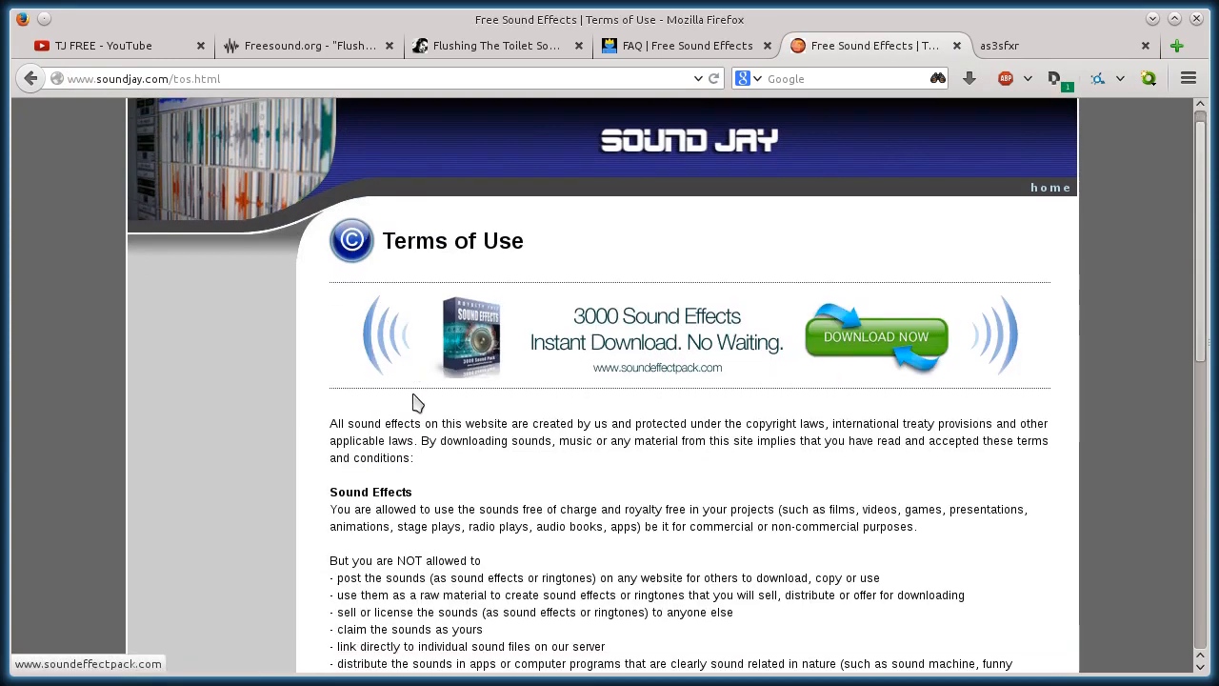
scroll("down", 3)
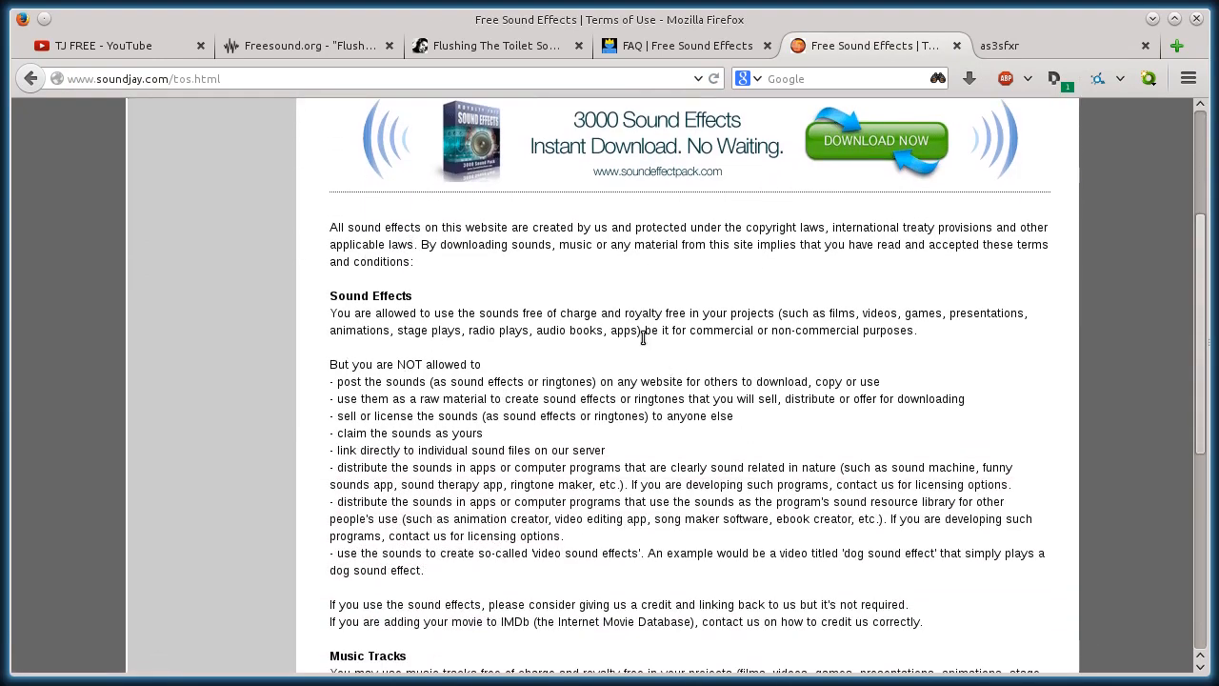
left_click_drag(644, 331, 918, 332)
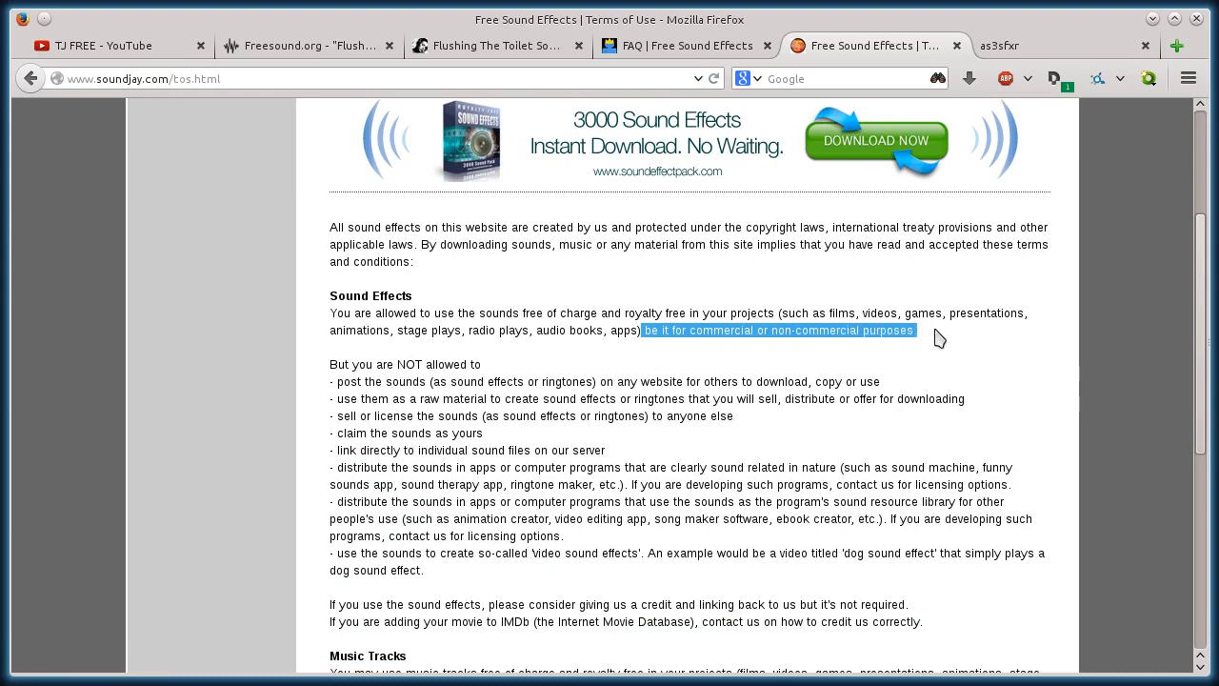
scroll("down", 3)
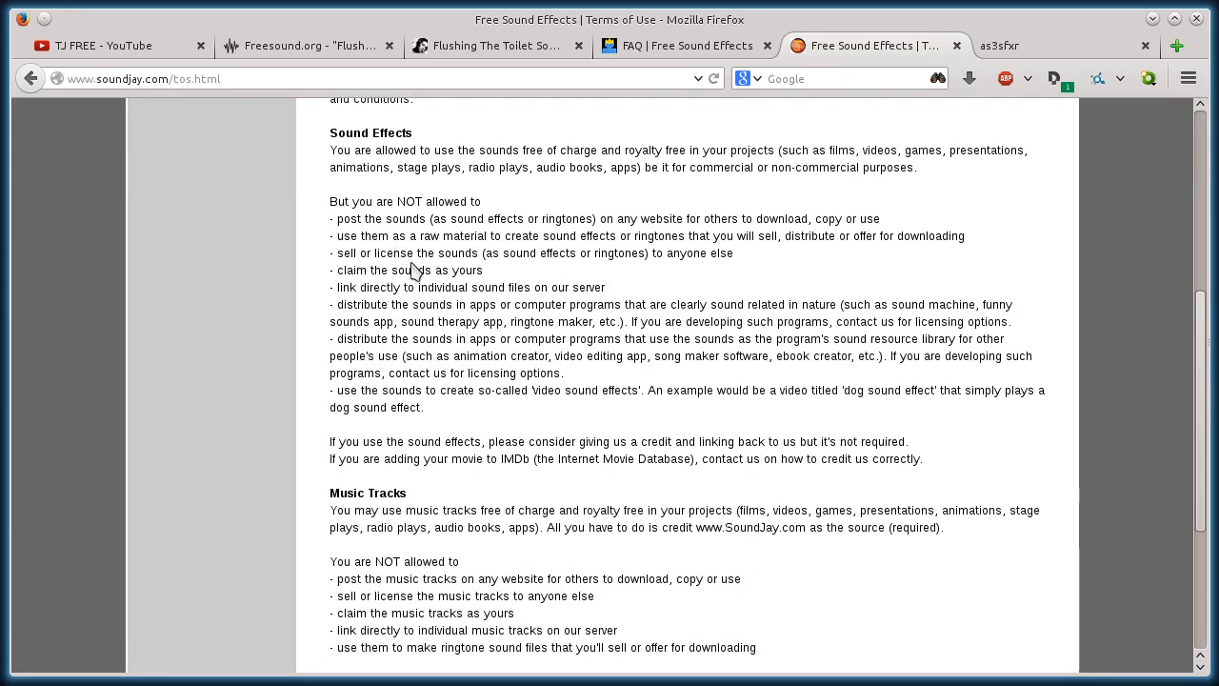
left_click_drag(337, 271, 430, 270)
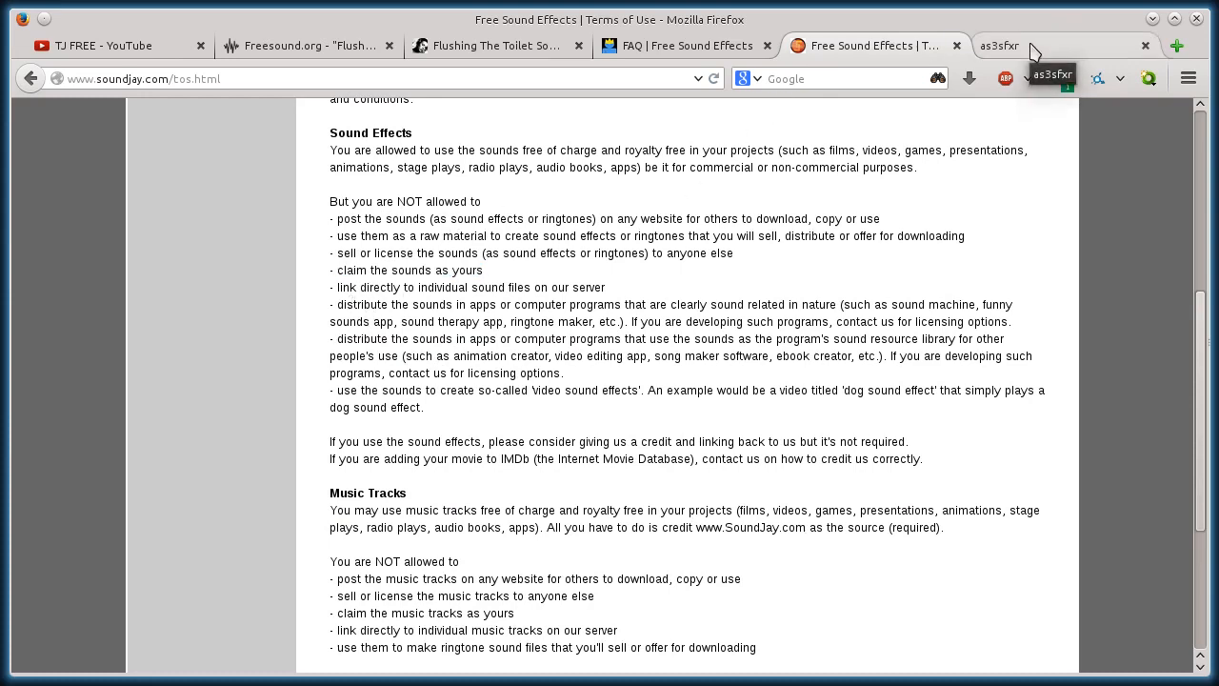
In as3sfxr, generate LASER/SHOOT, HIT/HURT, BLIP/SELECT and another preset sound
left_click(1059, 46)
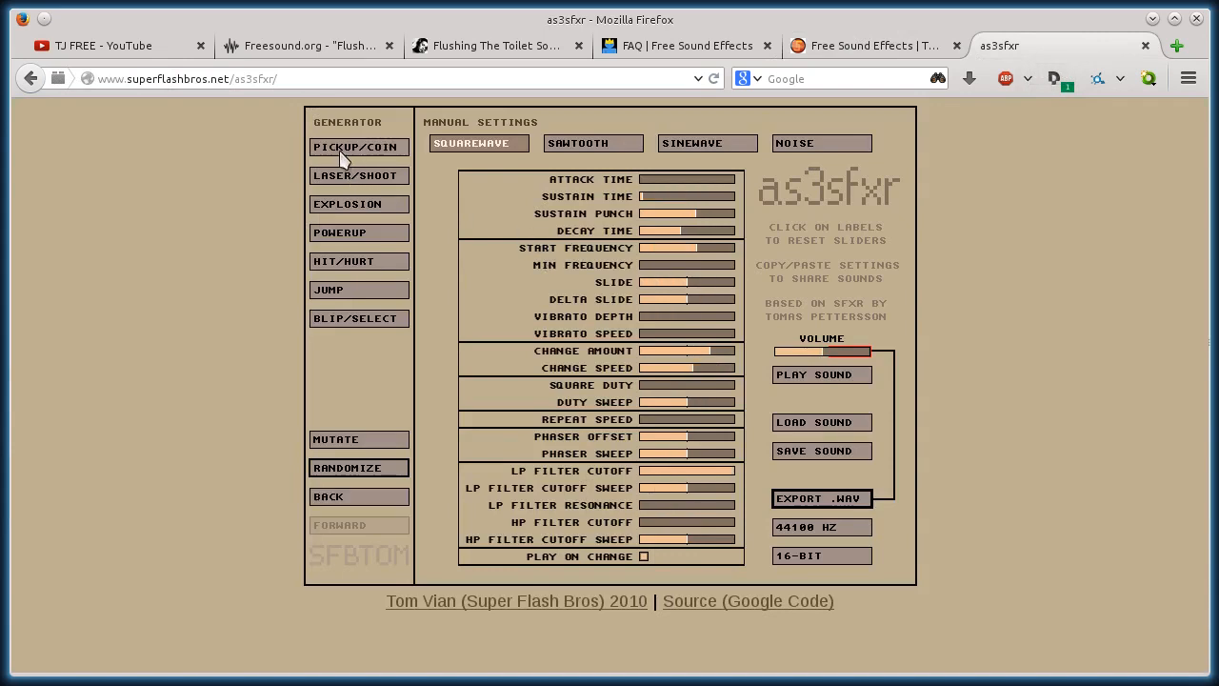
mouse_move(339, 186)
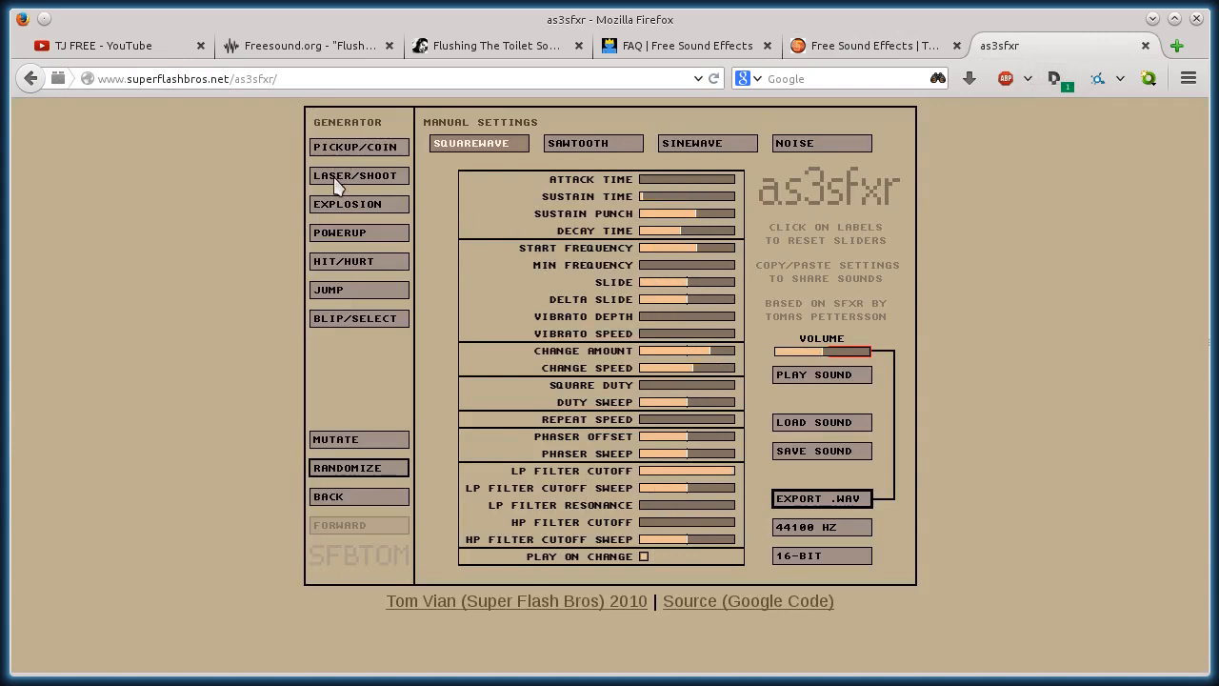
left_click(592, 143)
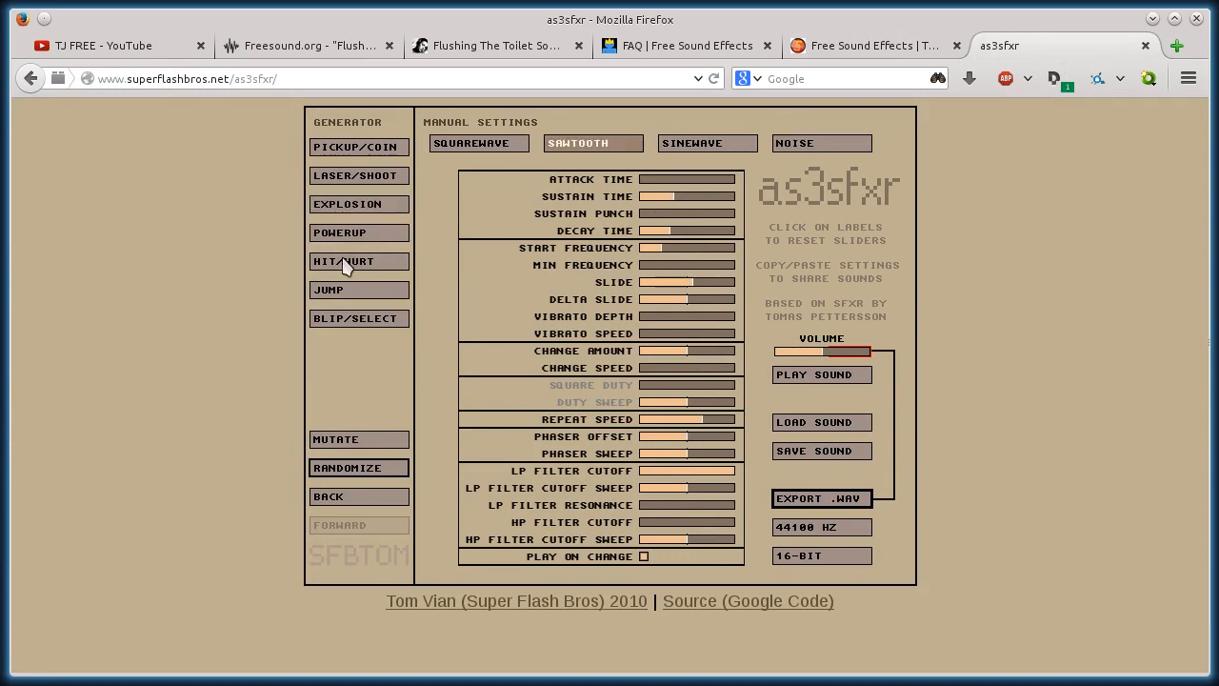
left_click(476, 142)
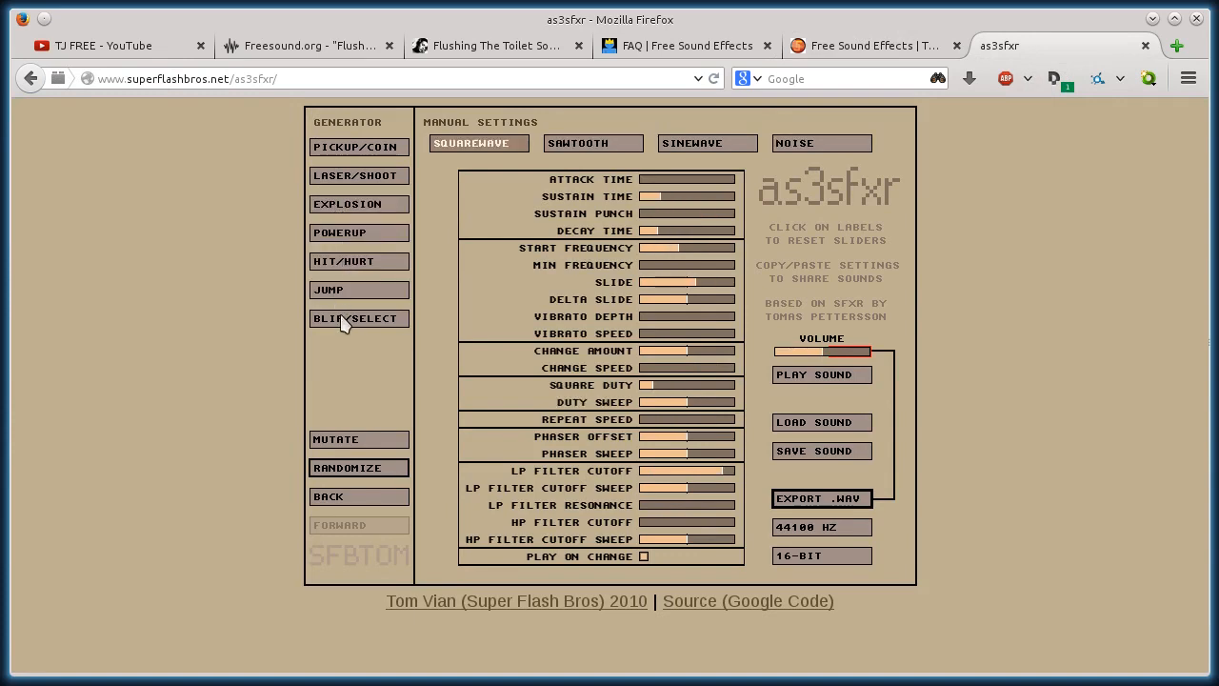
left_click(593, 142)
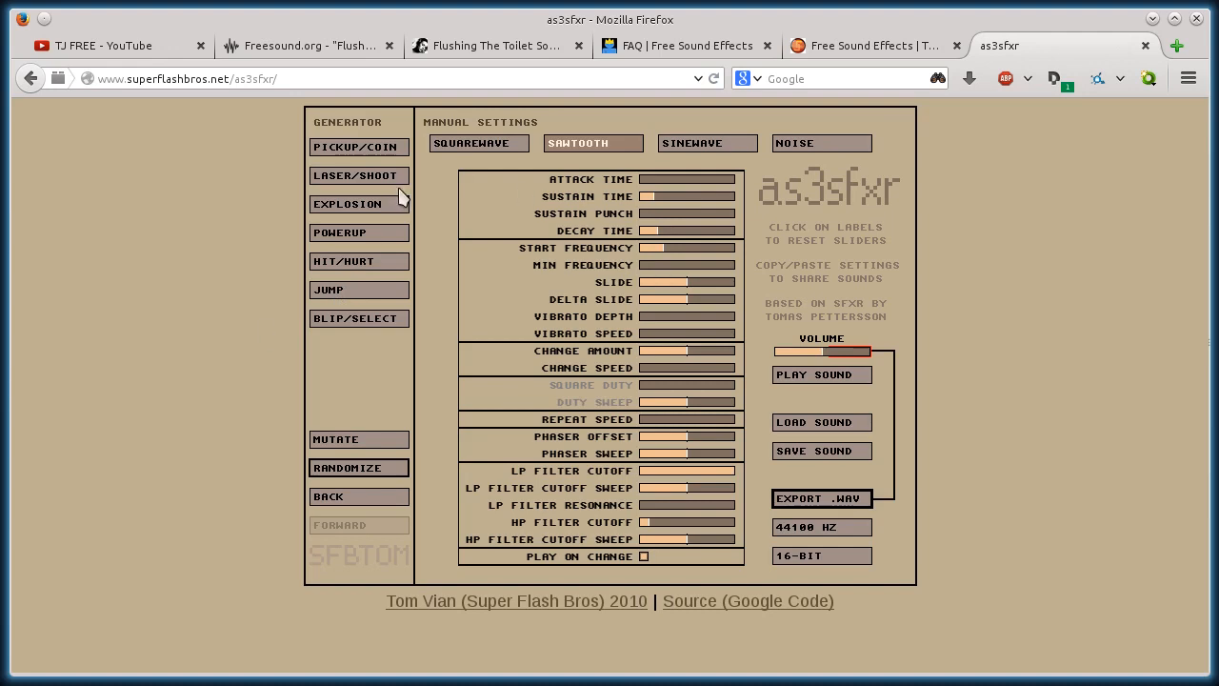
left_click(358, 466)
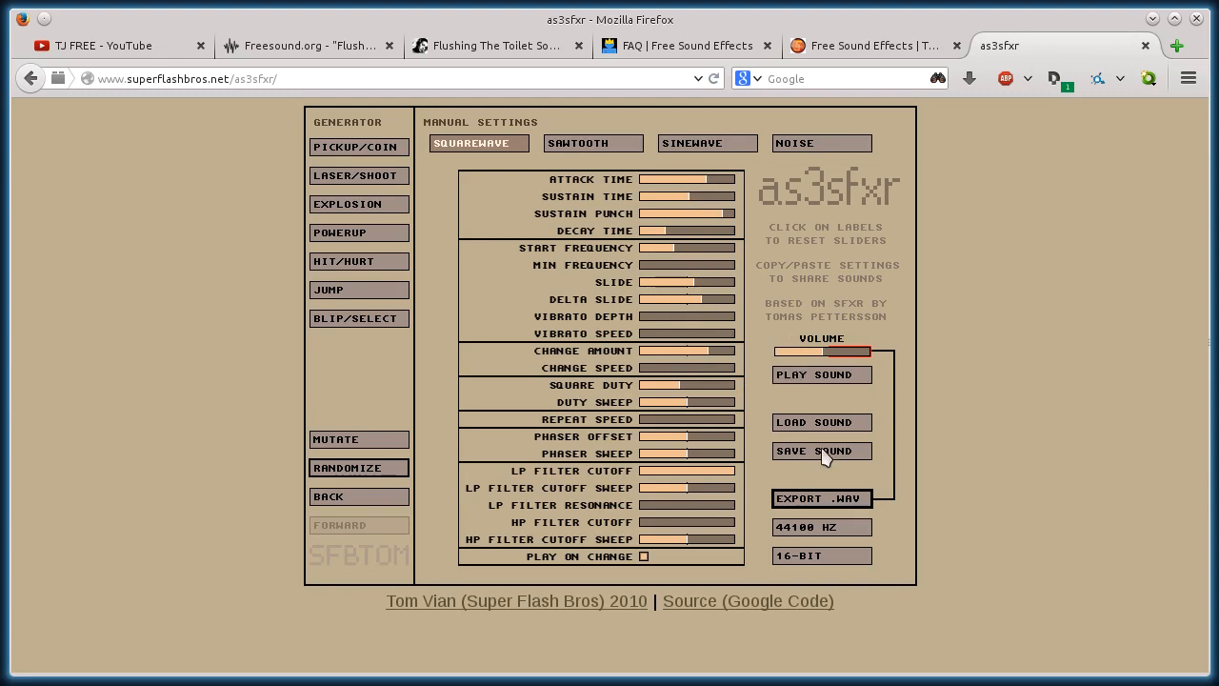
Export the generated sound via EXPORT .WAV and save it in the location dialog
left_click(820, 449)
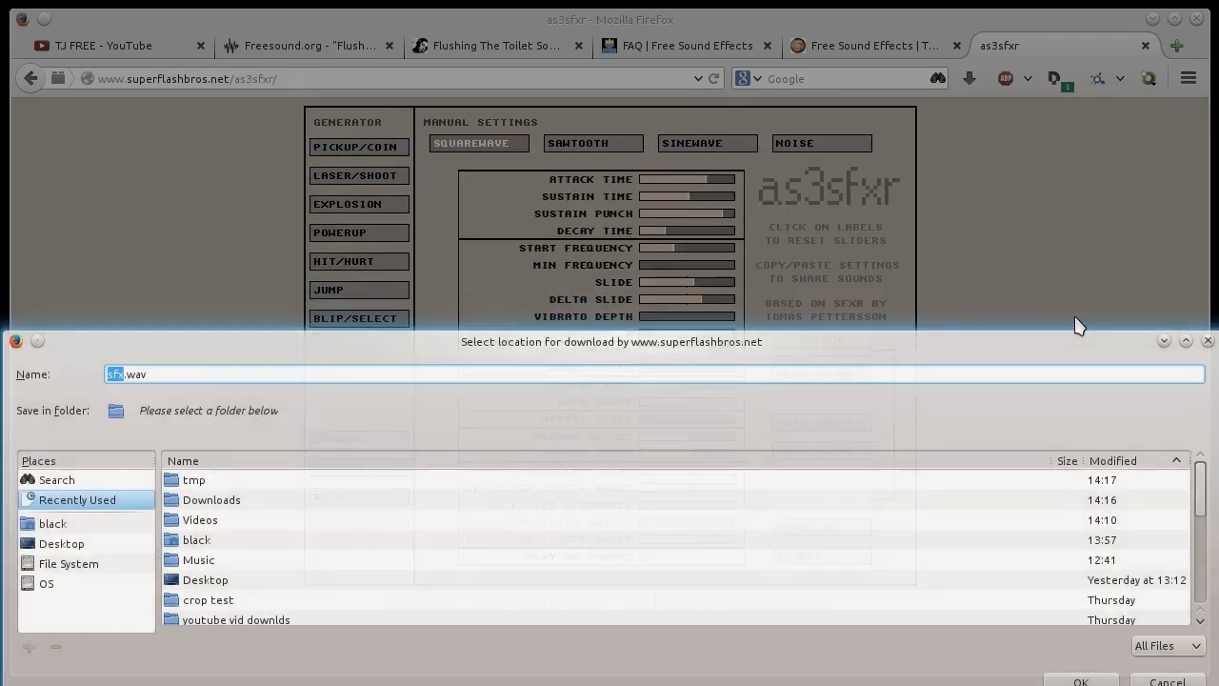
left_click_drag(609, 341, 609, 161)
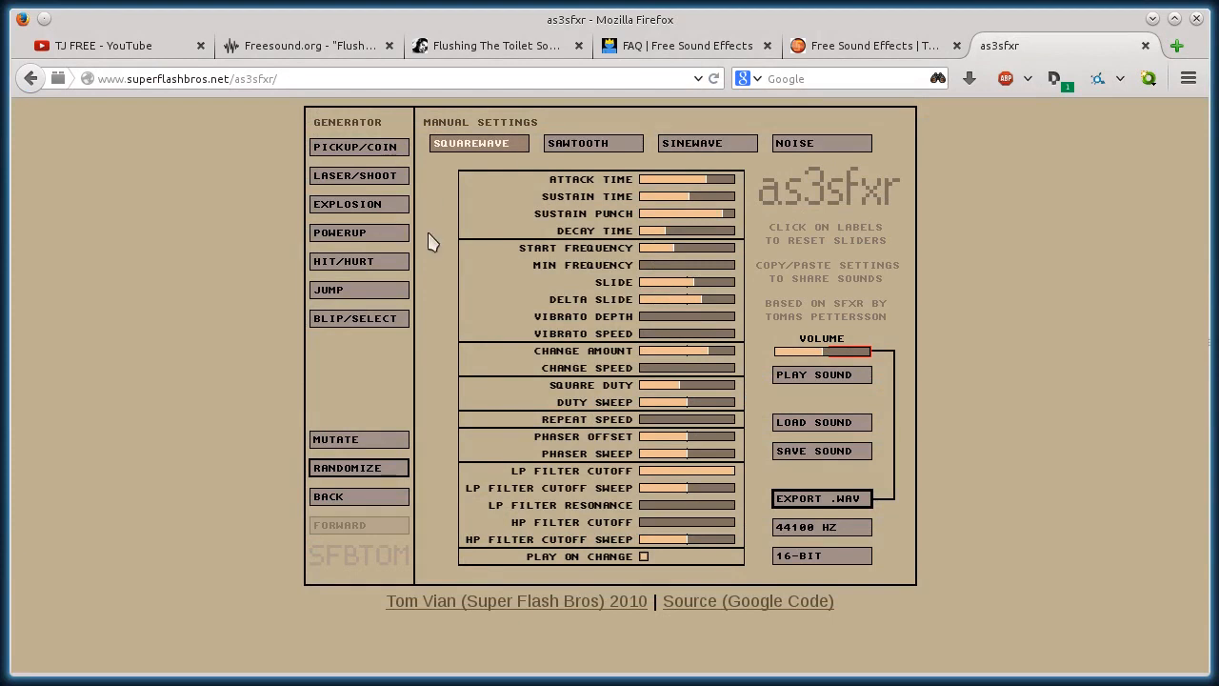
mouse_move(217, 301)
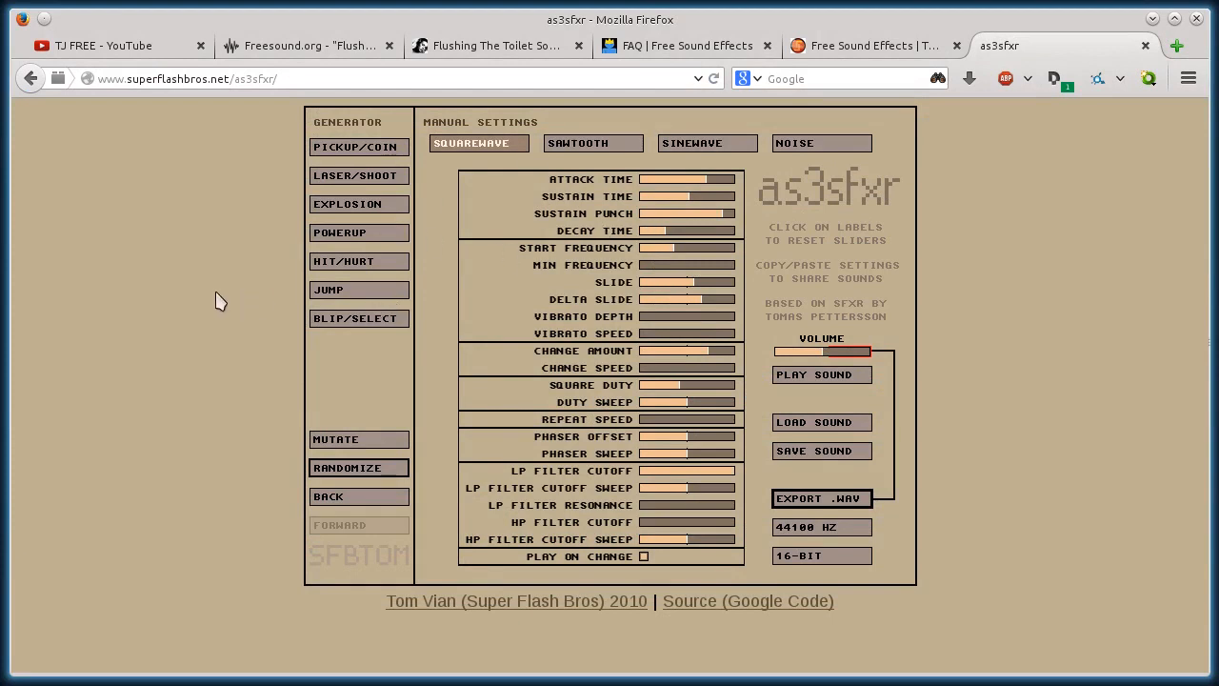
mouse_move(373, 457)
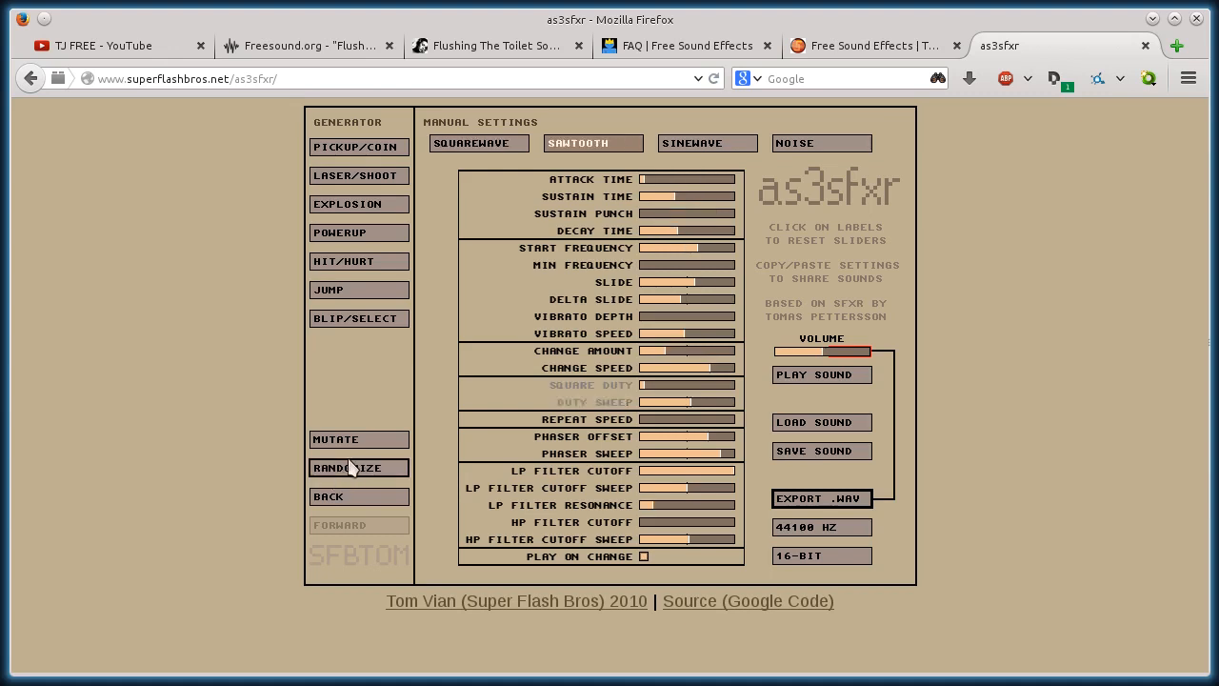
Randomize another as3sfxr sound, then return to the SoundBible flushing toilet tab
left_click(358, 466)
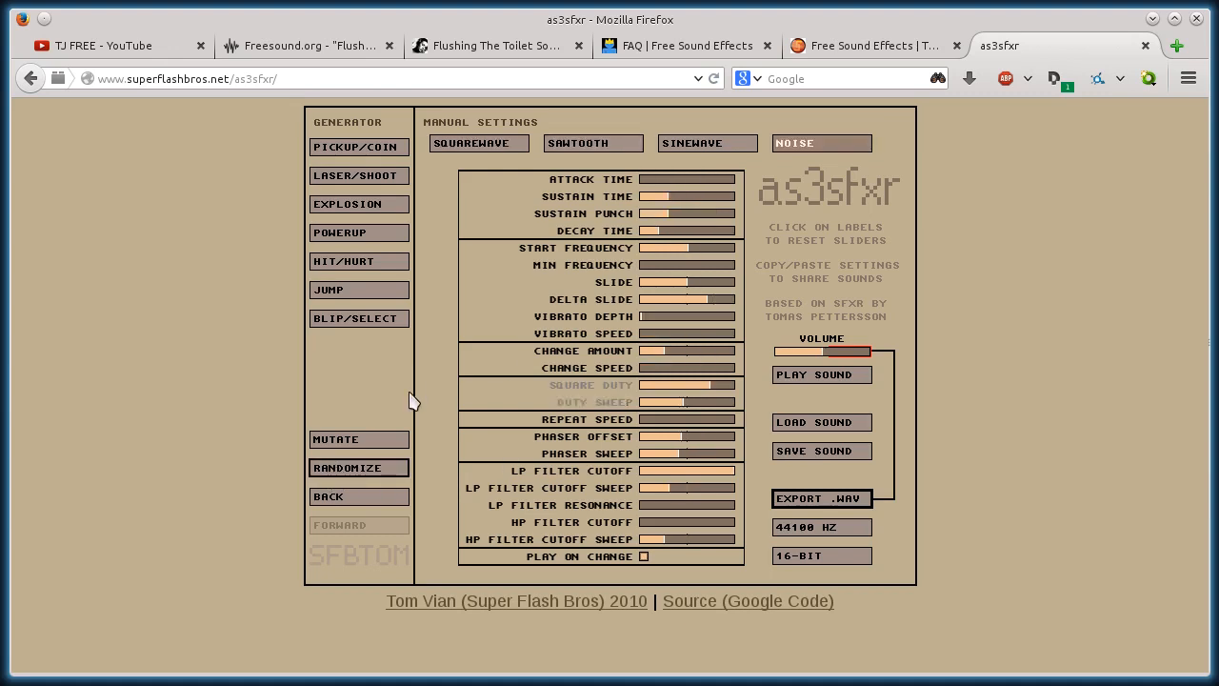
mouse_move(148, 78)
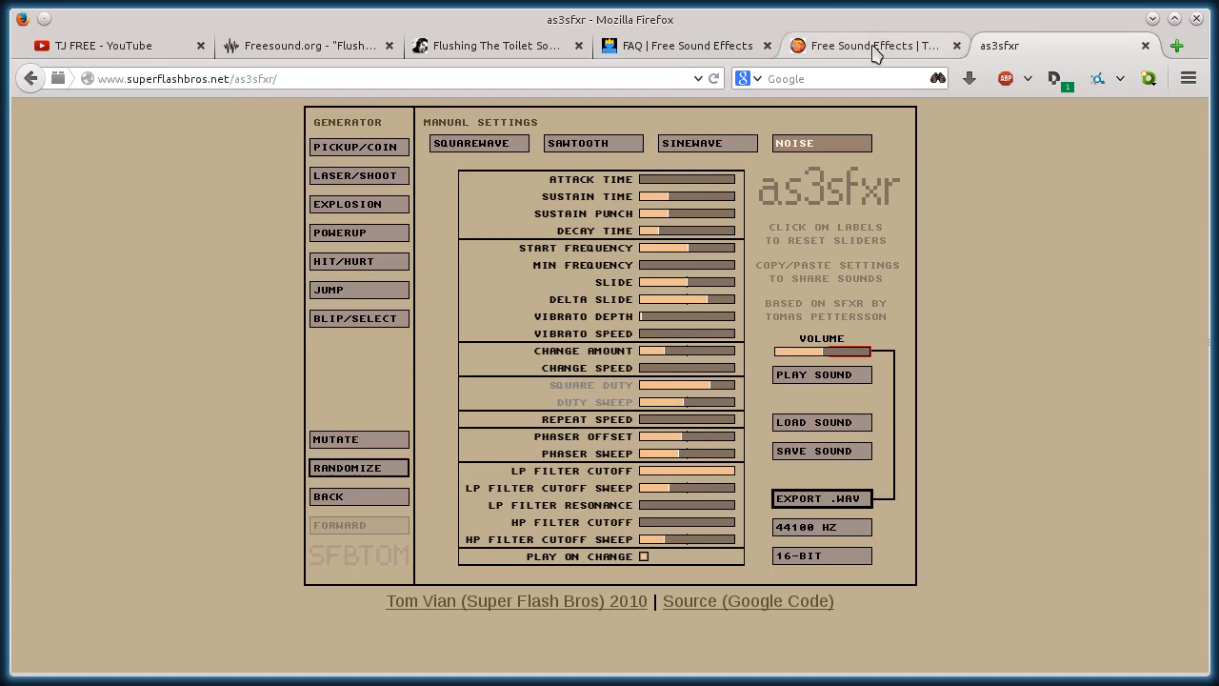
left_click(495, 45)
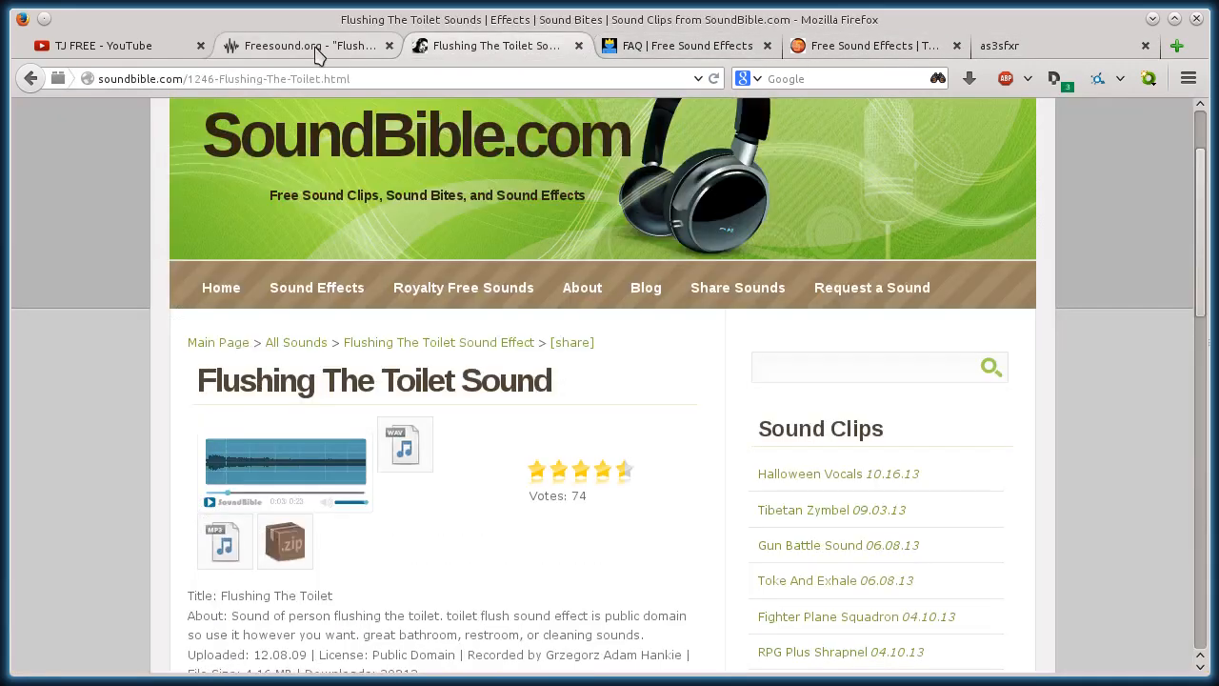
Return to the TJ FREE YouTube channel's Videos page and browse its recent tutorials
left_click(99, 46)
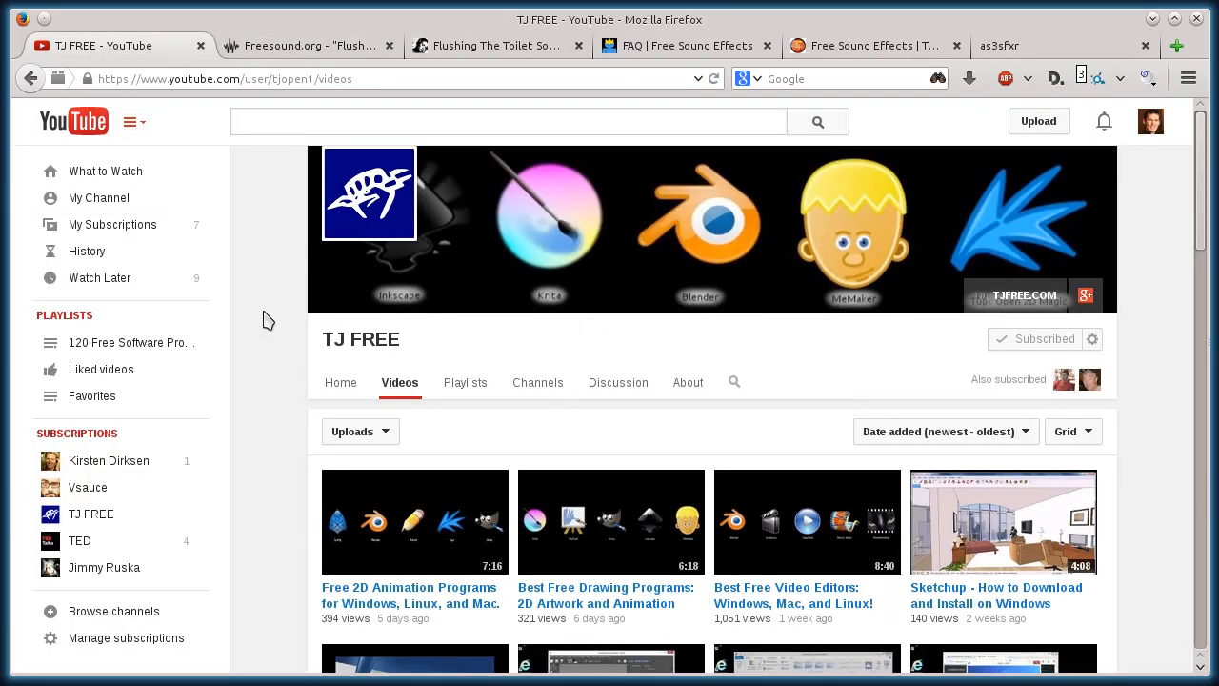
scroll("down", 3)
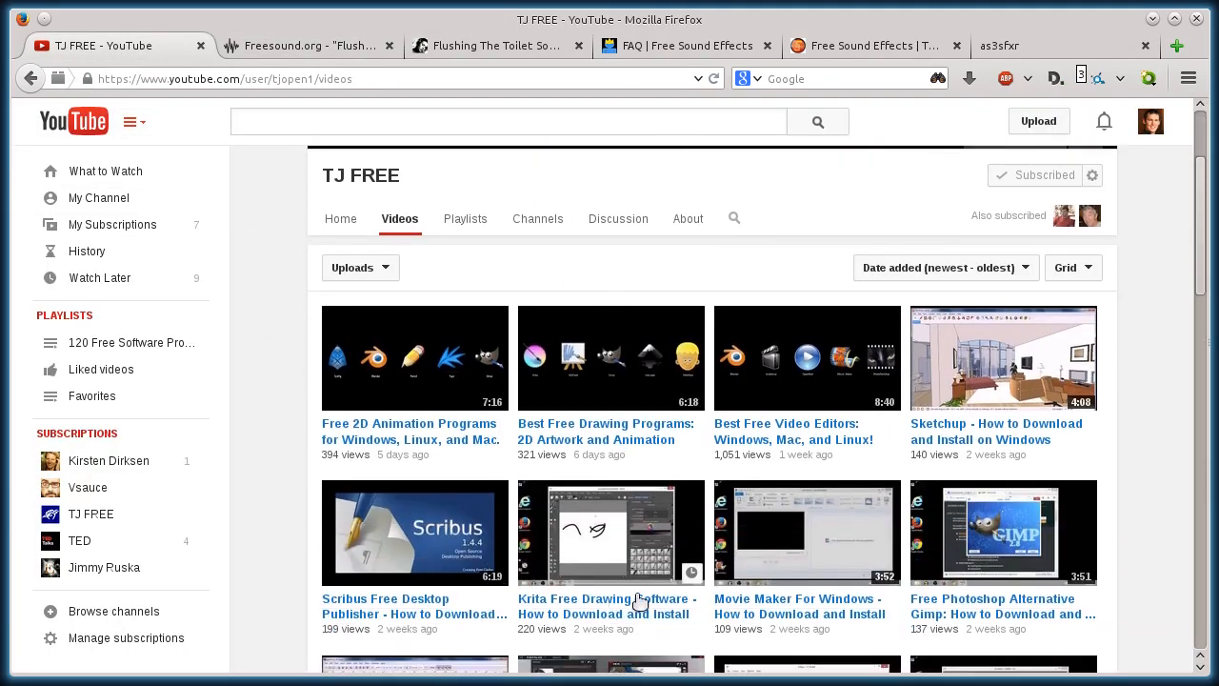
scroll("up", 3)
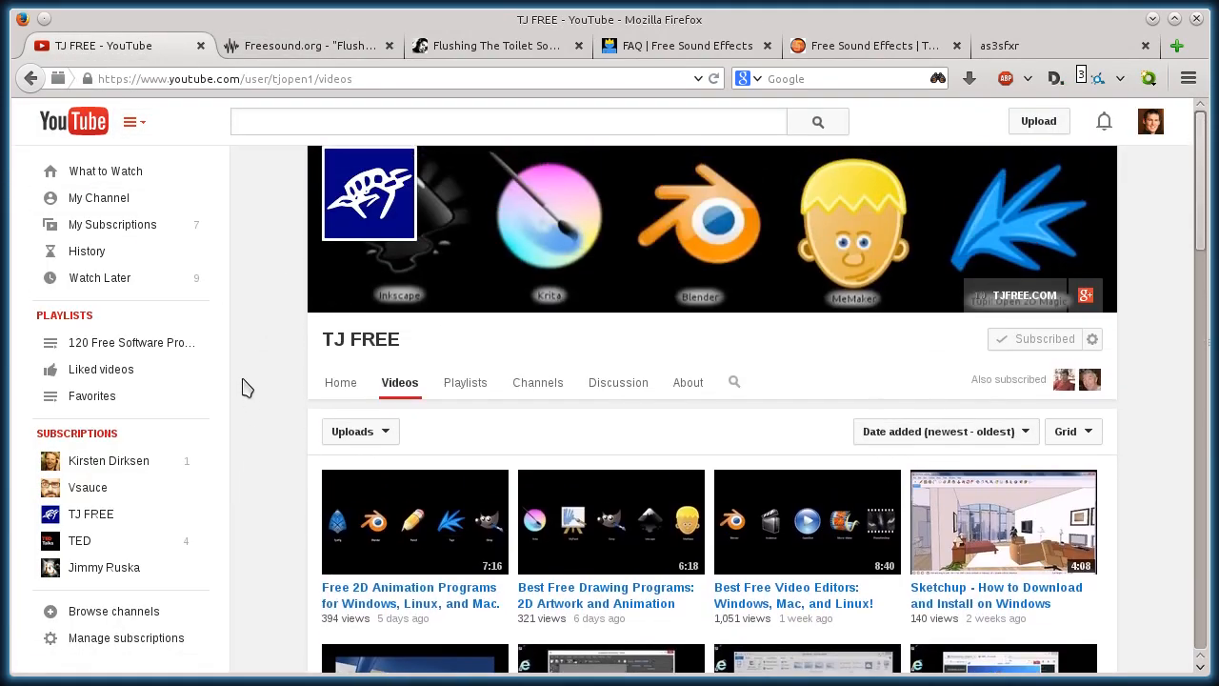
mouse_move(259, 344)
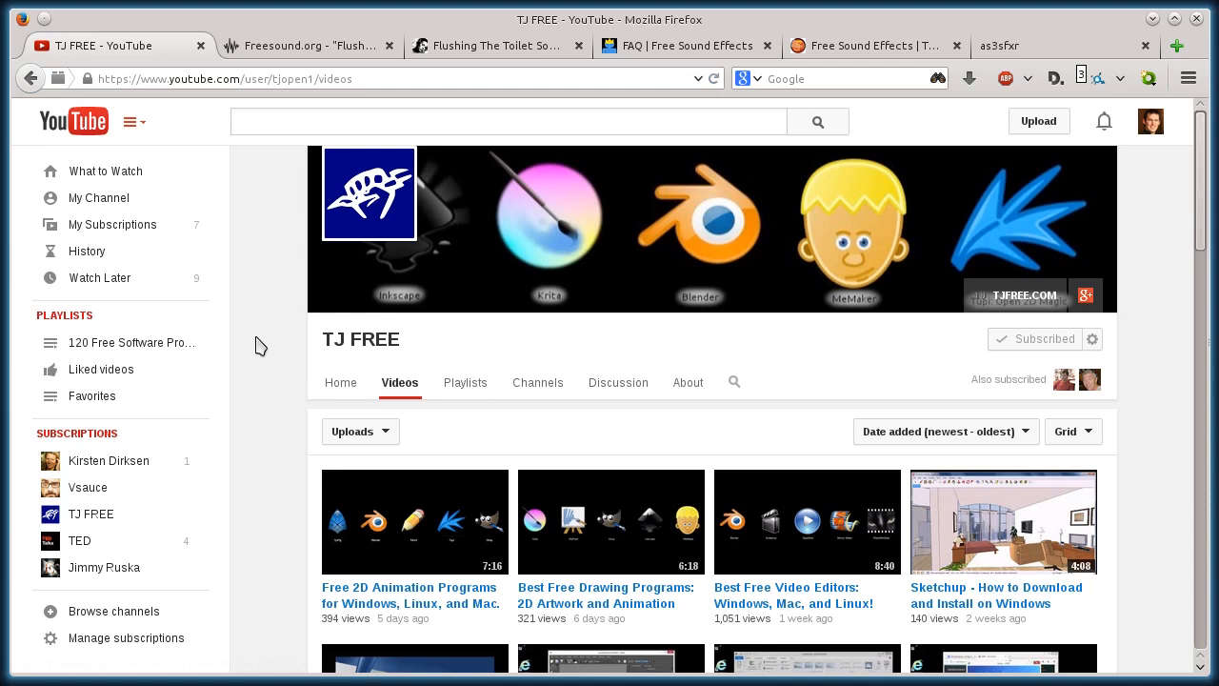
scroll("down", 3)
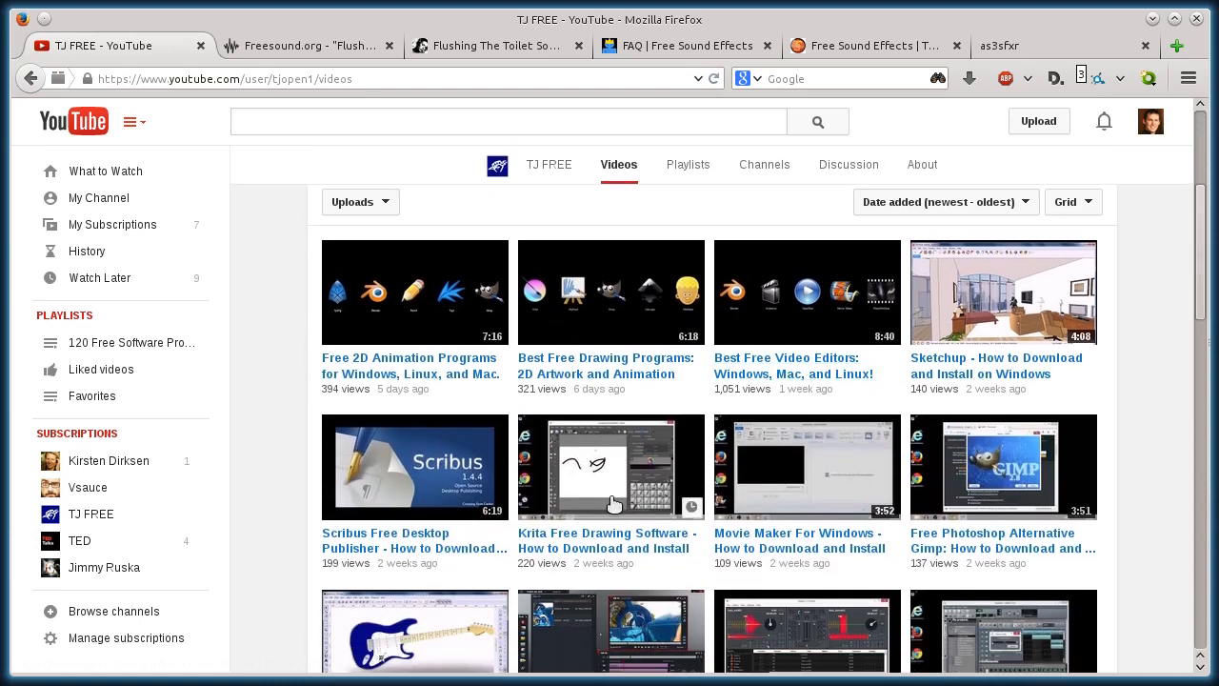